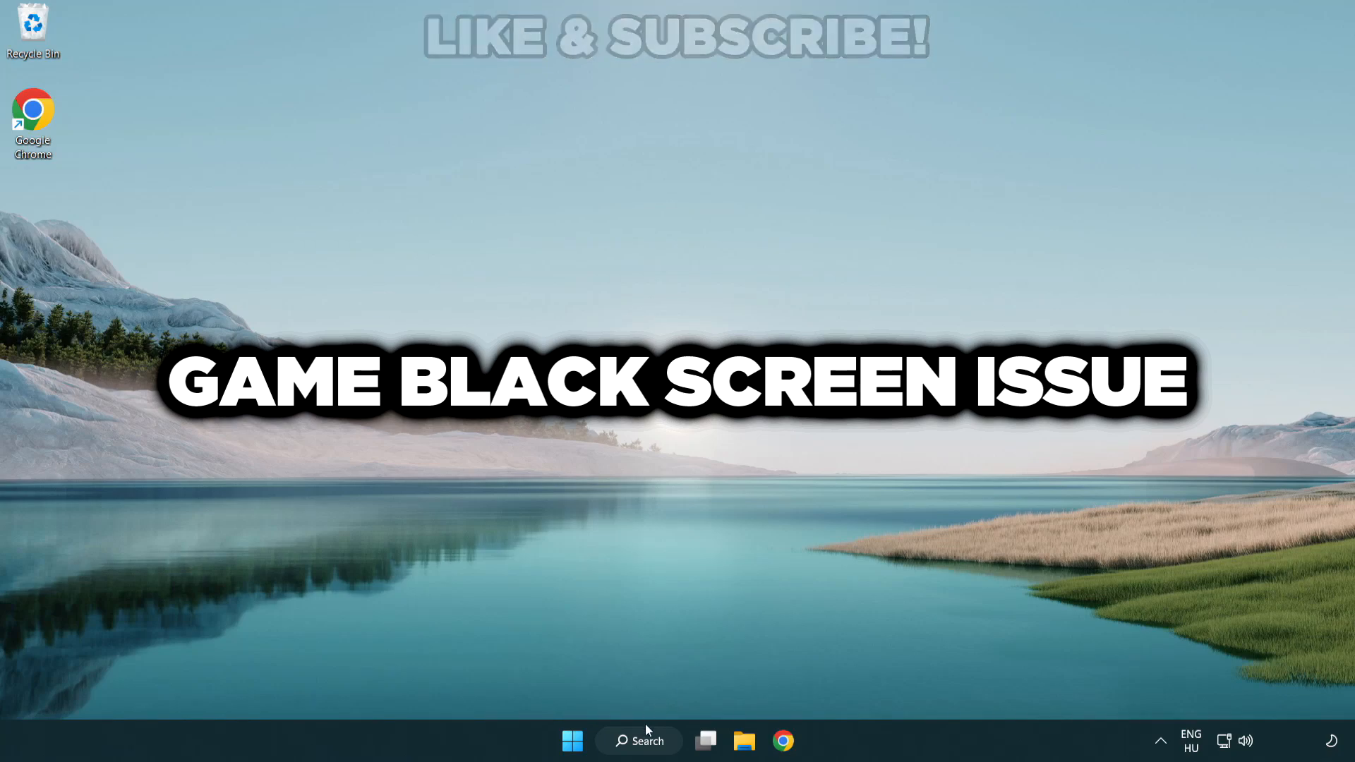
# - Search for 'device manager' from the taskbar and launch Device Manager from the results
pyautogui.click(637, 741)
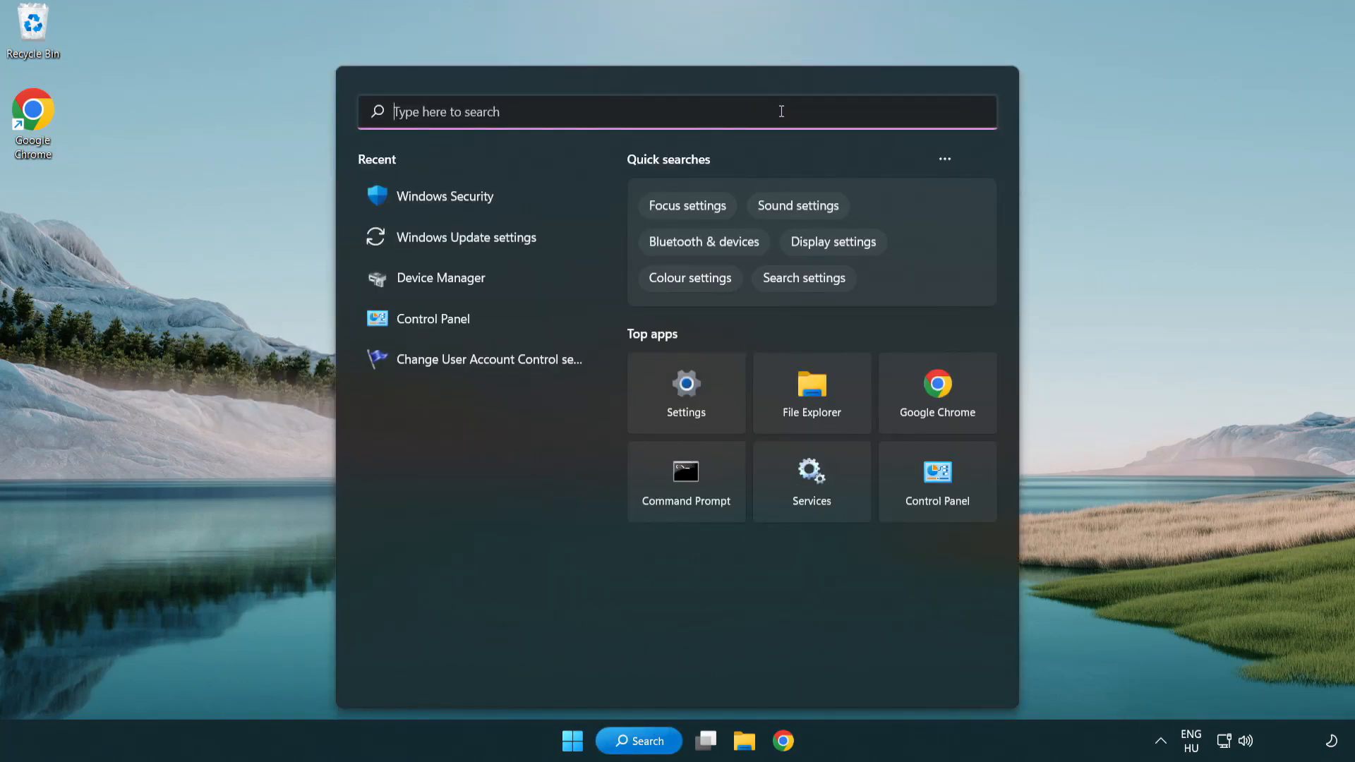
pyautogui.write('device manager')
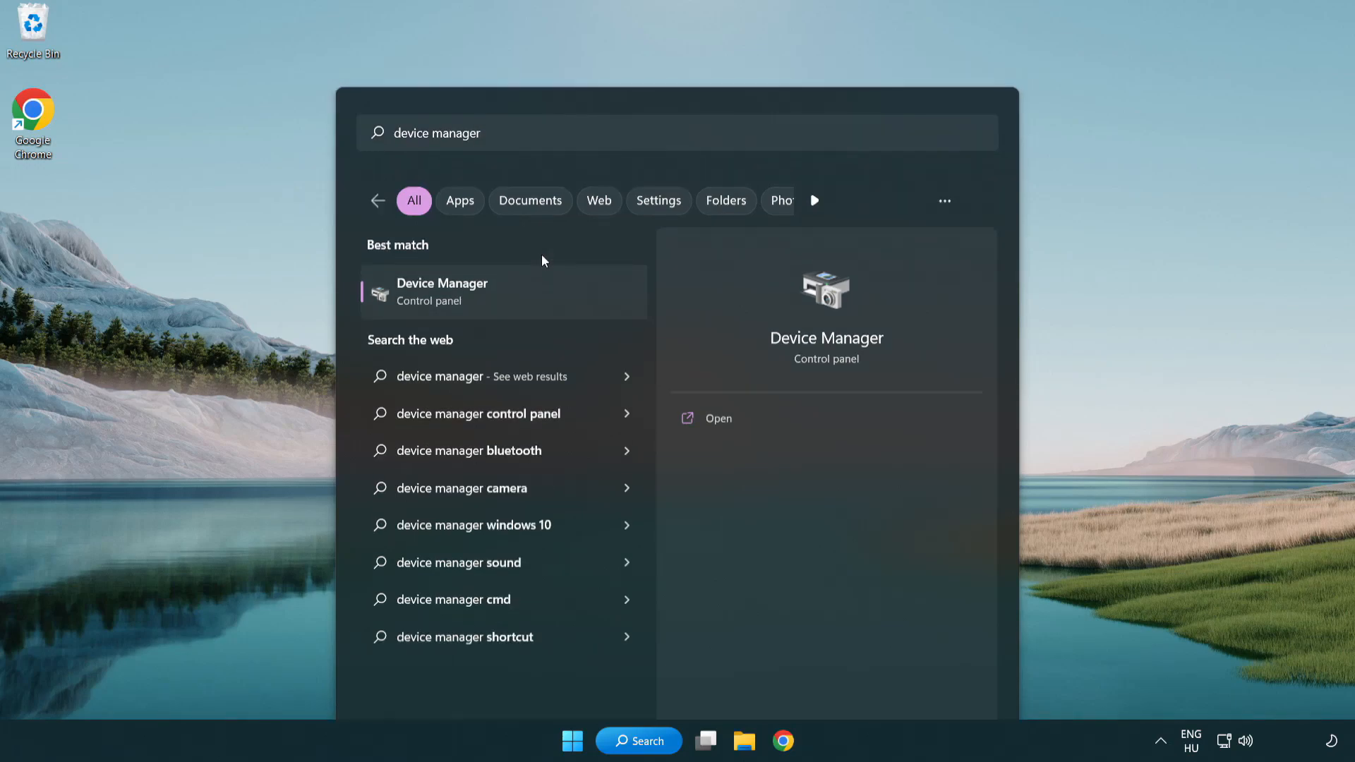
pyautogui.click(442, 291)
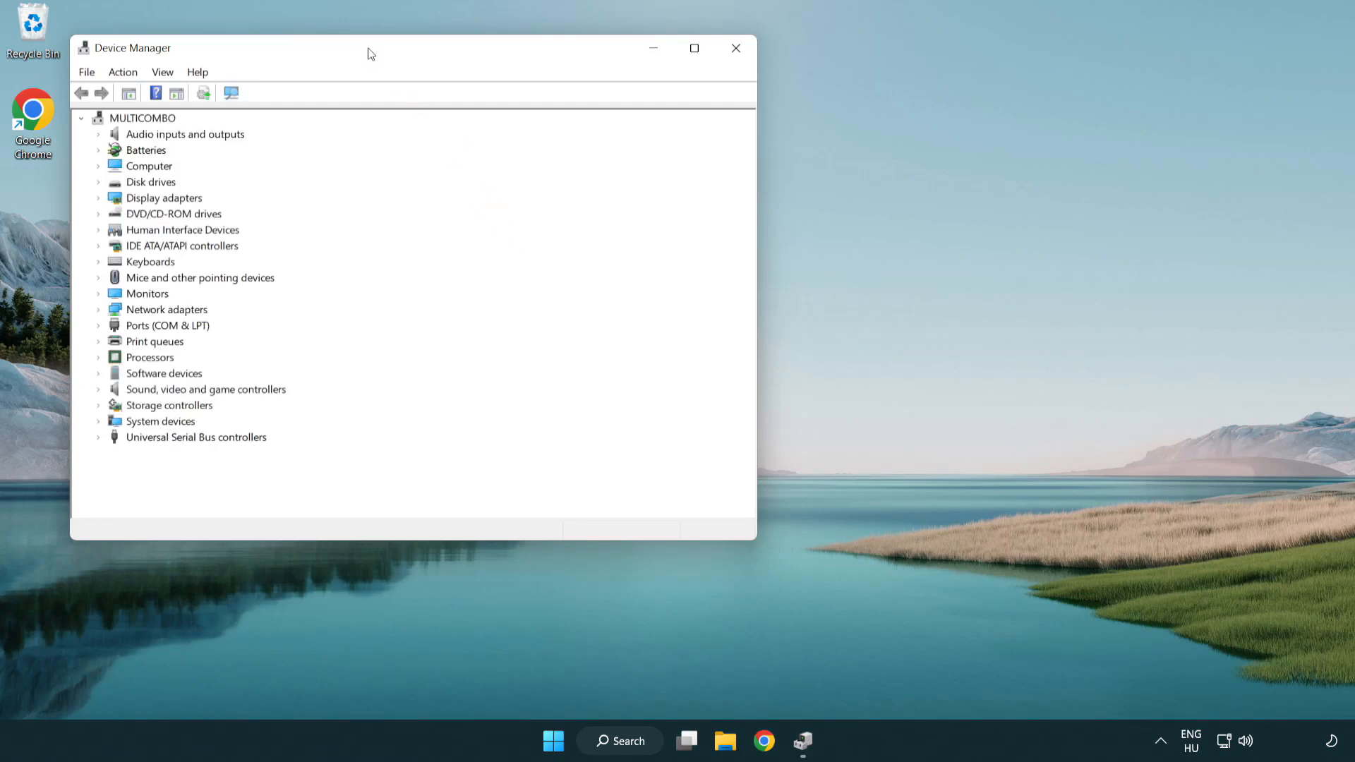
# - Under Display adapters, choose Update driver for the VMware SVGA 3D adapter
pyautogui.moveTo(367, 54); pyautogui.dragTo(639, 130)
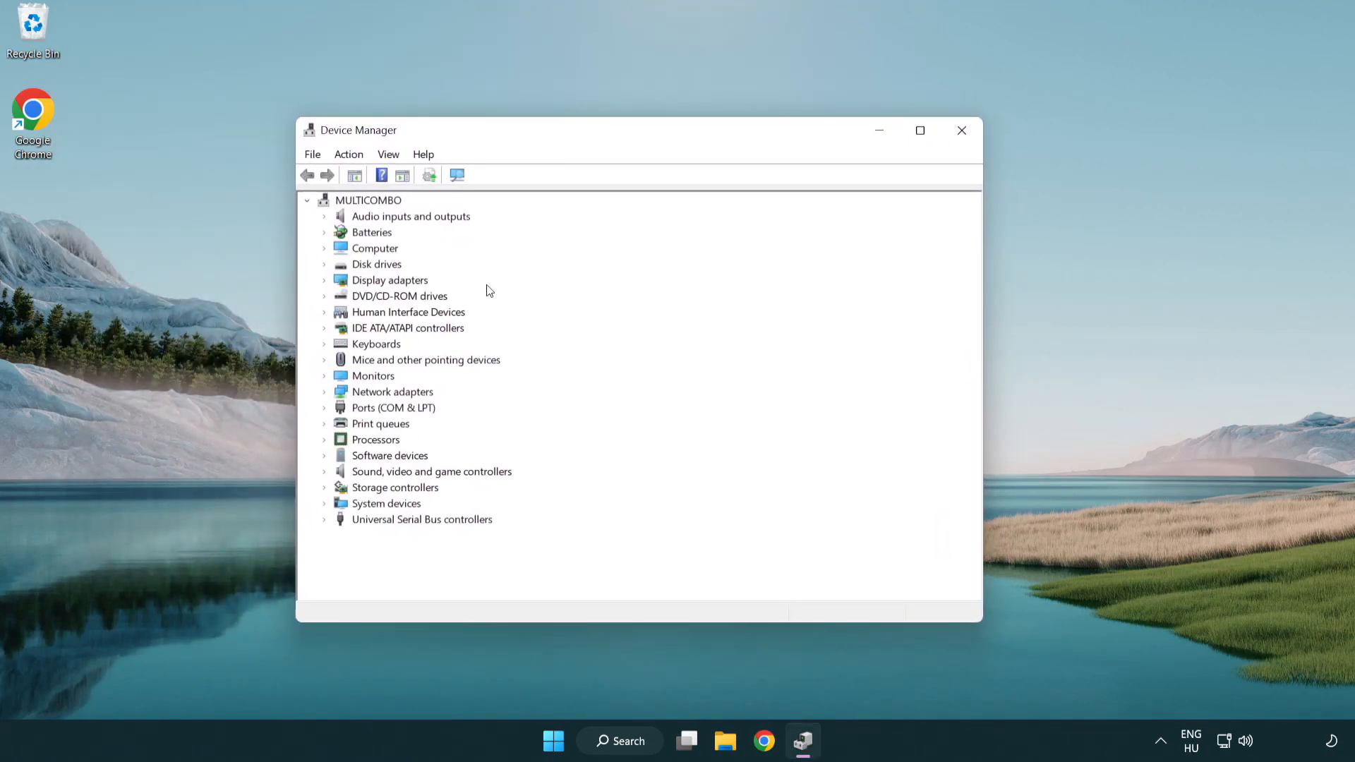
pyautogui.click(390, 279)
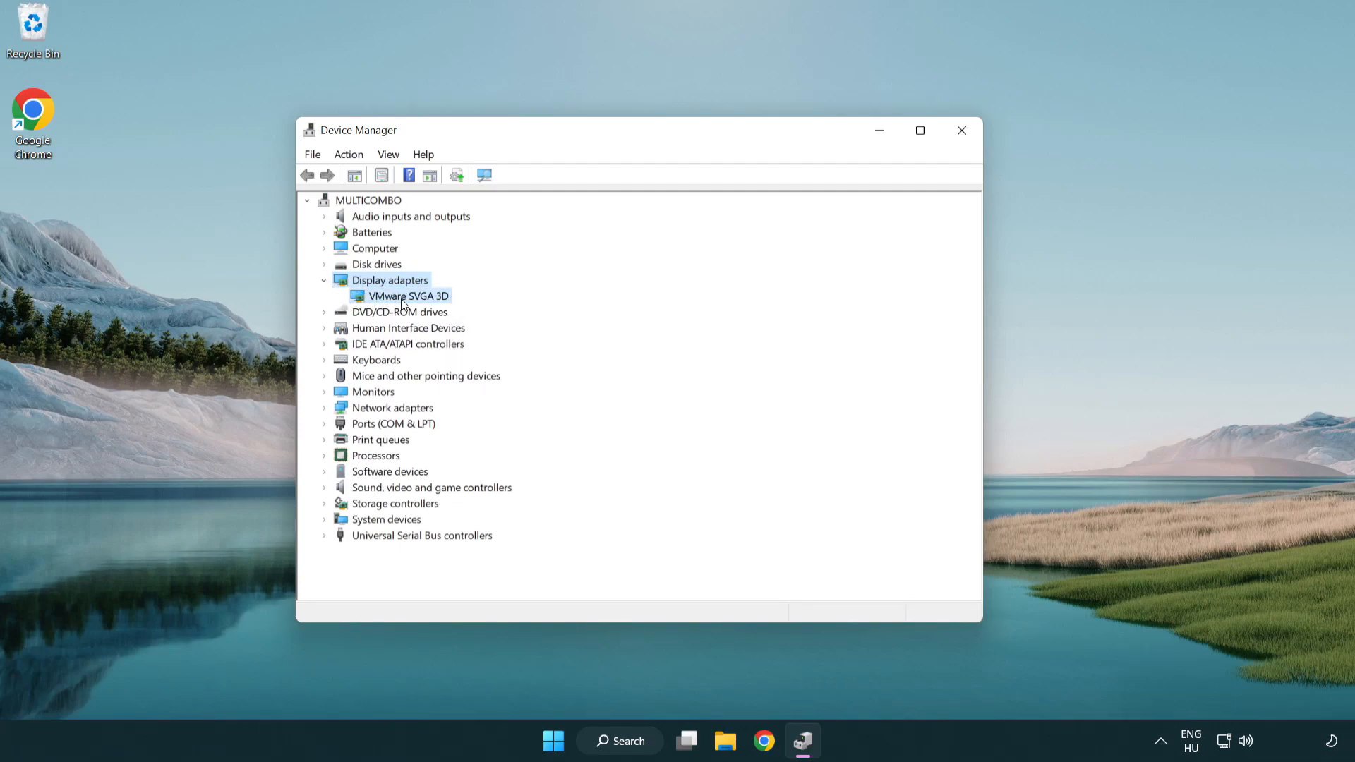
pyautogui.click(407, 295)
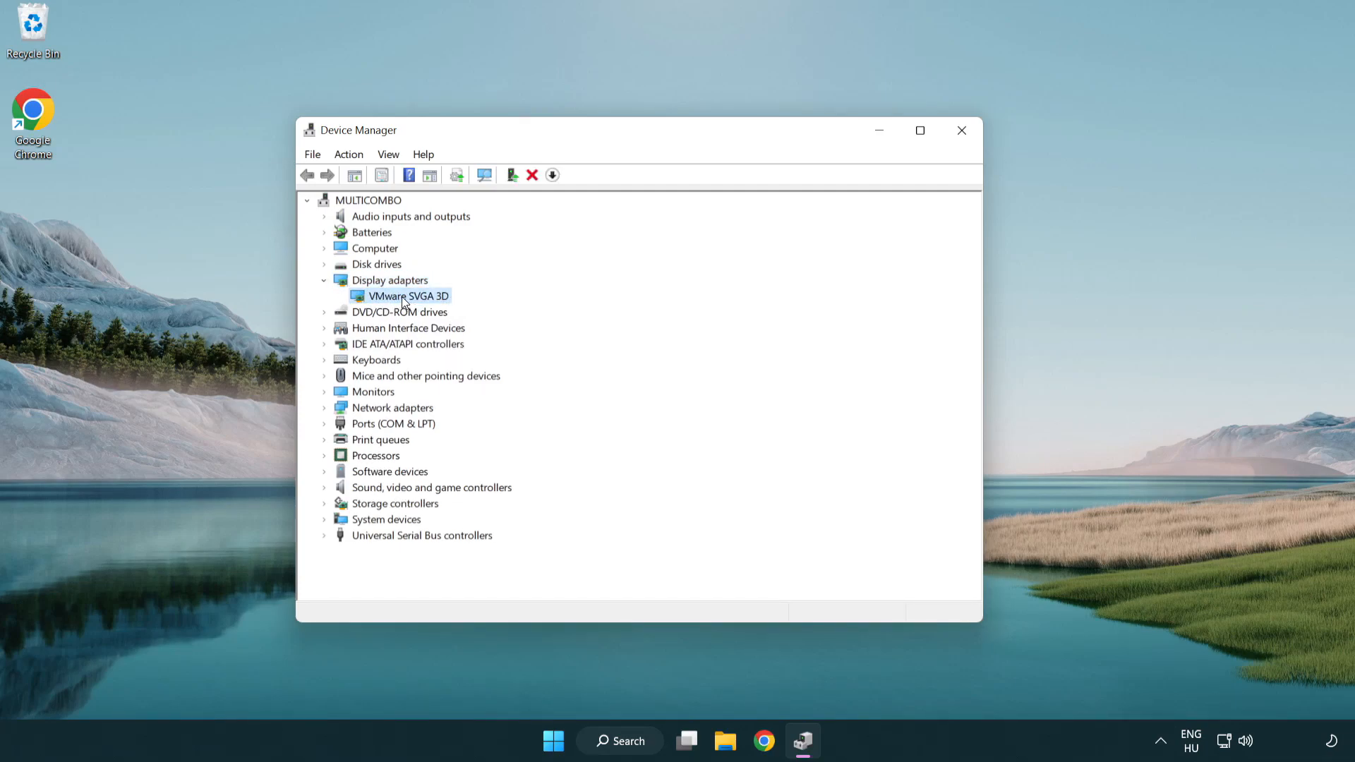
pyautogui.rightClick(406, 295)
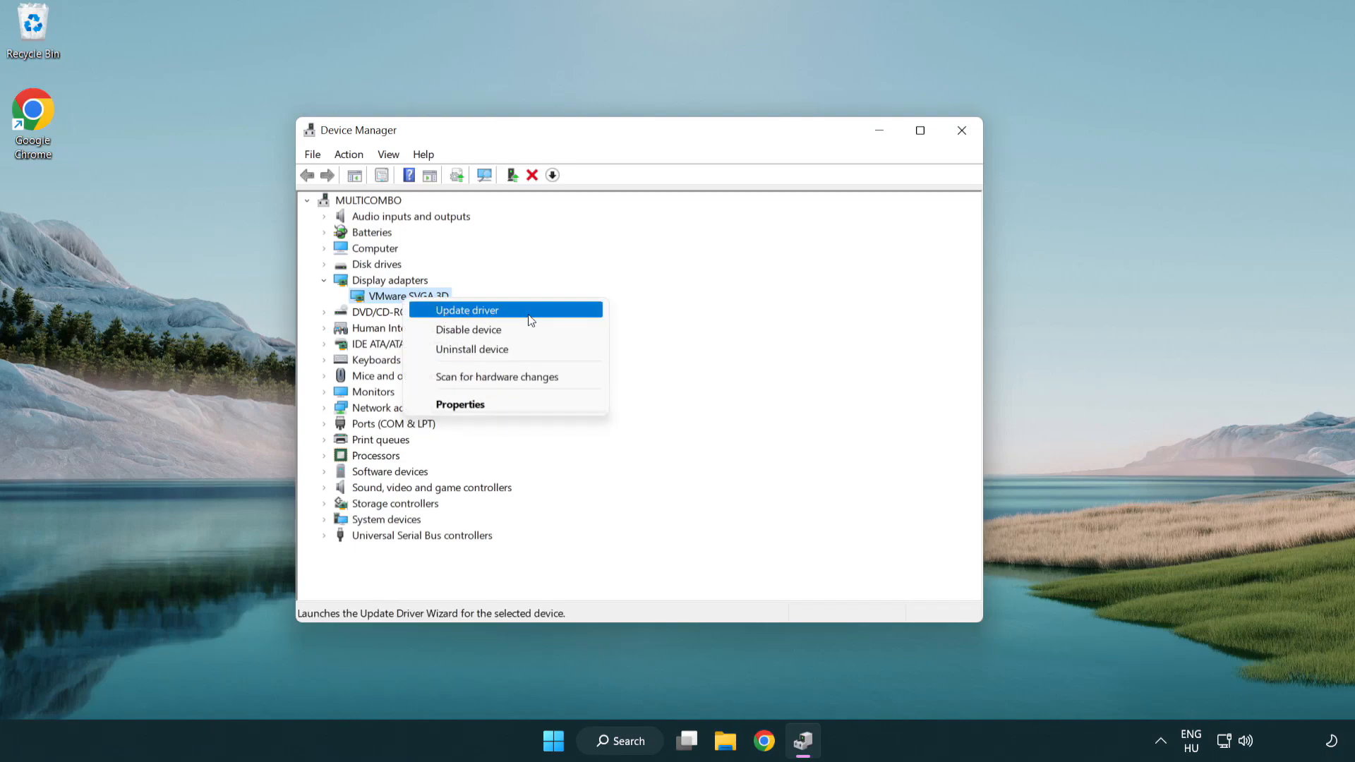
pyautogui.click(467, 311)
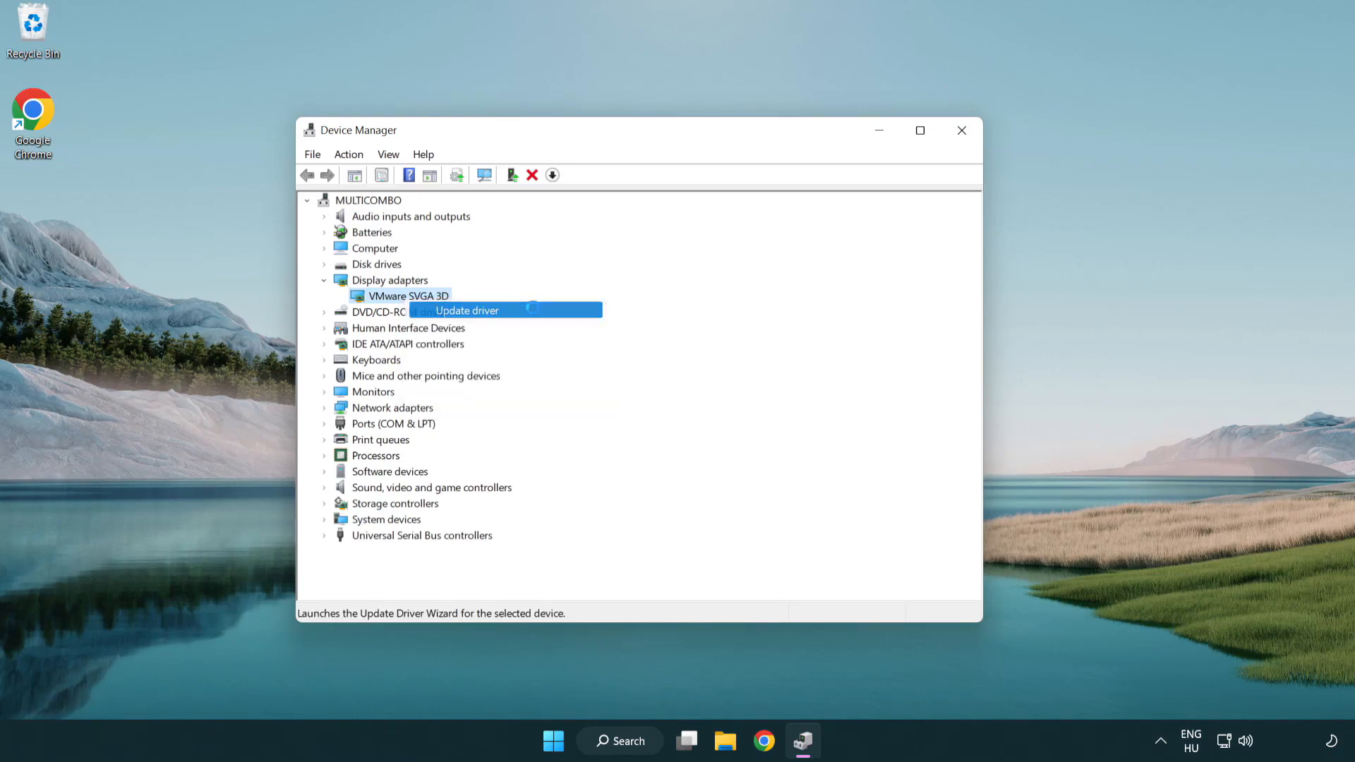
pyautogui.click(467, 310)
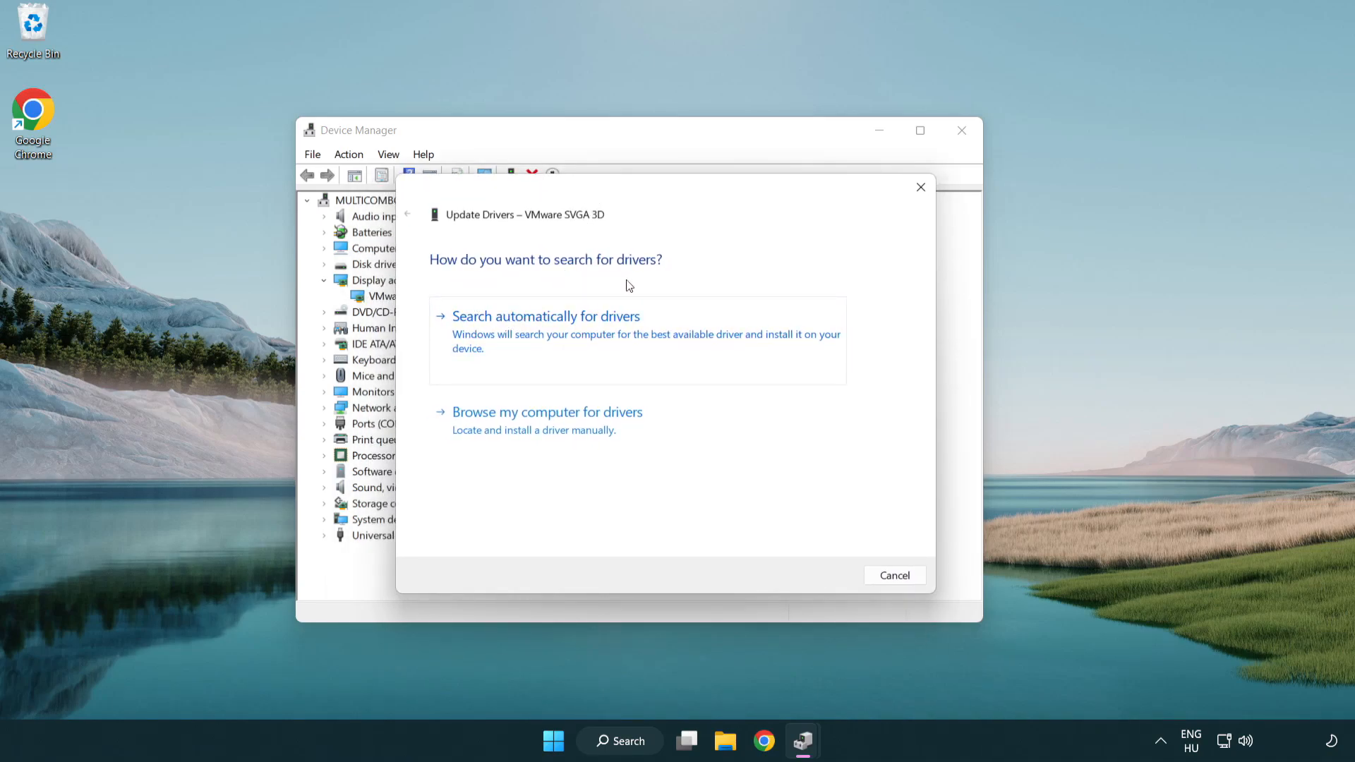
pyautogui.moveTo(605, 337)
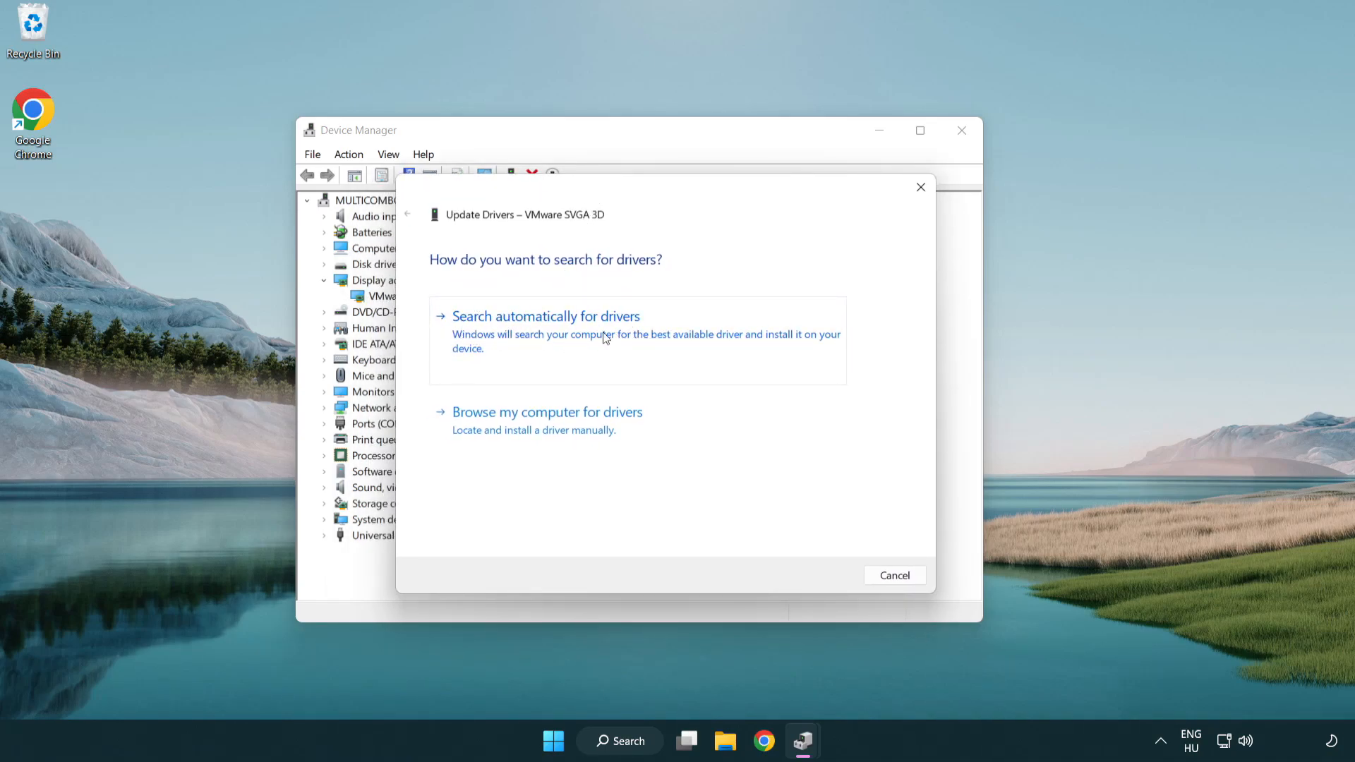
# - Search automatically for drivers, accept that the best driver is installed, and close Device Manager
pyautogui.click(545, 314)
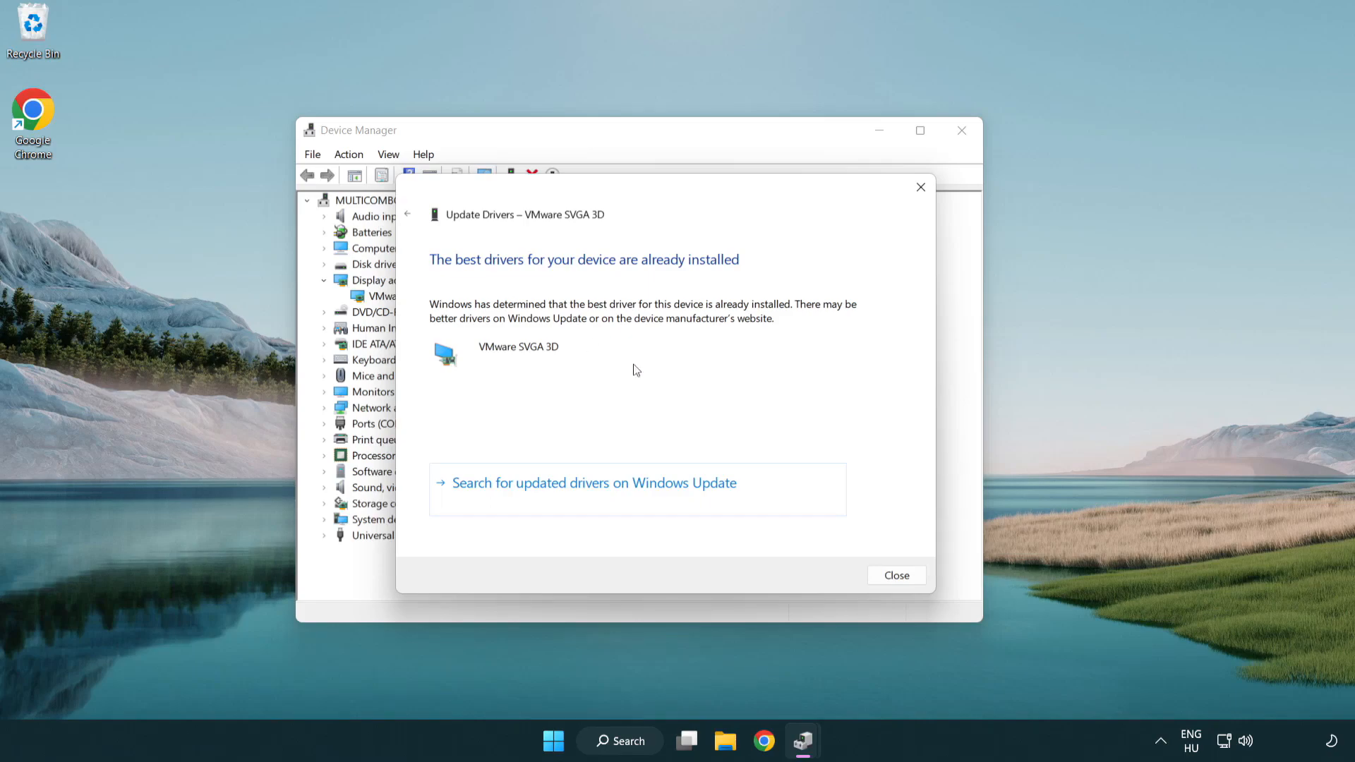
pyautogui.moveTo(896, 575)
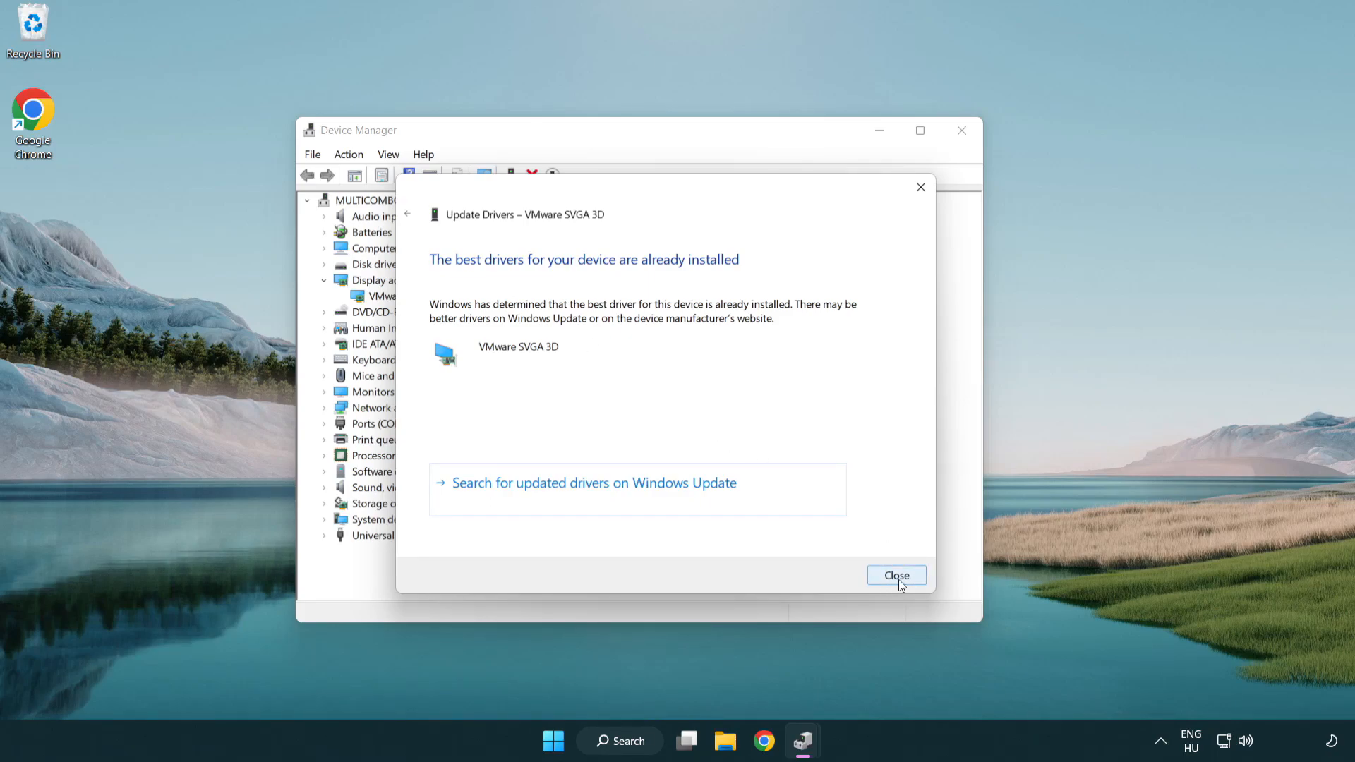
pyautogui.click(896, 576)
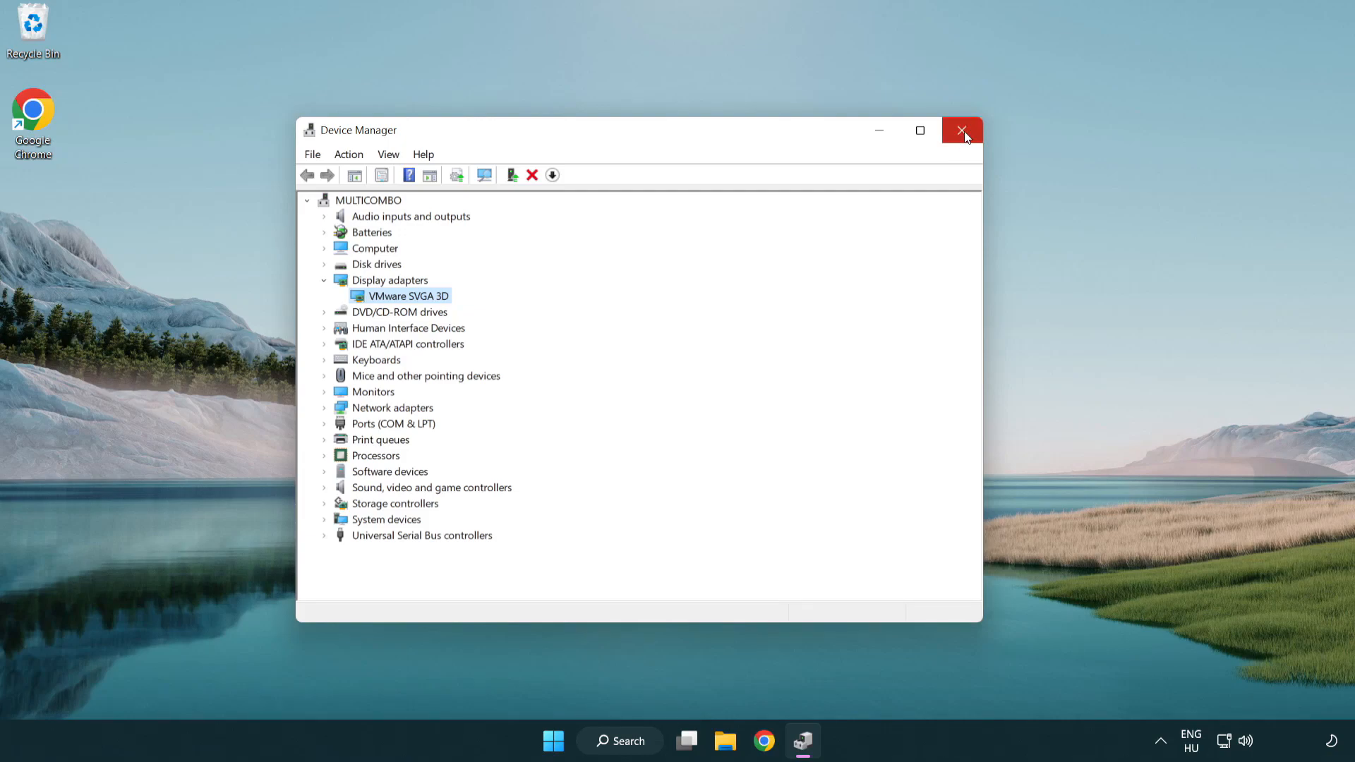
pyautogui.click(961, 129)
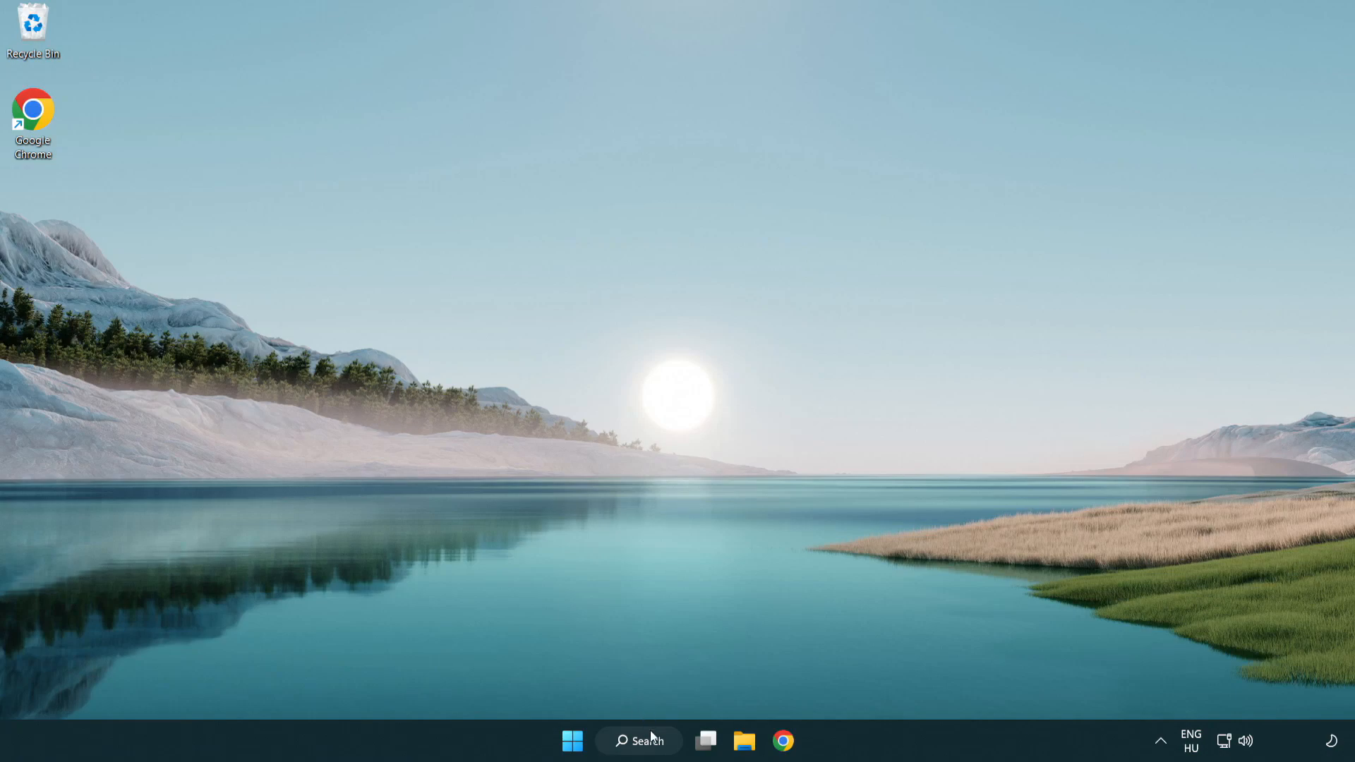
# - Search for 'update' from the taskbar and launch the Windows Update settings
pyautogui.click(638, 741)
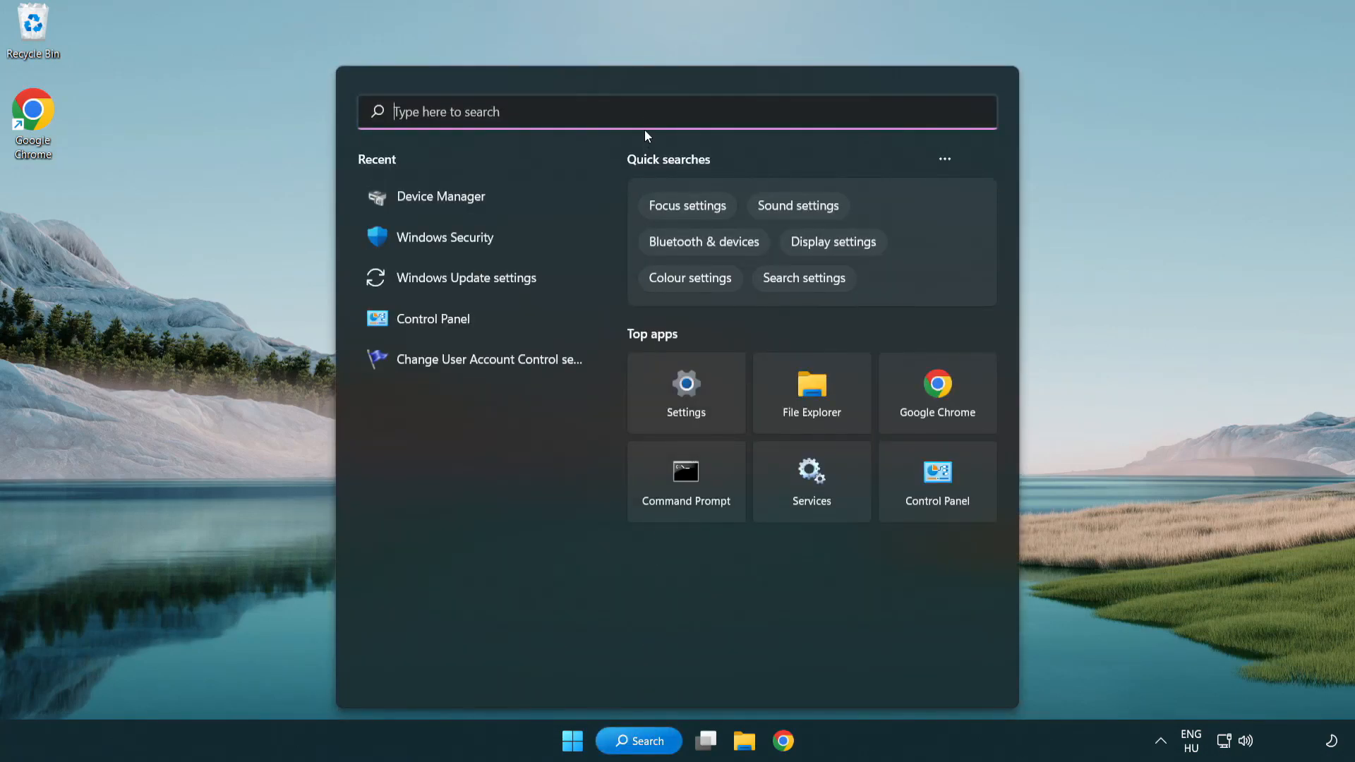
pyautogui.write('u')
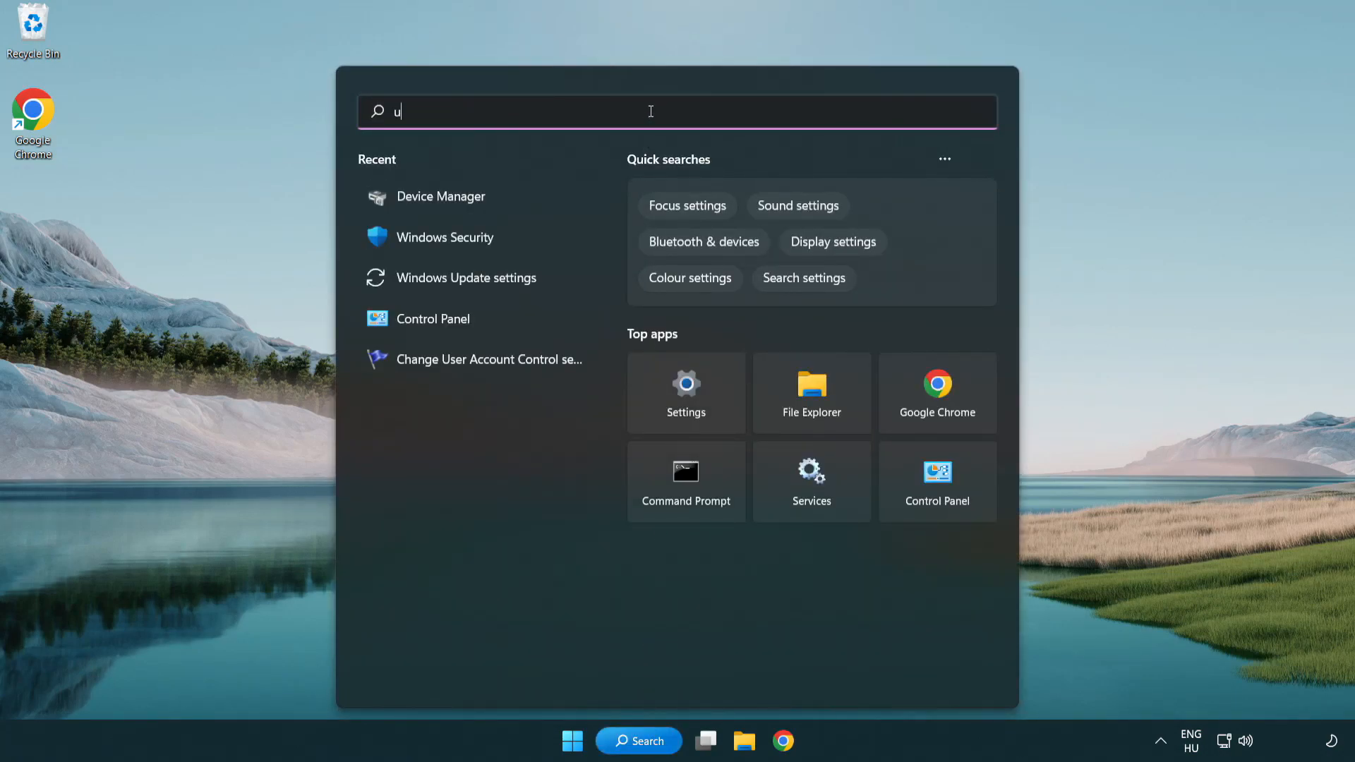
pyautogui.write('pdate')
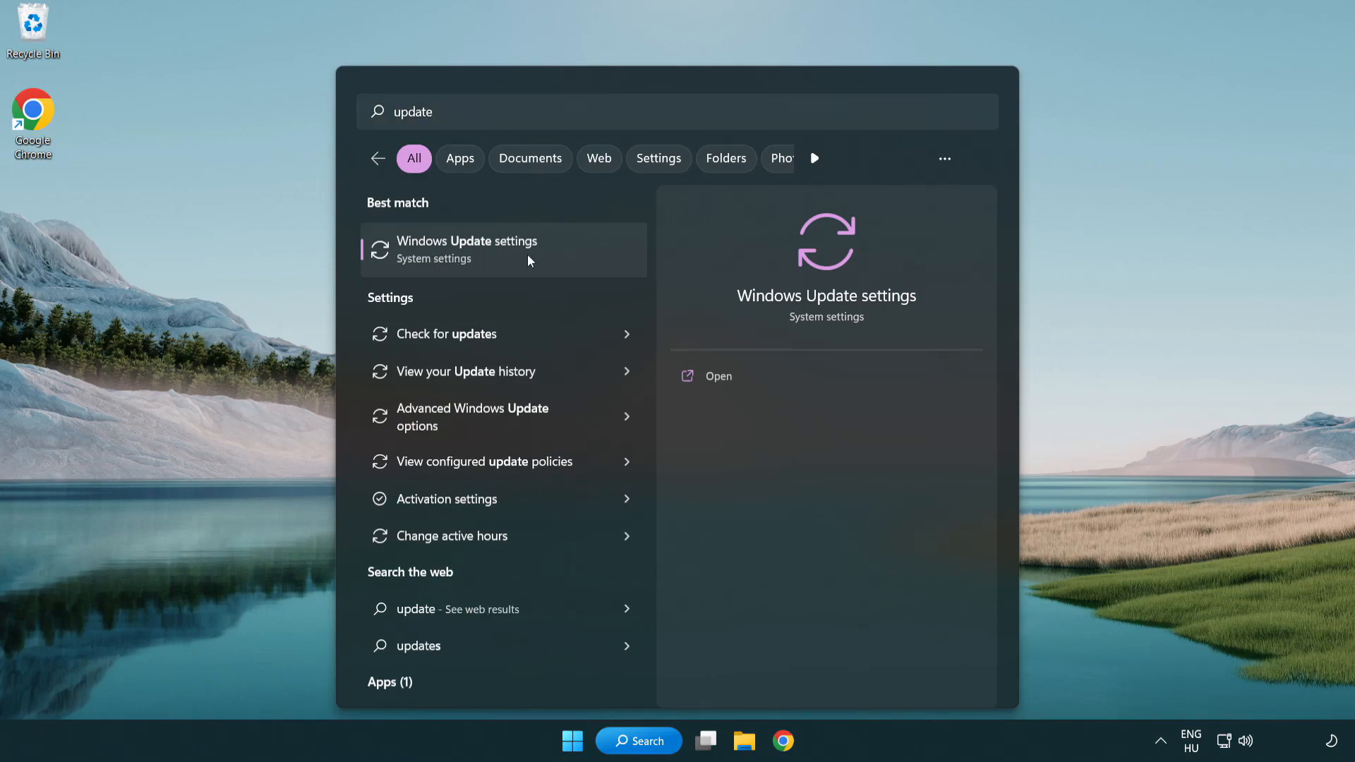
pyautogui.click(468, 250)
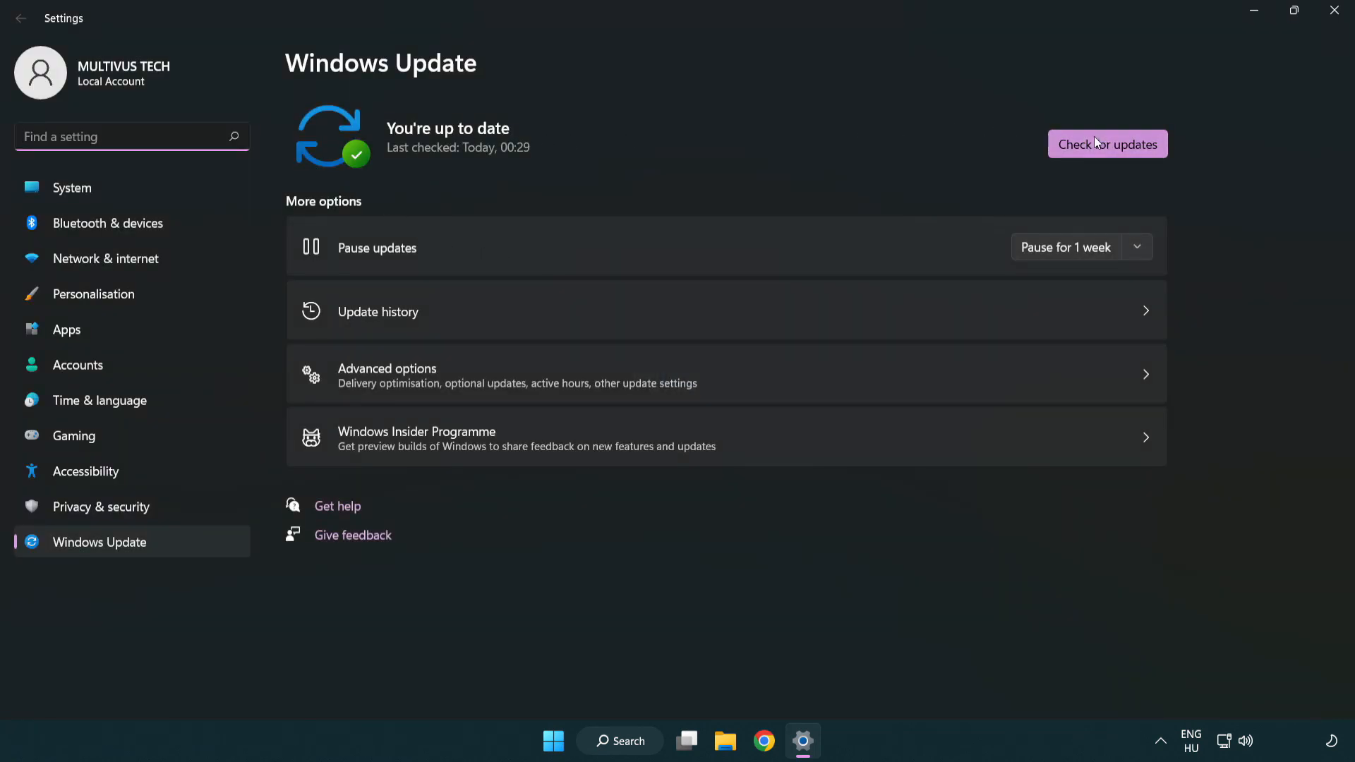
# - Run Check for updates and confirm Windows is already up to date
pyautogui.click(1107, 143)
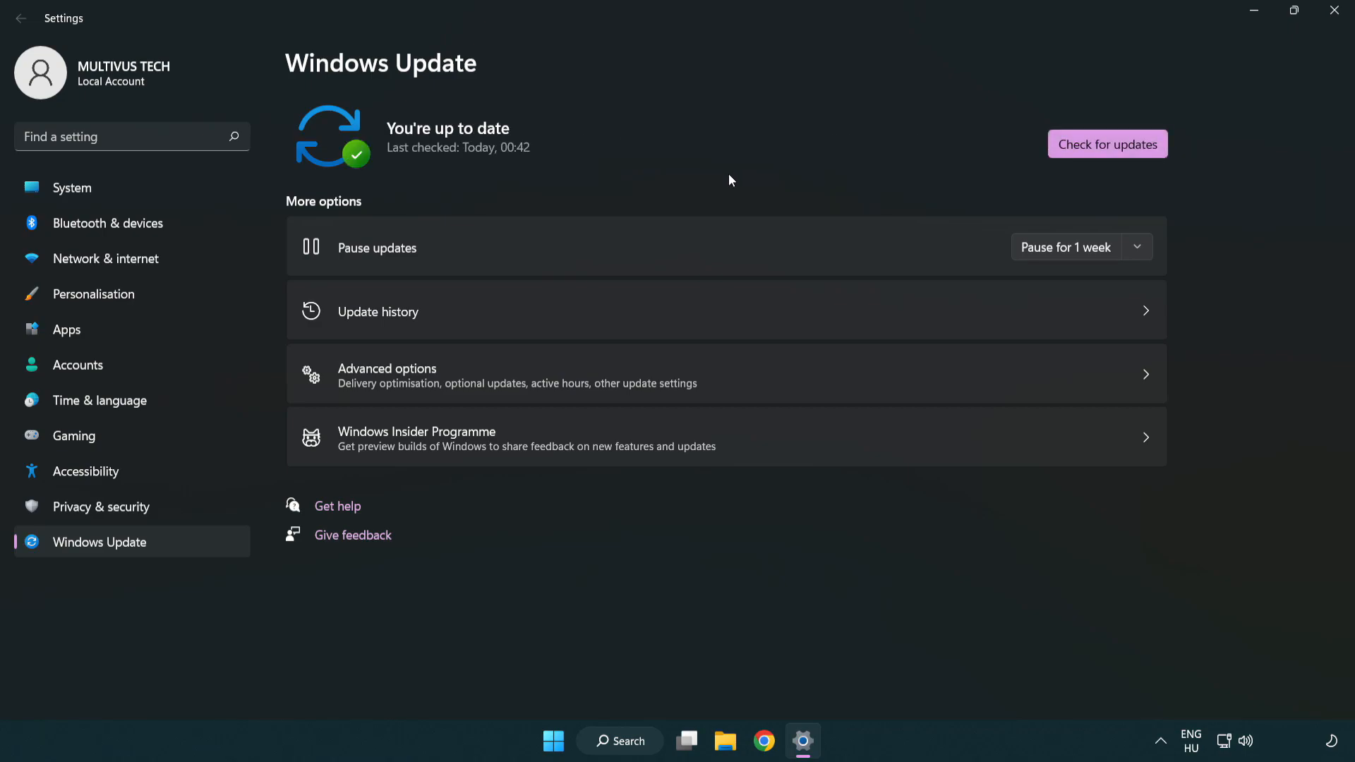
pyautogui.moveTo(1164, 88)
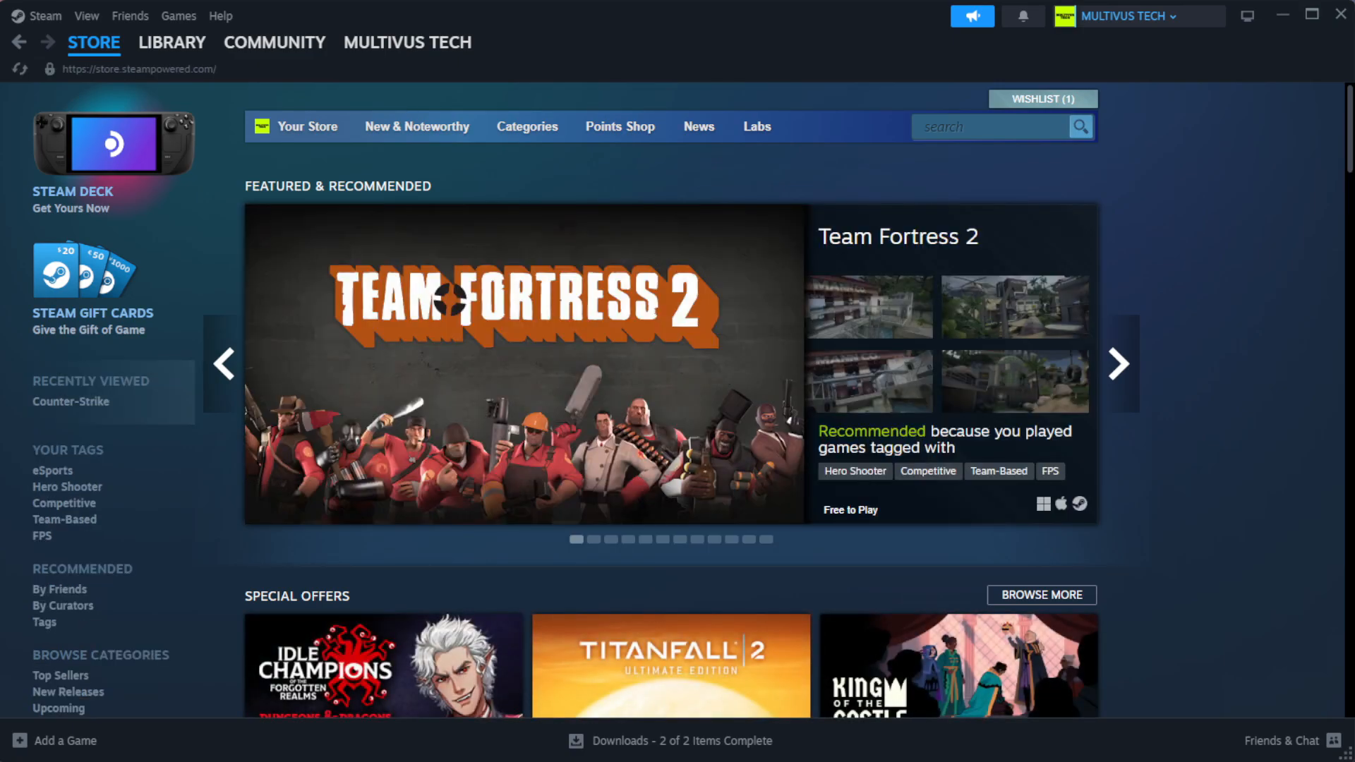
# - Go to the Steam Library and bring up the context menu of the favourited non-working game
pyautogui.click(171, 42)
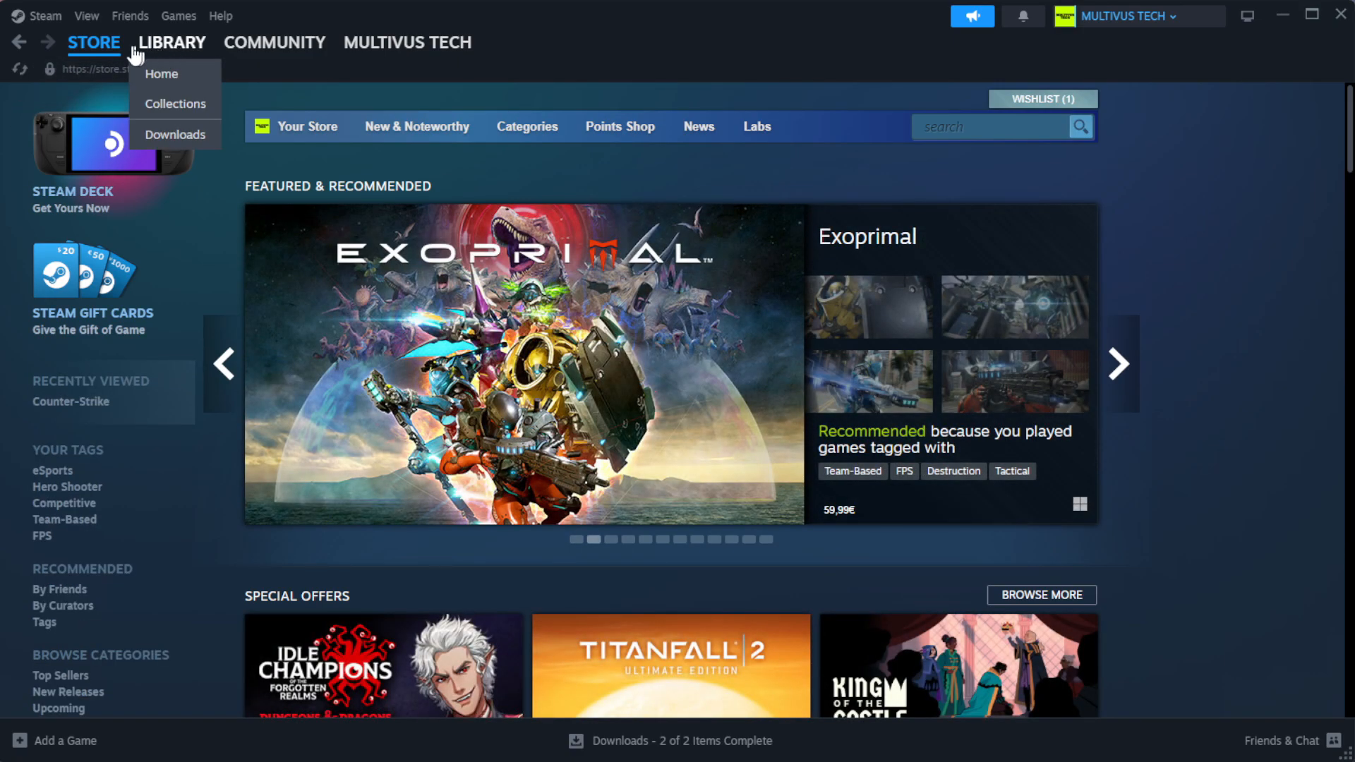
pyautogui.click(161, 73)
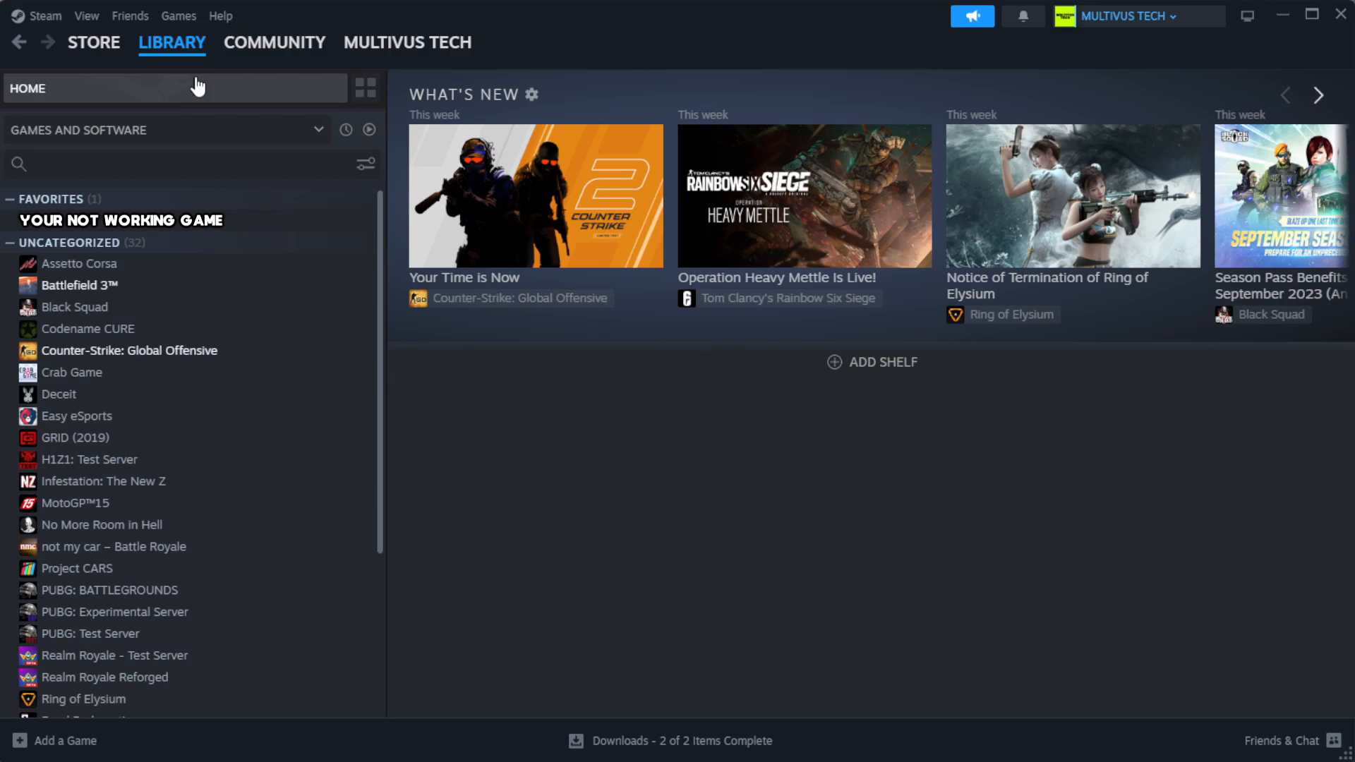
pyautogui.moveTo(315, 233)
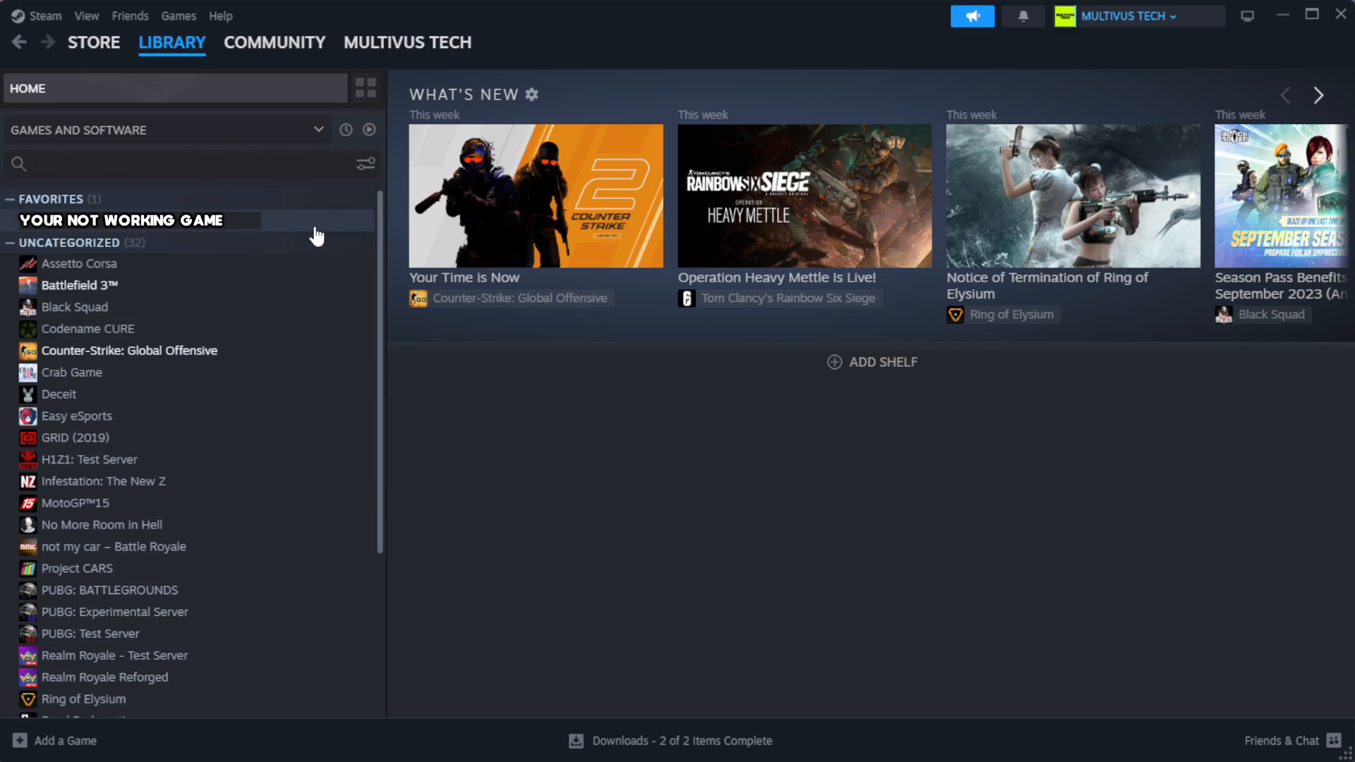
pyautogui.moveTo(336, 232)
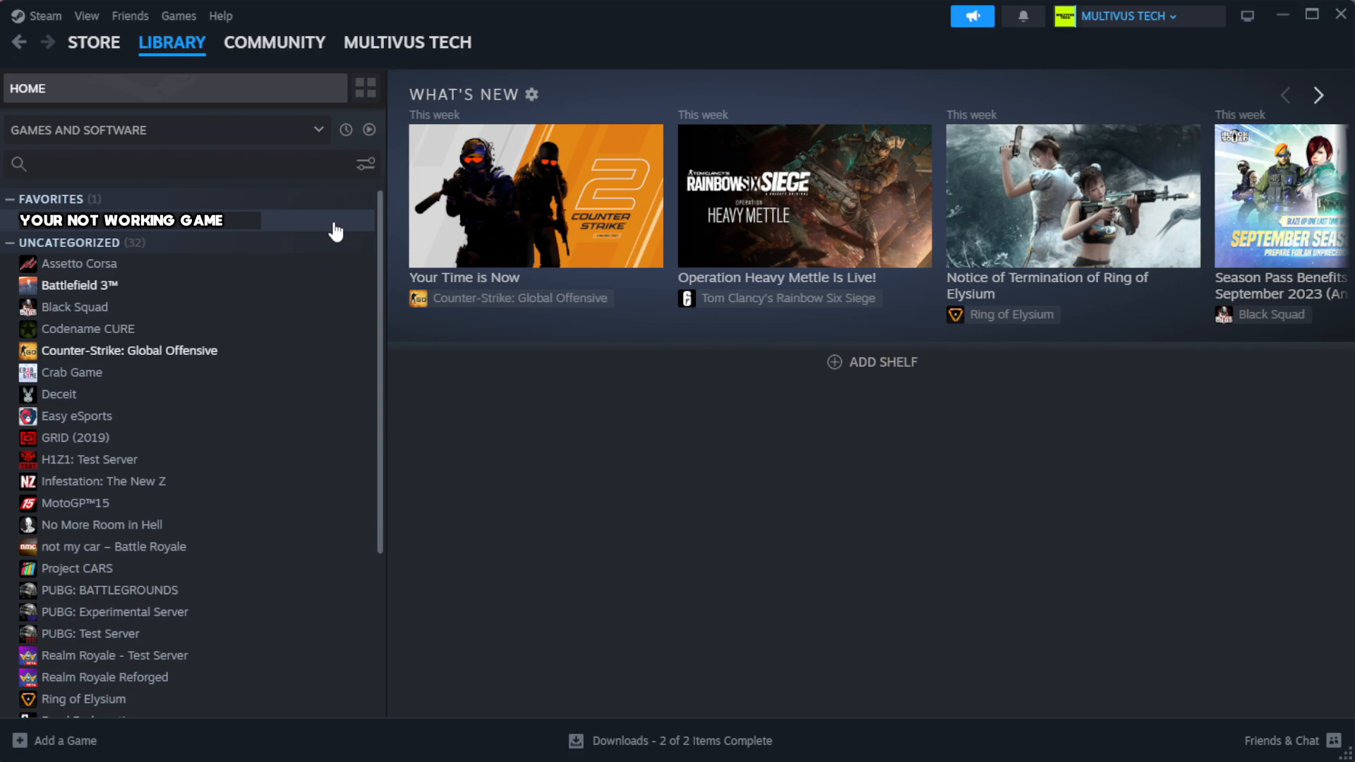
pyautogui.rightClick(121, 220)
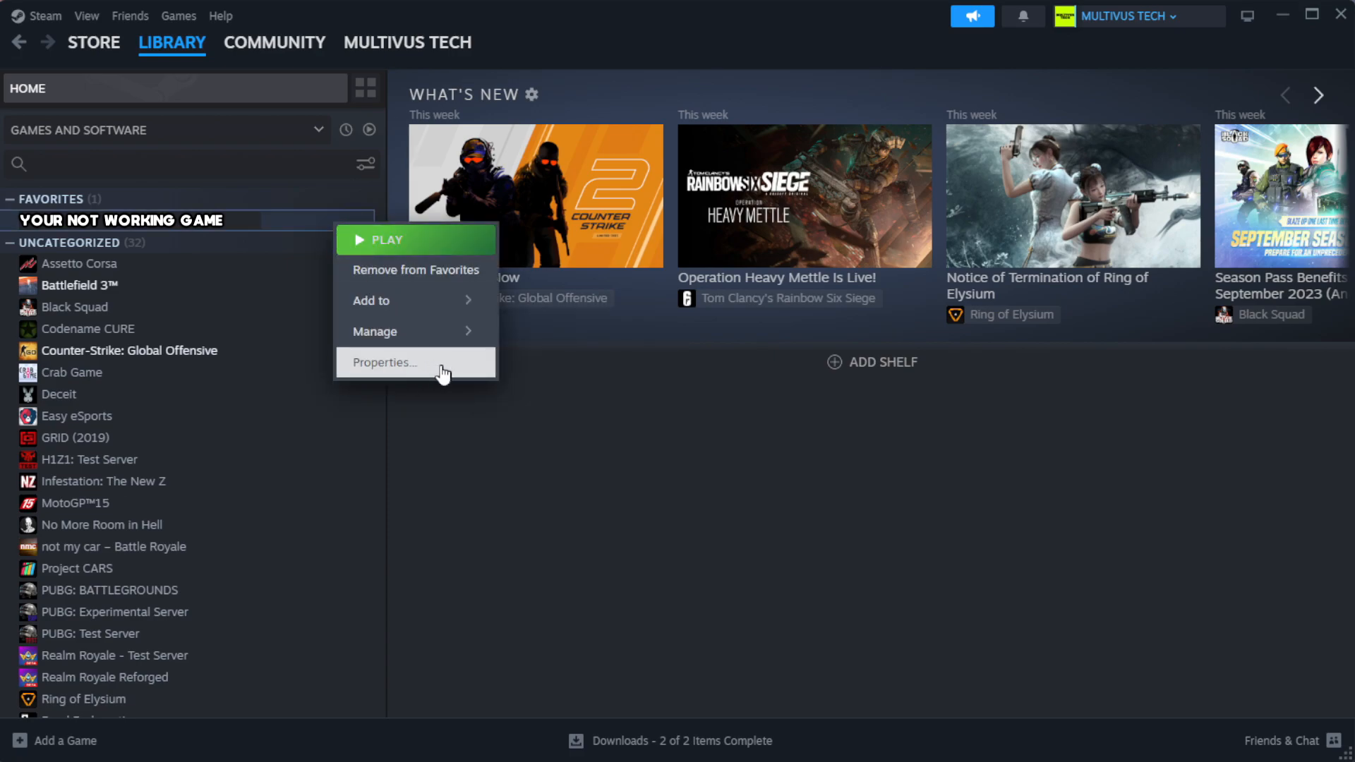
# - In the game's Properties > Installed Files, verify integrity so all 1039 files validate
pyautogui.click(382, 362)
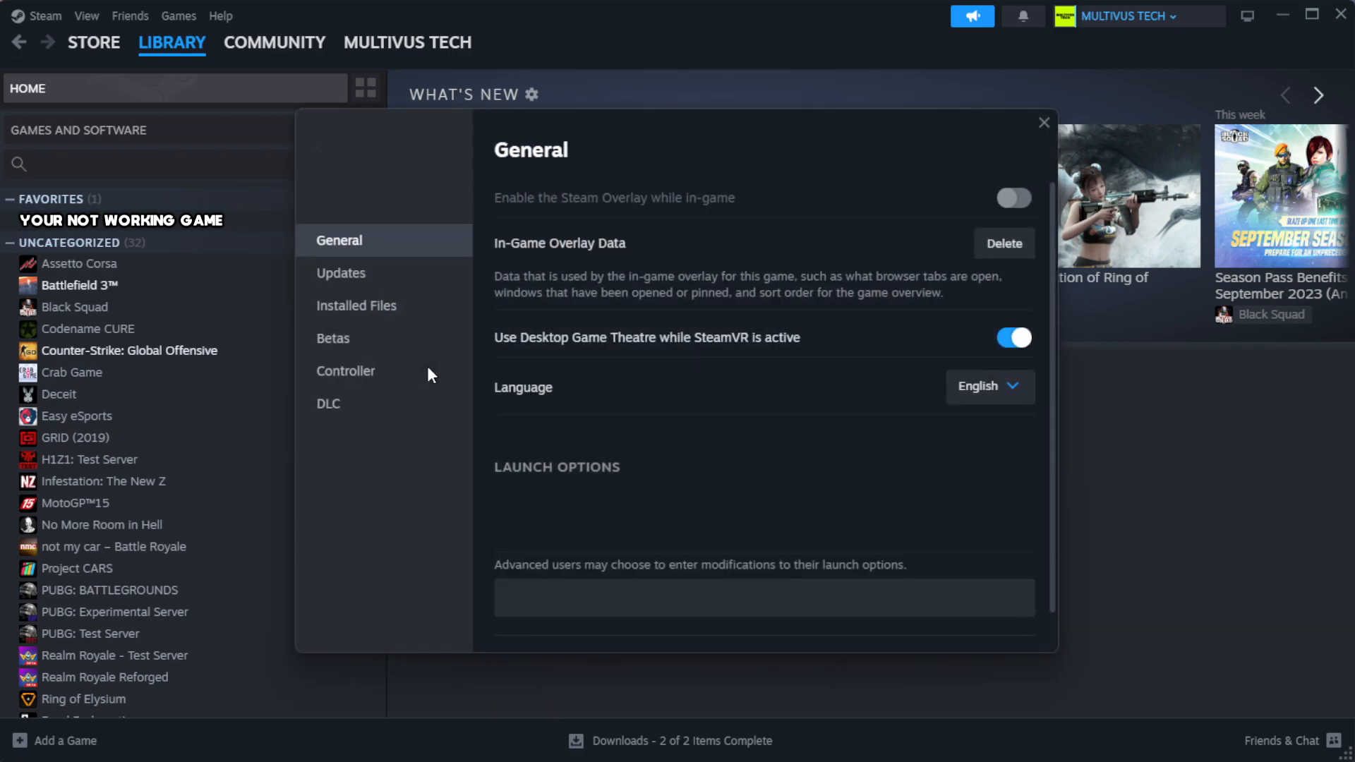
pyautogui.moveTo(383, 338)
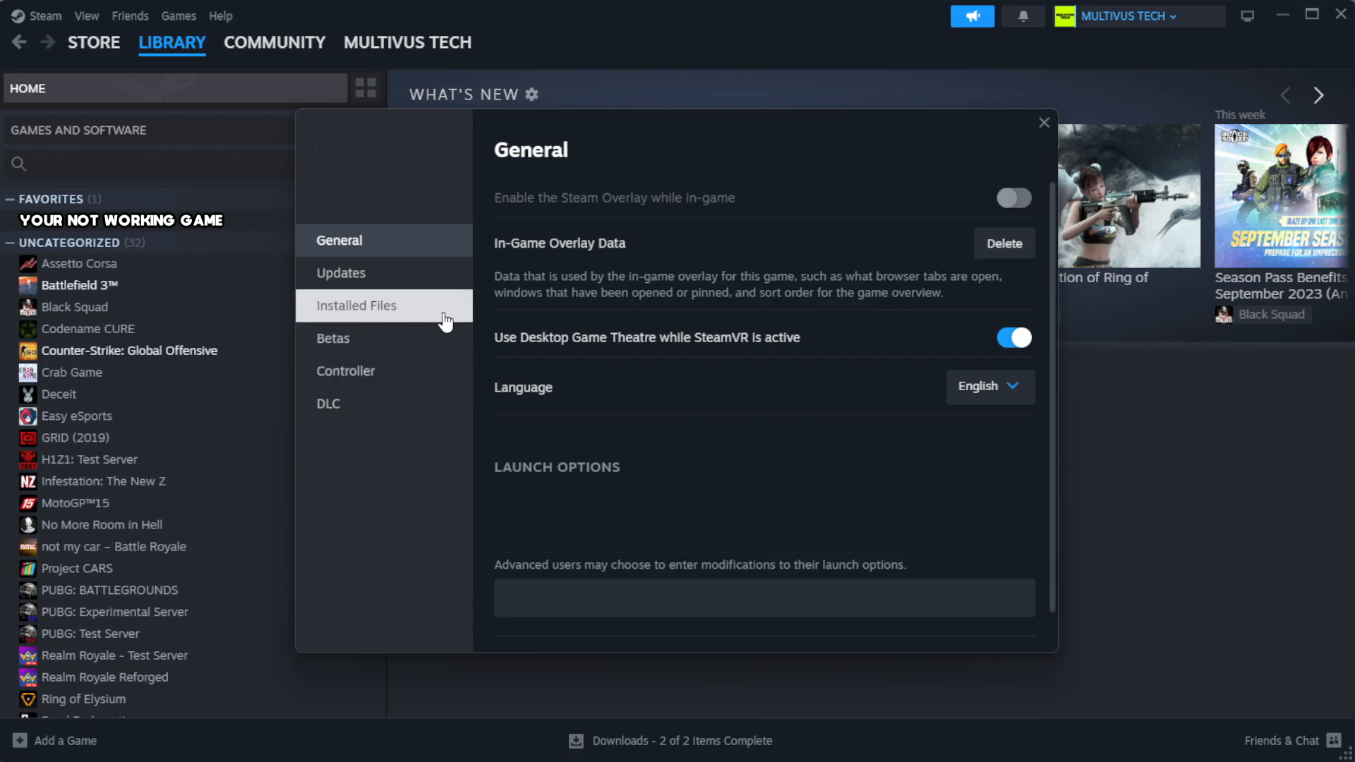
pyautogui.click(356, 304)
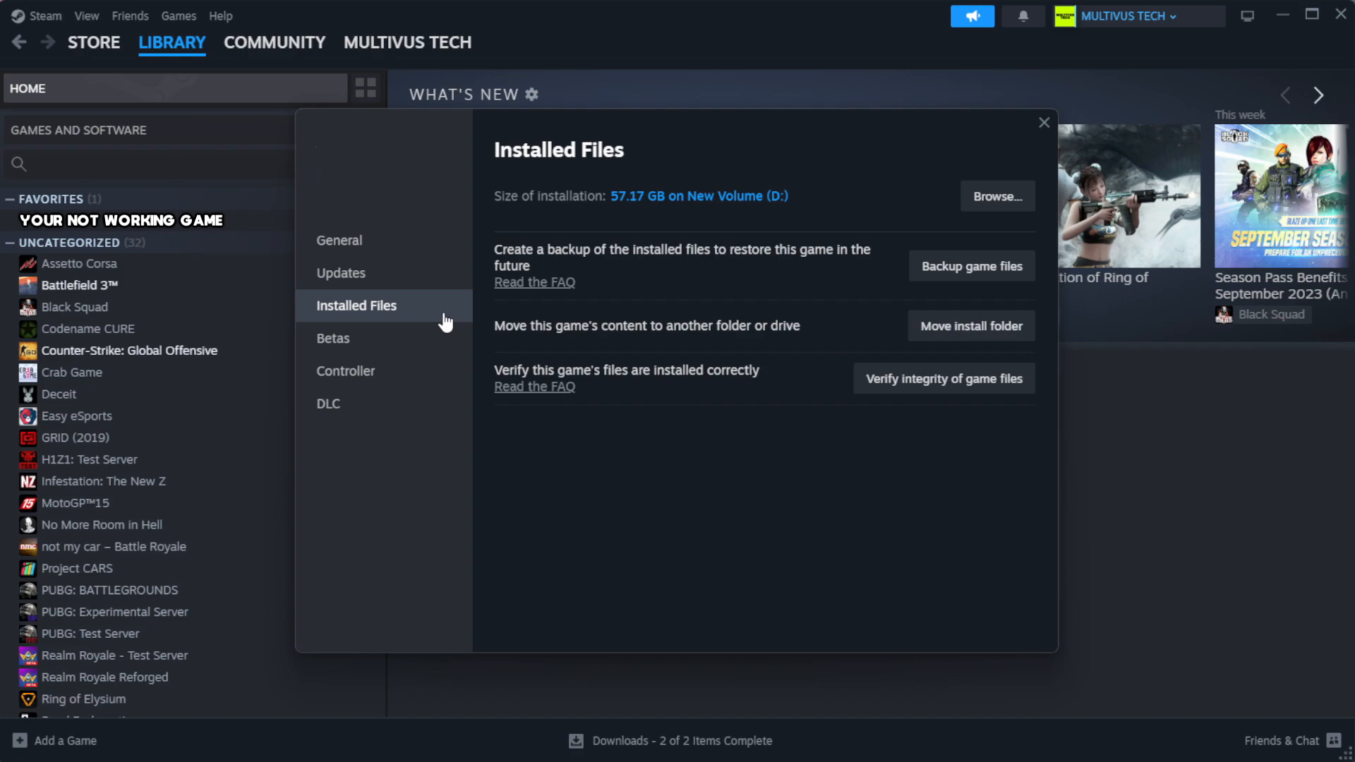
pyautogui.moveTo(954, 440)
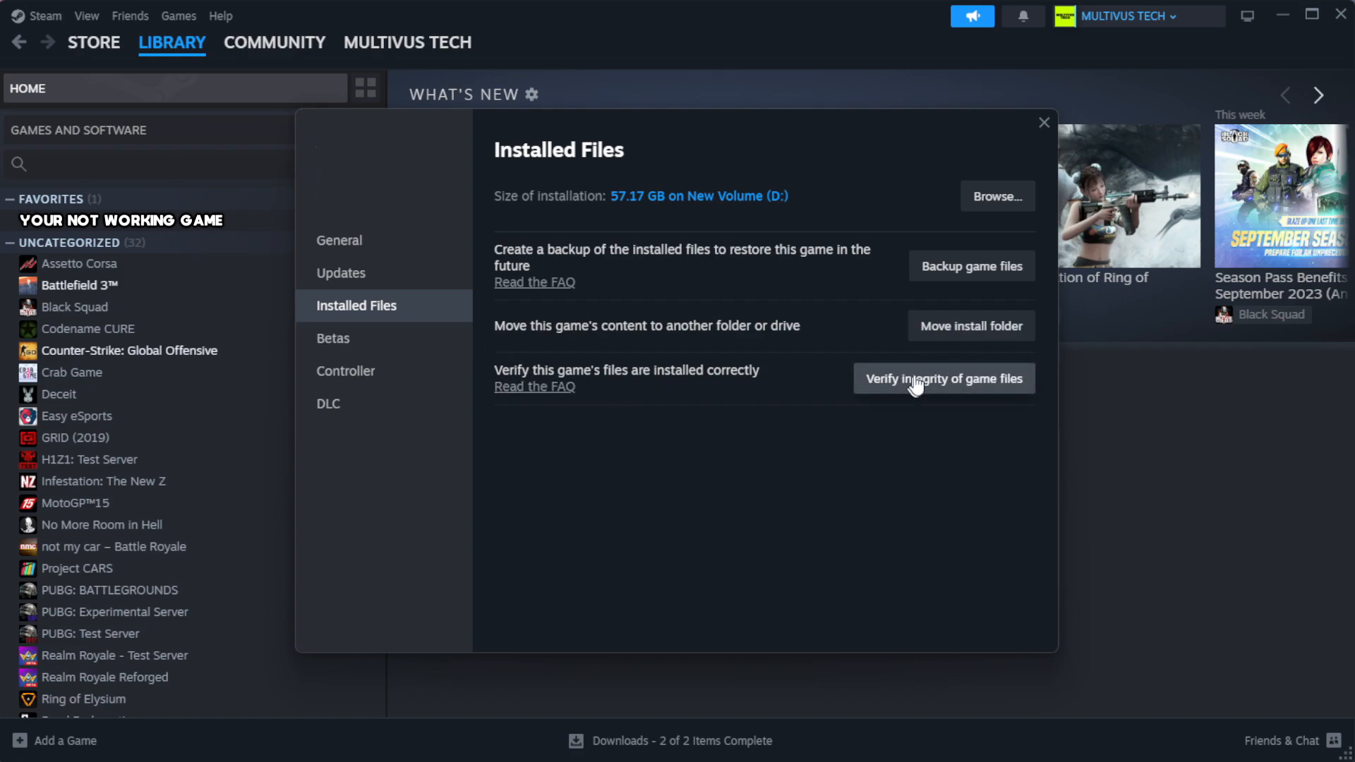
pyautogui.moveTo(950, 394)
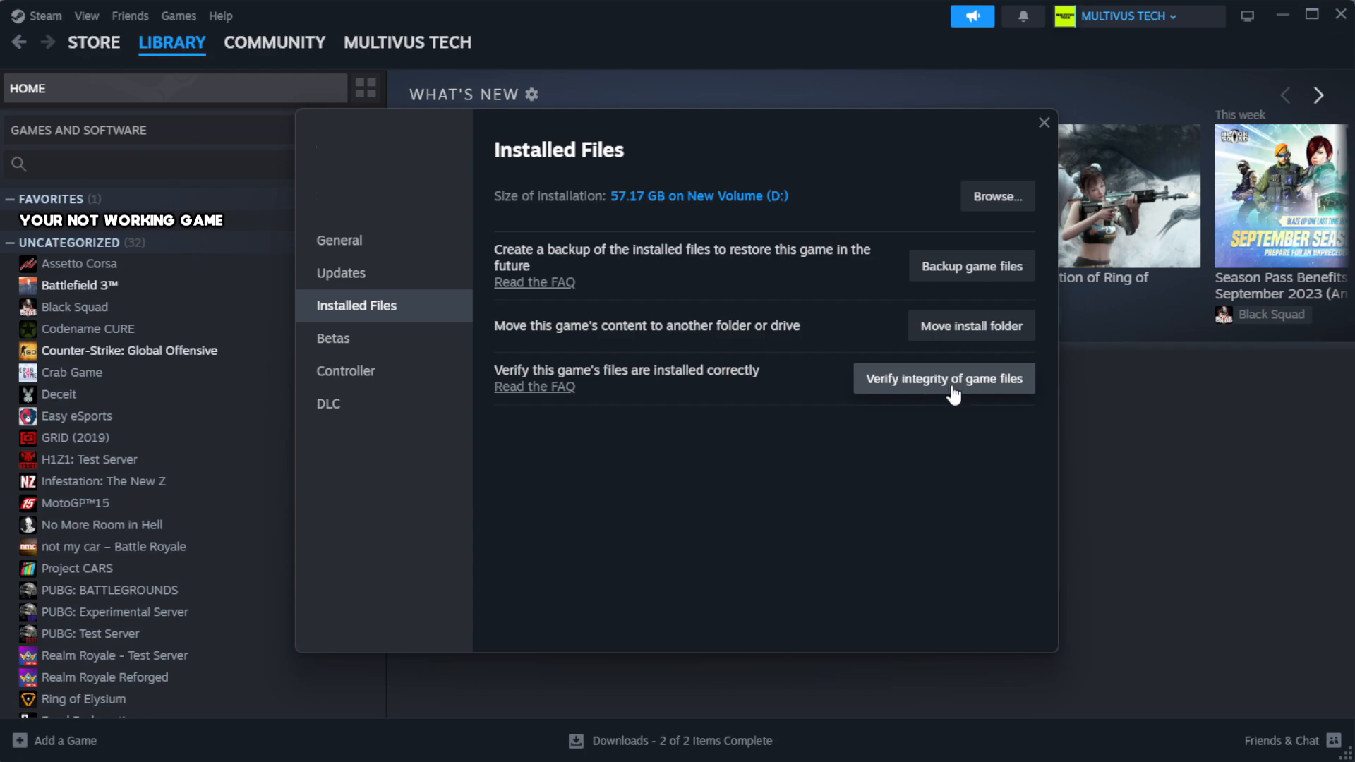
pyautogui.click(942, 378)
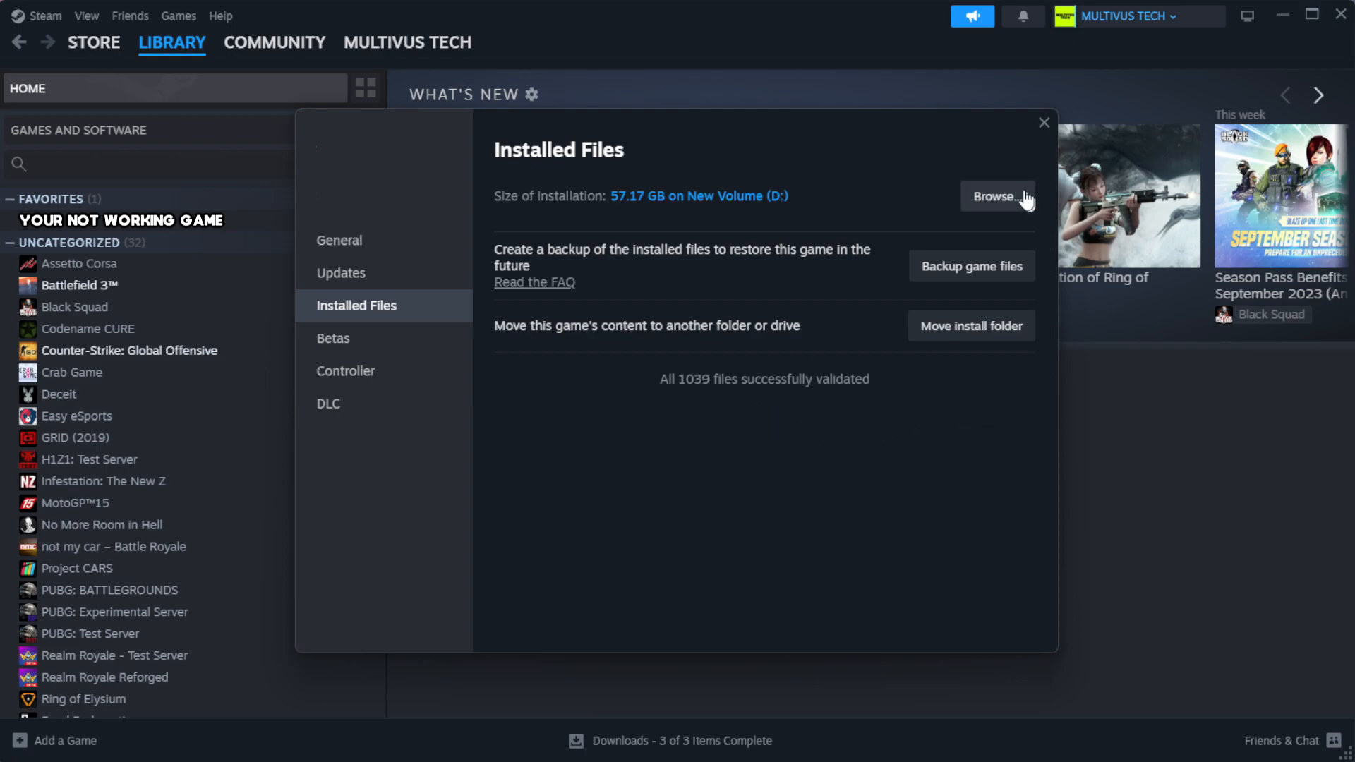
# - Browse to the game's install folder and select the YOUR NOT WORKING GAME shortcut
pyautogui.click(997, 196)
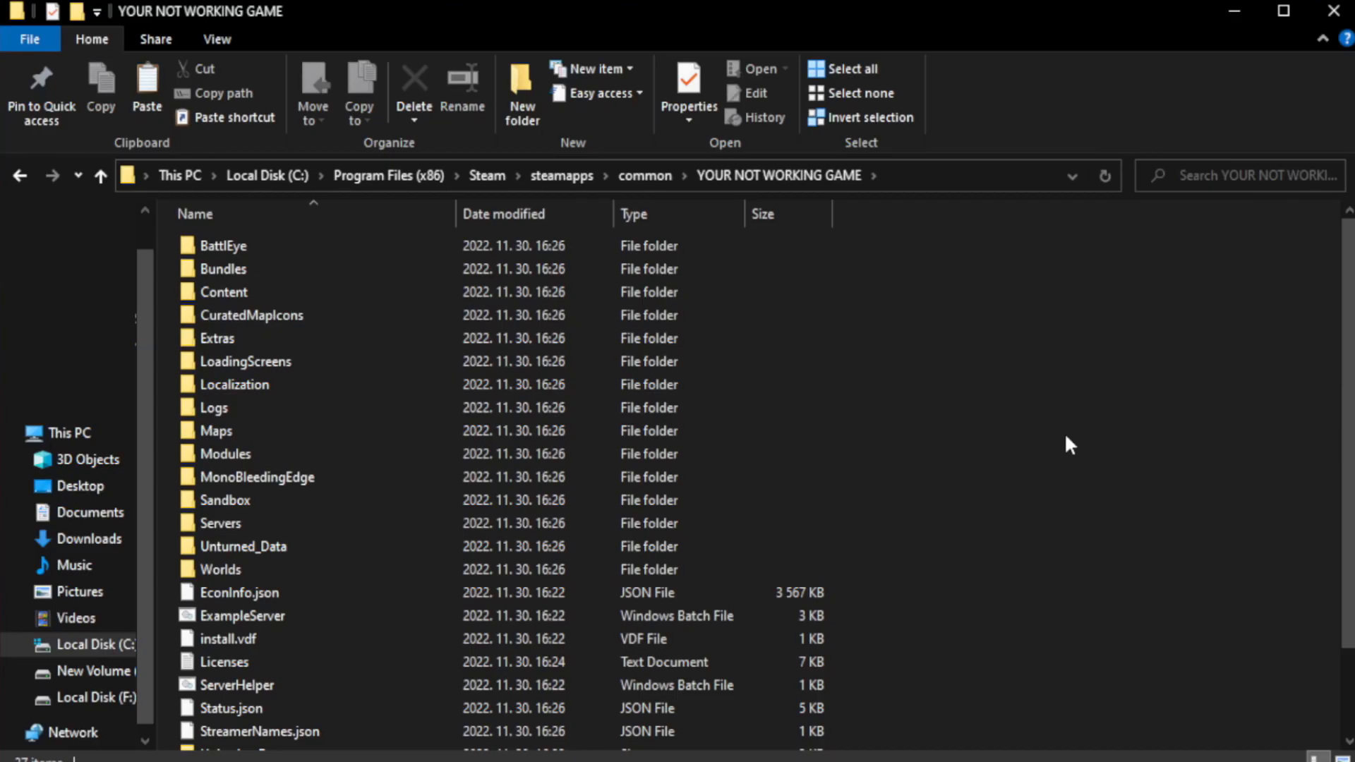
pyautogui.scroll(-3)
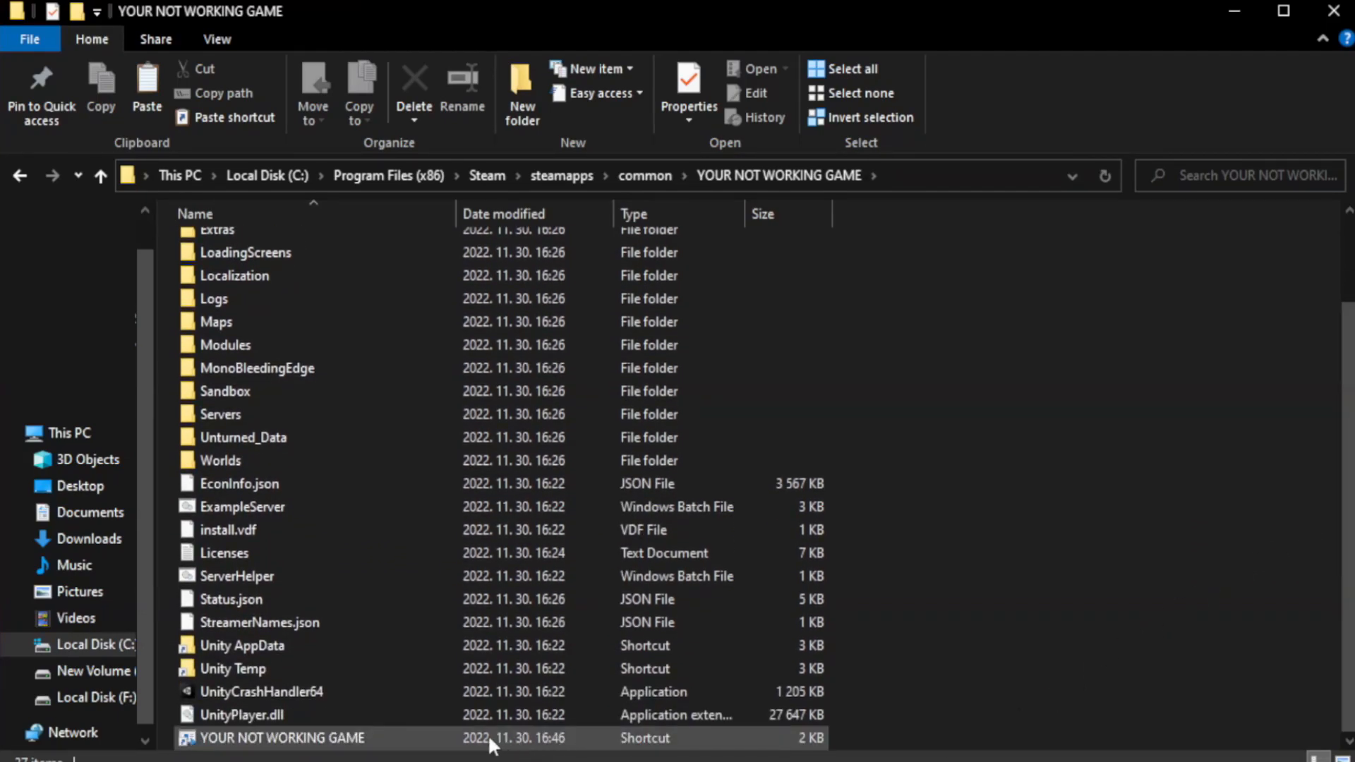
pyautogui.click(281, 737)
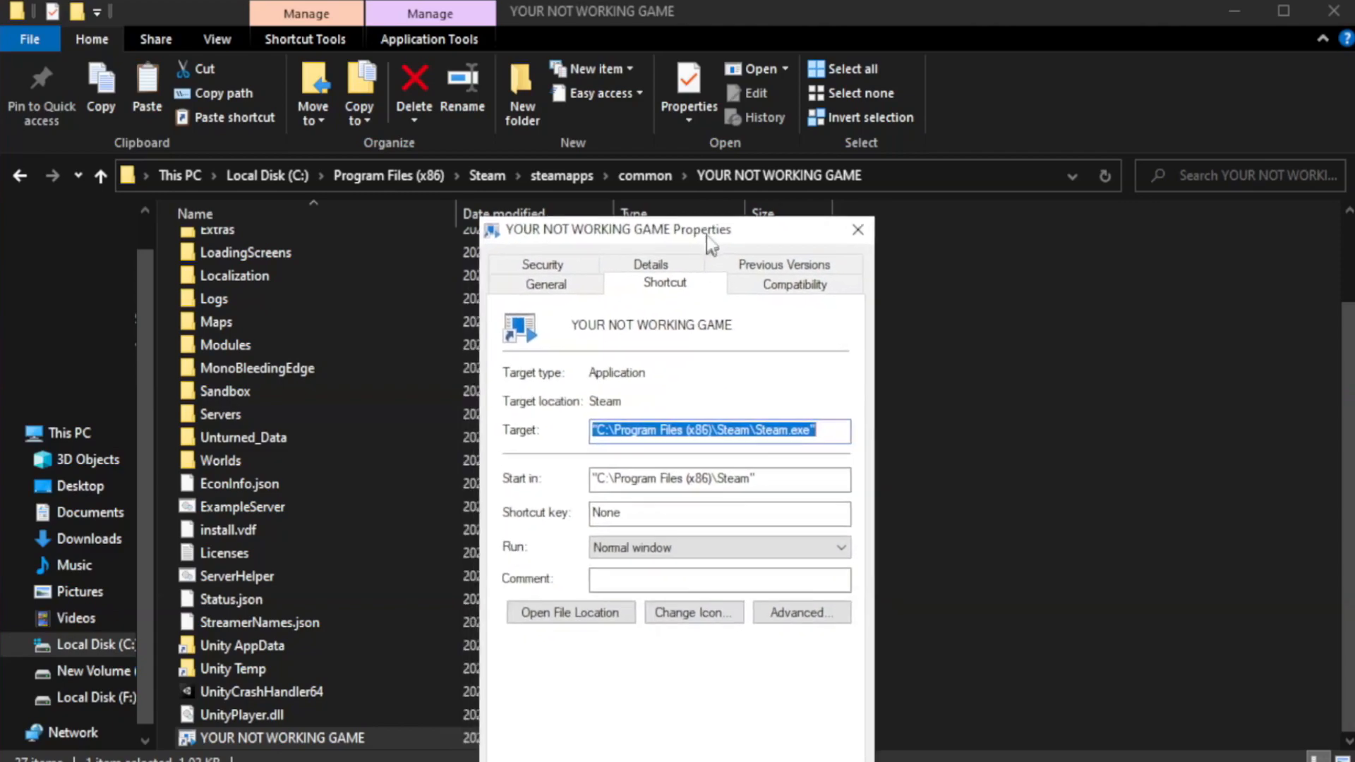
# - On Compatibility, enable Windows 8 compatibility mode, Disable fullscreen optimizations and Run as administrator, then apply
pyautogui.moveTo(708, 240); pyautogui.dragTo(683, 131)
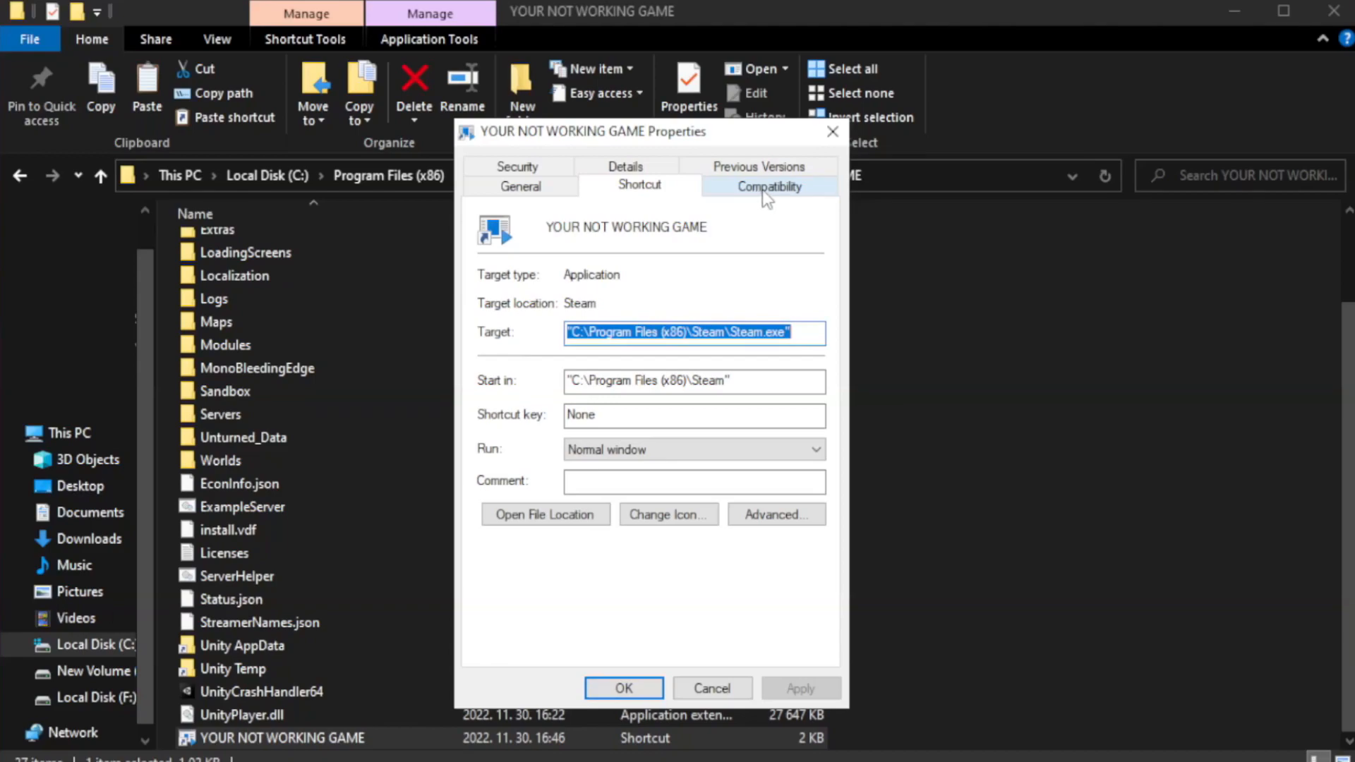
pyautogui.click(767, 185)
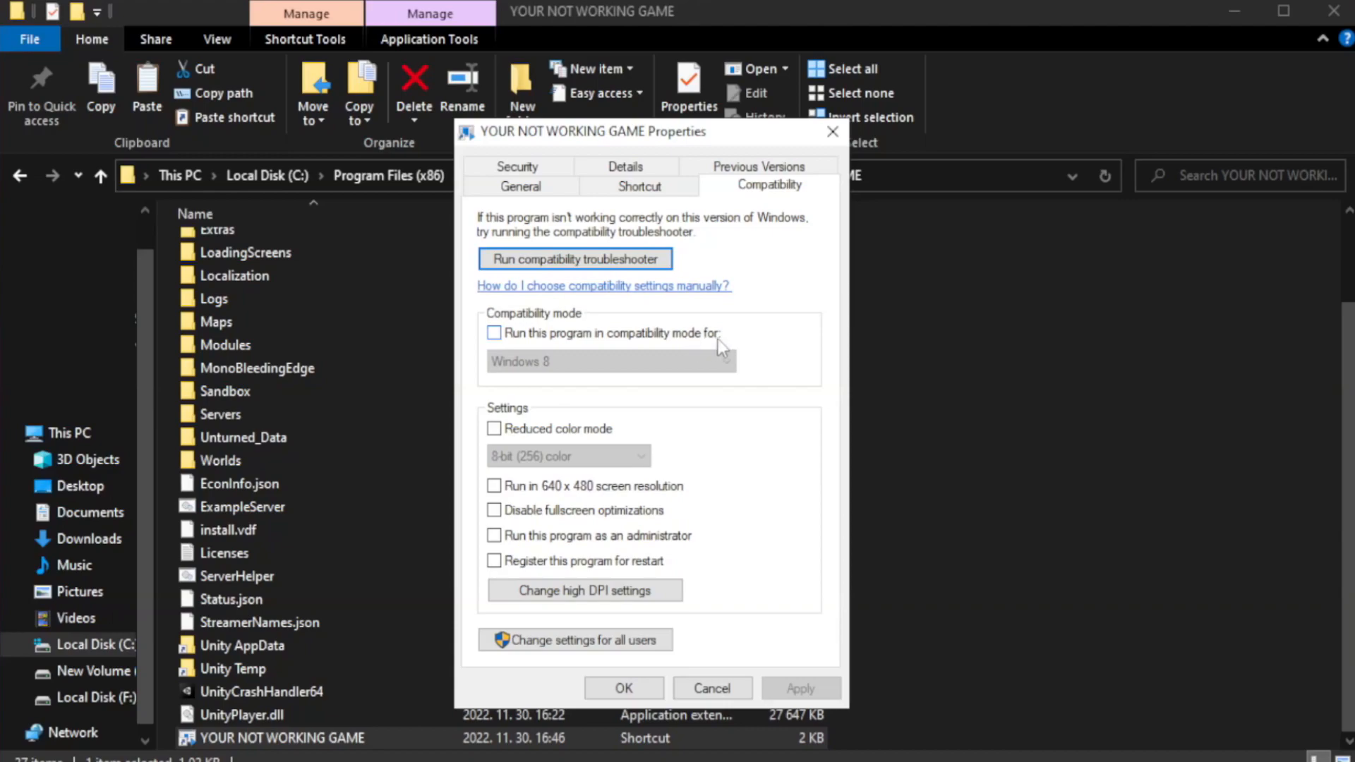
pyautogui.click(493, 333)
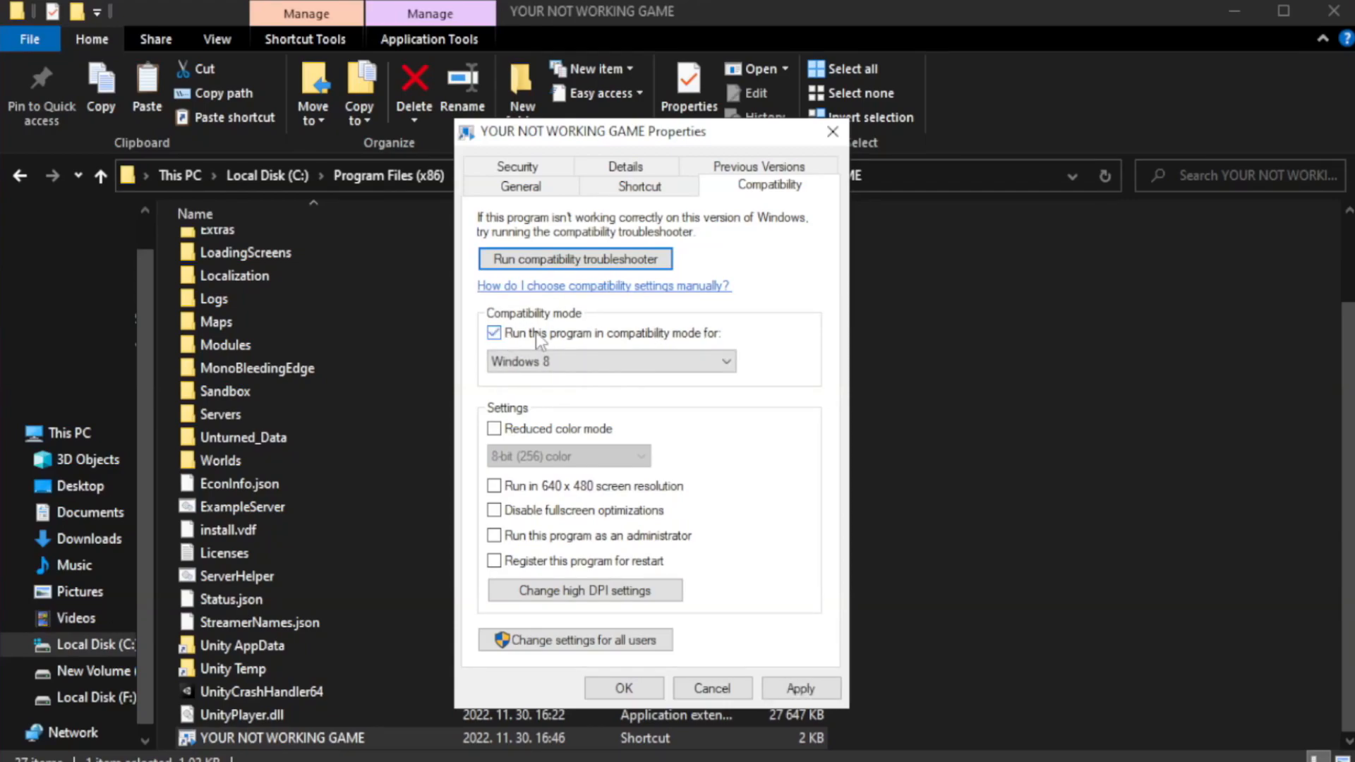
pyautogui.click(610, 362)
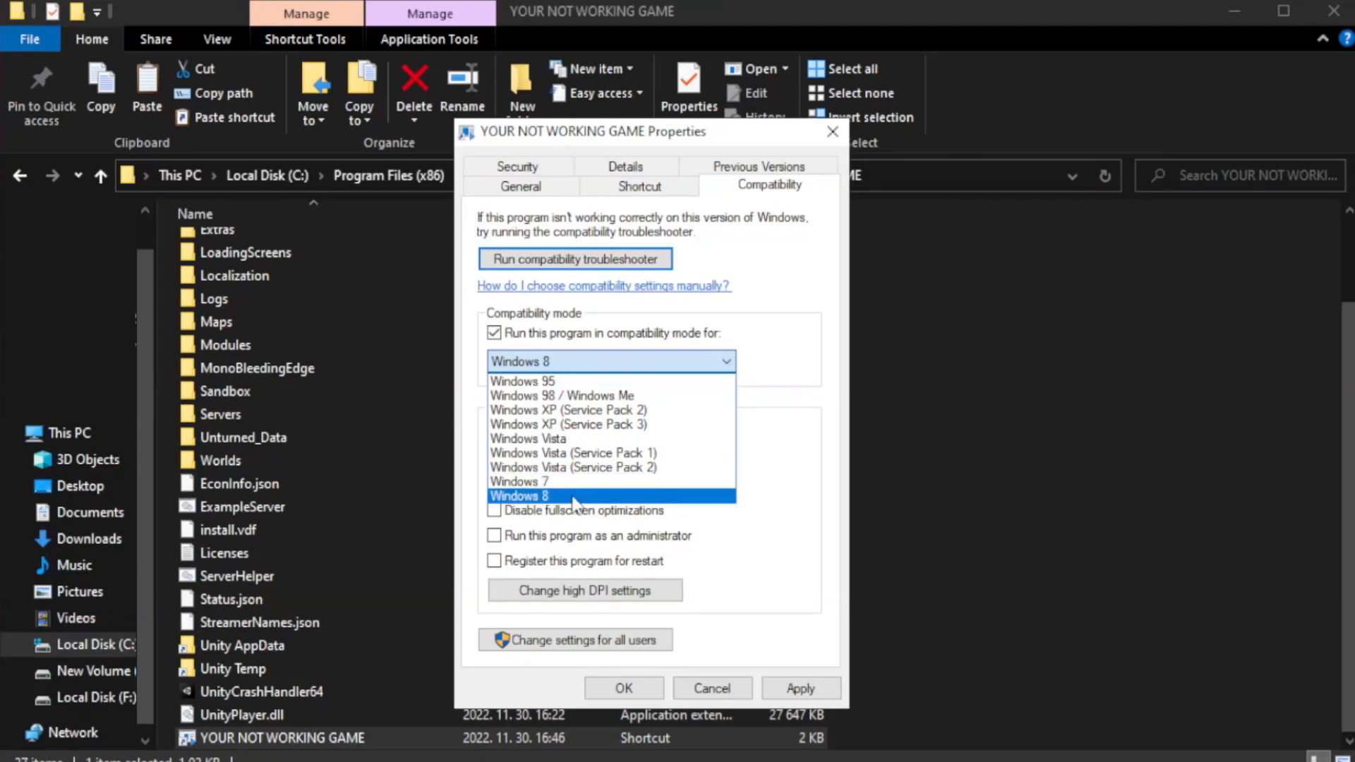
pyautogui.click(519, 496)
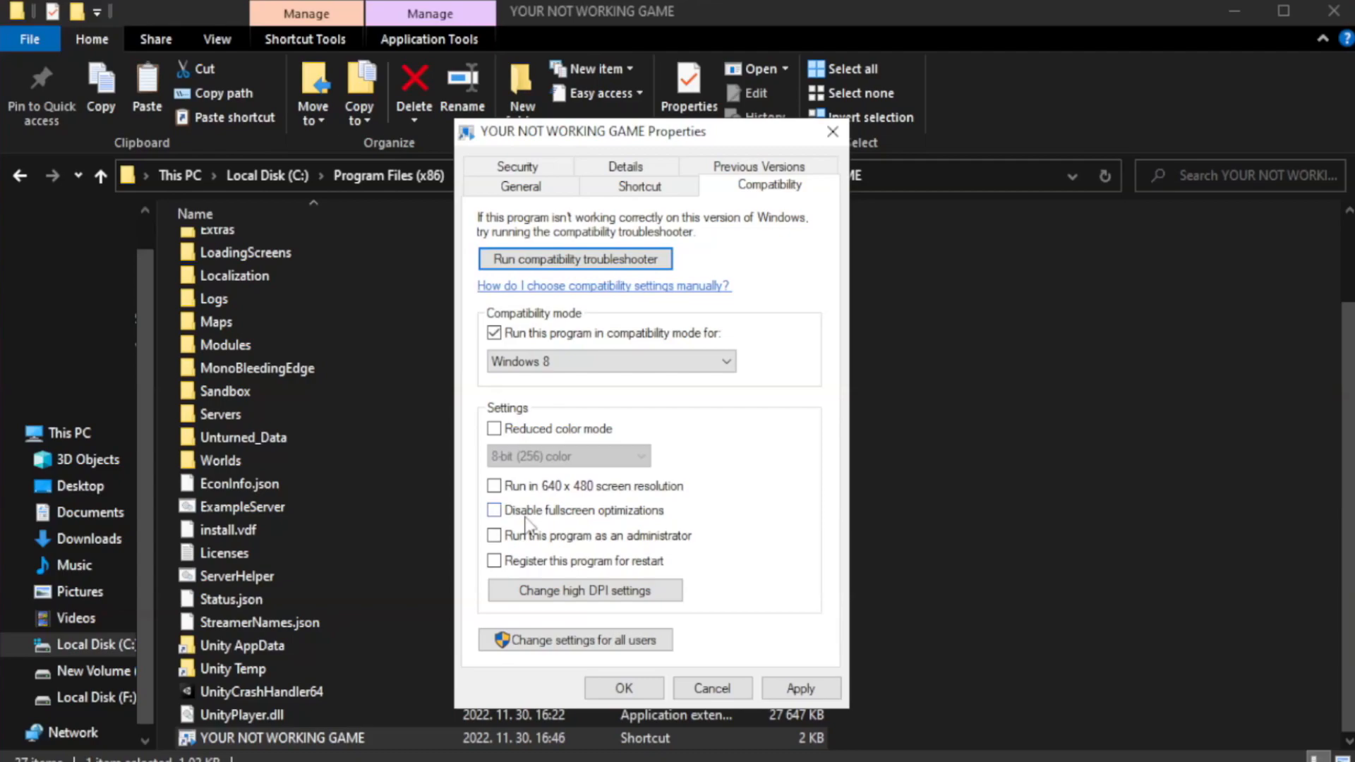
pyautogui.click(494, 510)
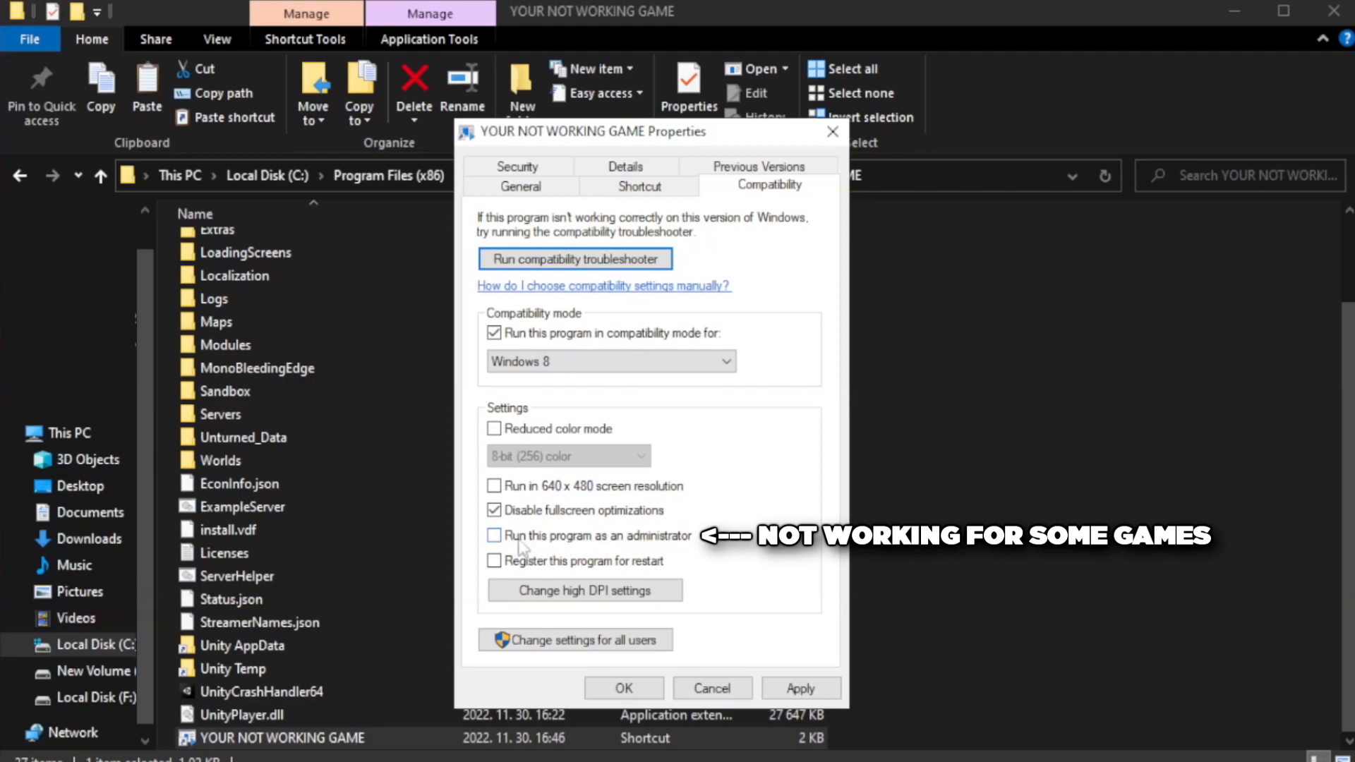
pyautogui.click(494, 536)
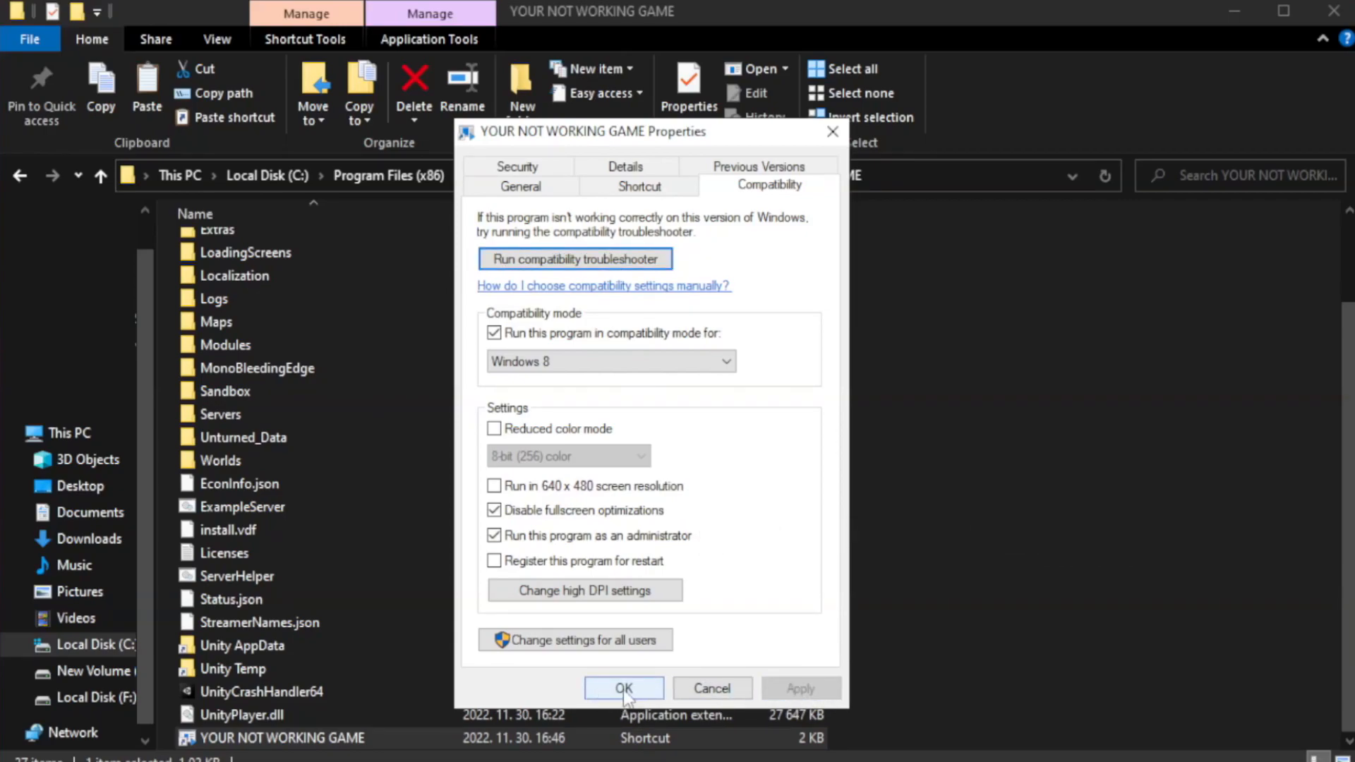
pyautogui.click(623, 688)
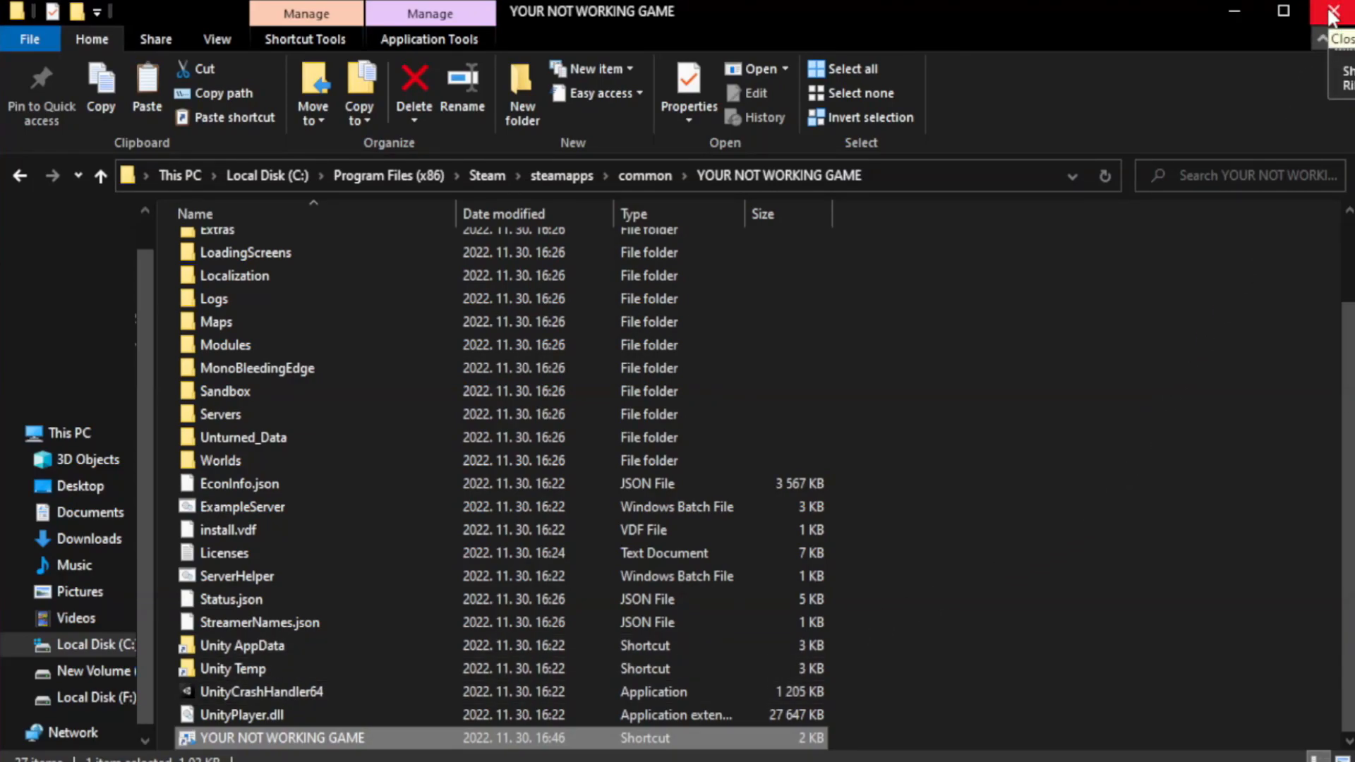
# - Close the game folder and launch Task Manager from the Start button's power-user menu
pyautogui.click(1337, 12)
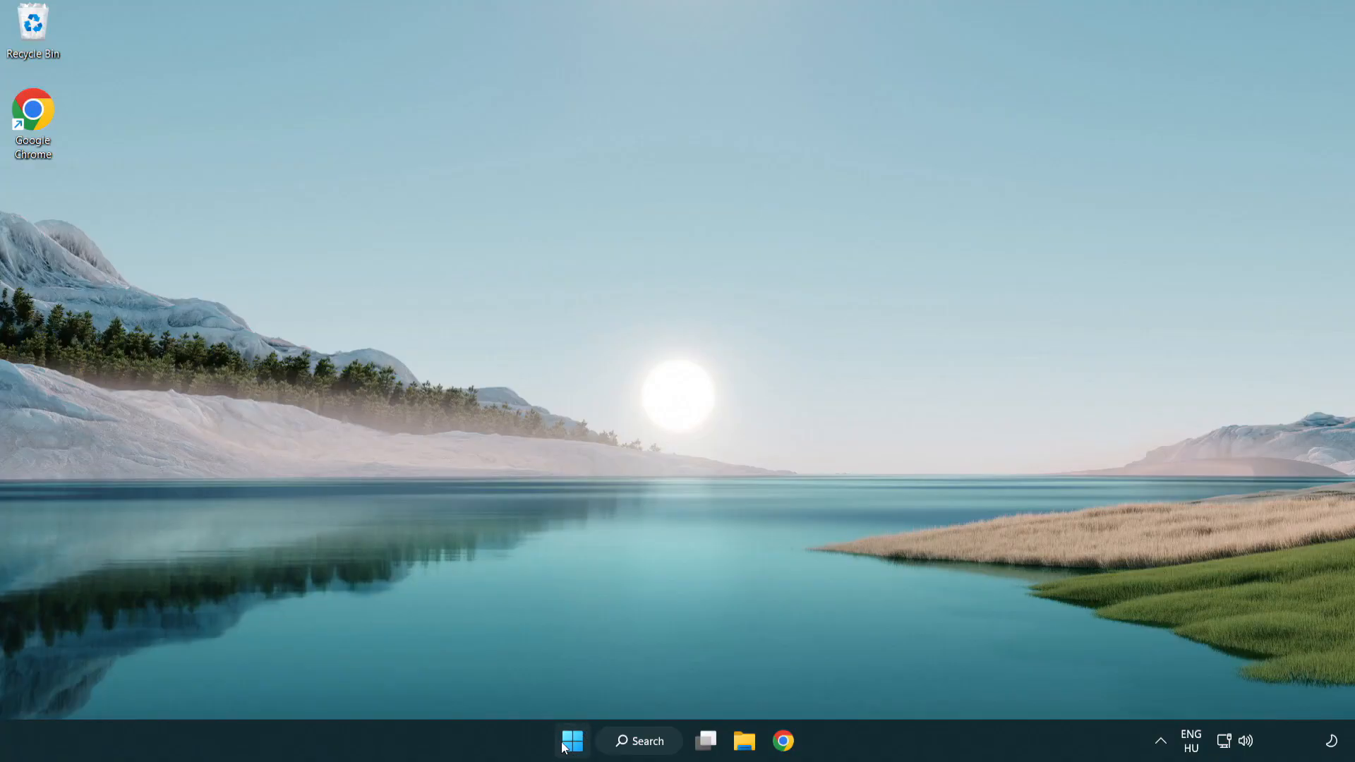
pyautogui.rightClick(572, 740)
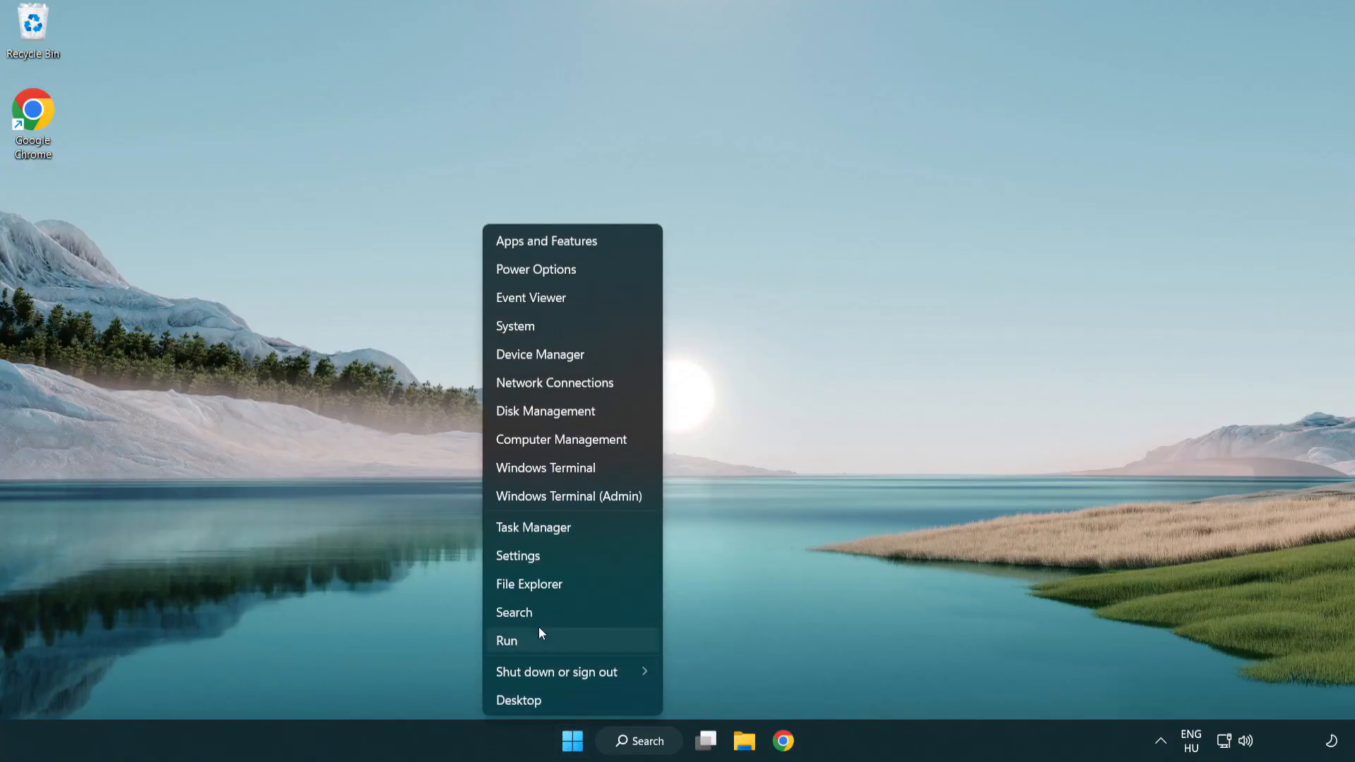
pyautogui.moveTo(586, 526)
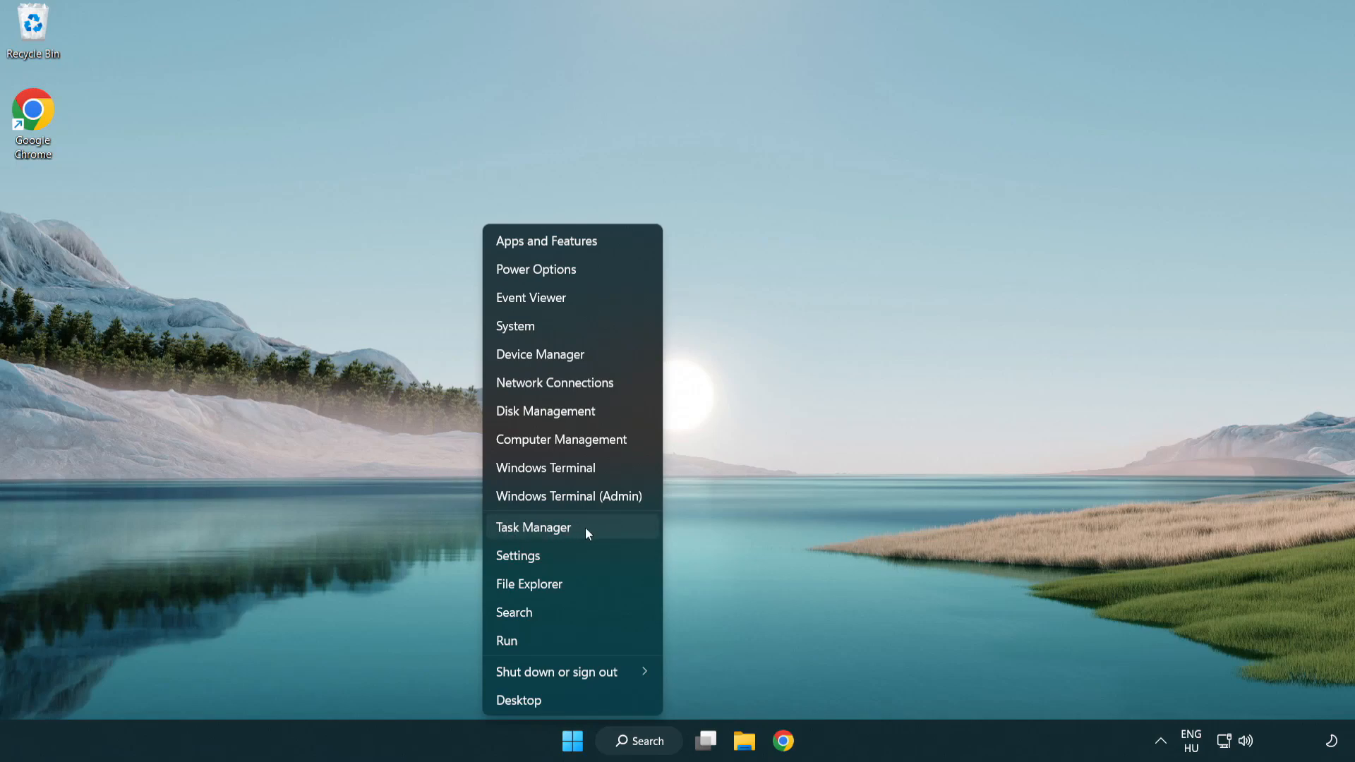
pyautogui.click(533, 526)
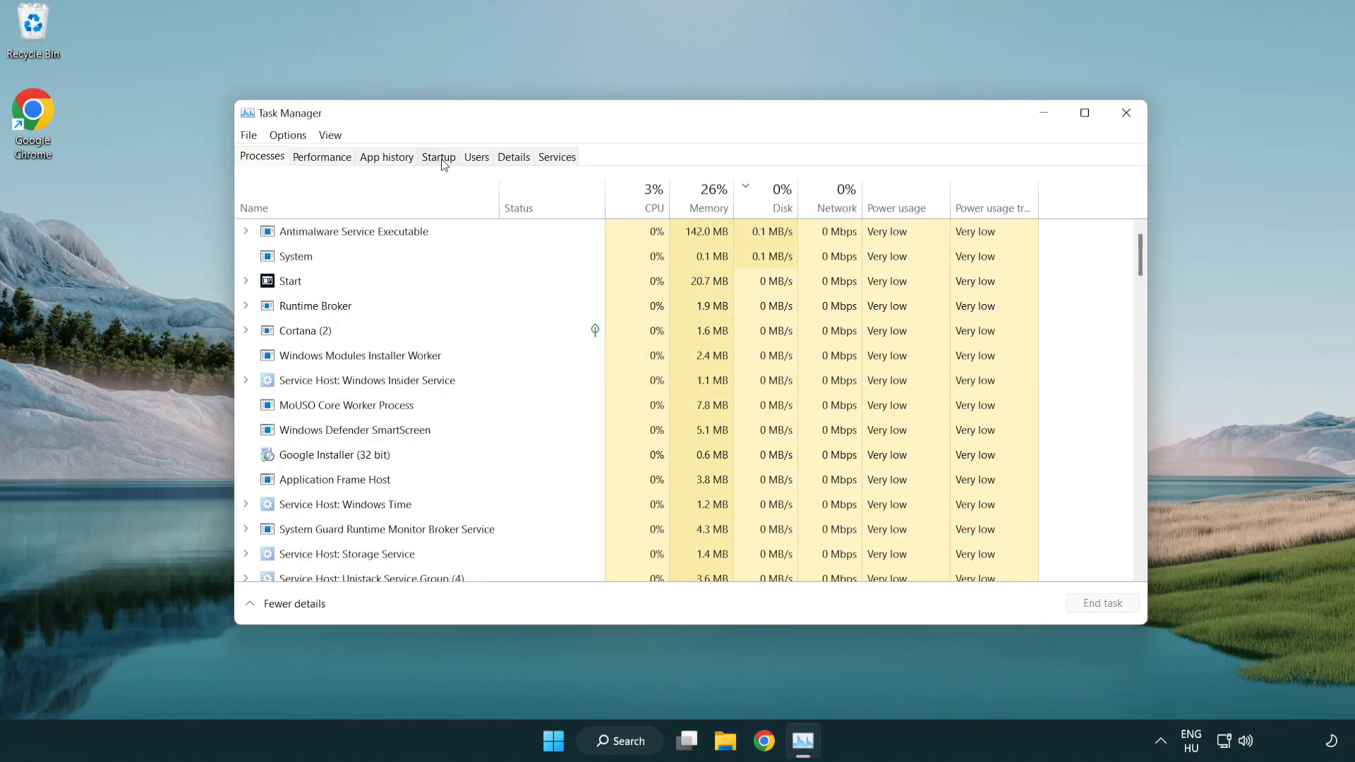
# - Disable Terminal and Phone Link from launching at startup in Task Manager
pyautogui.click(437, 156)
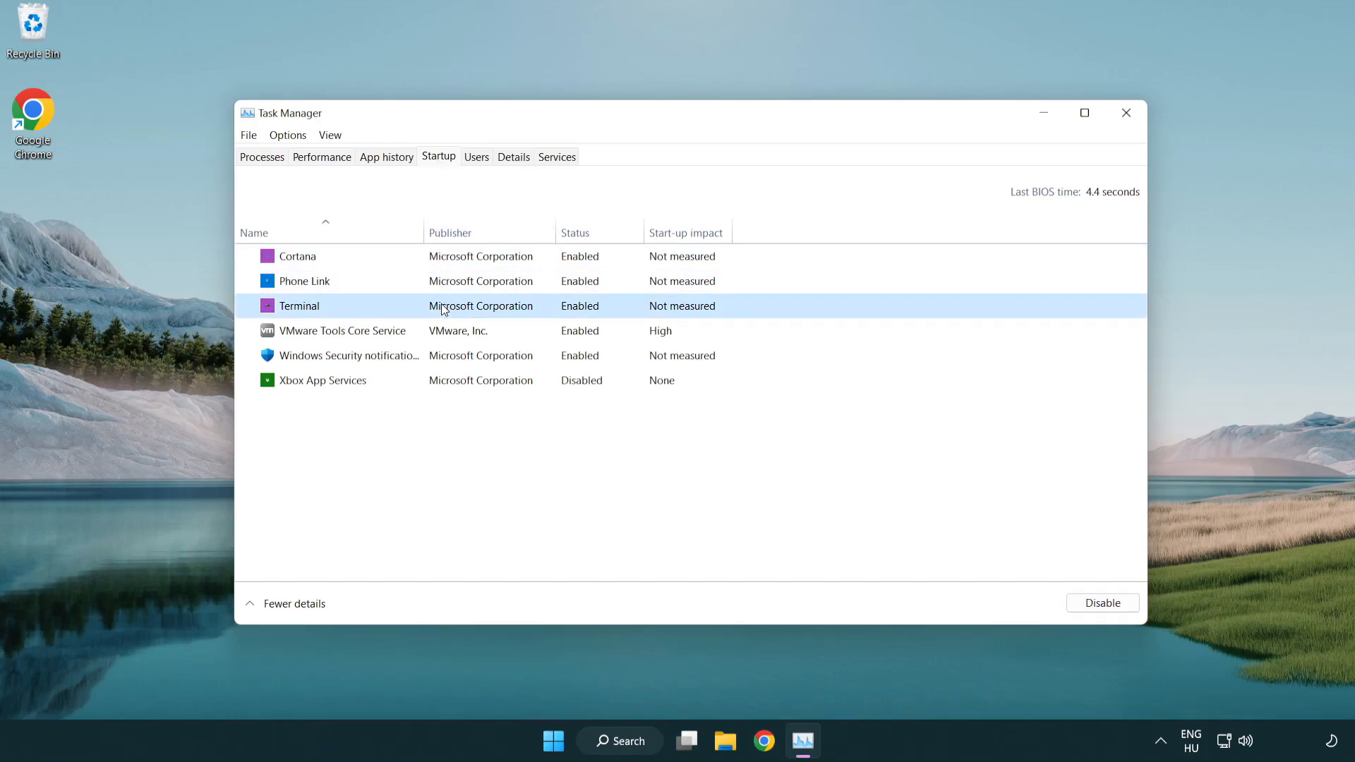
pyautogui.click(1102, 603)
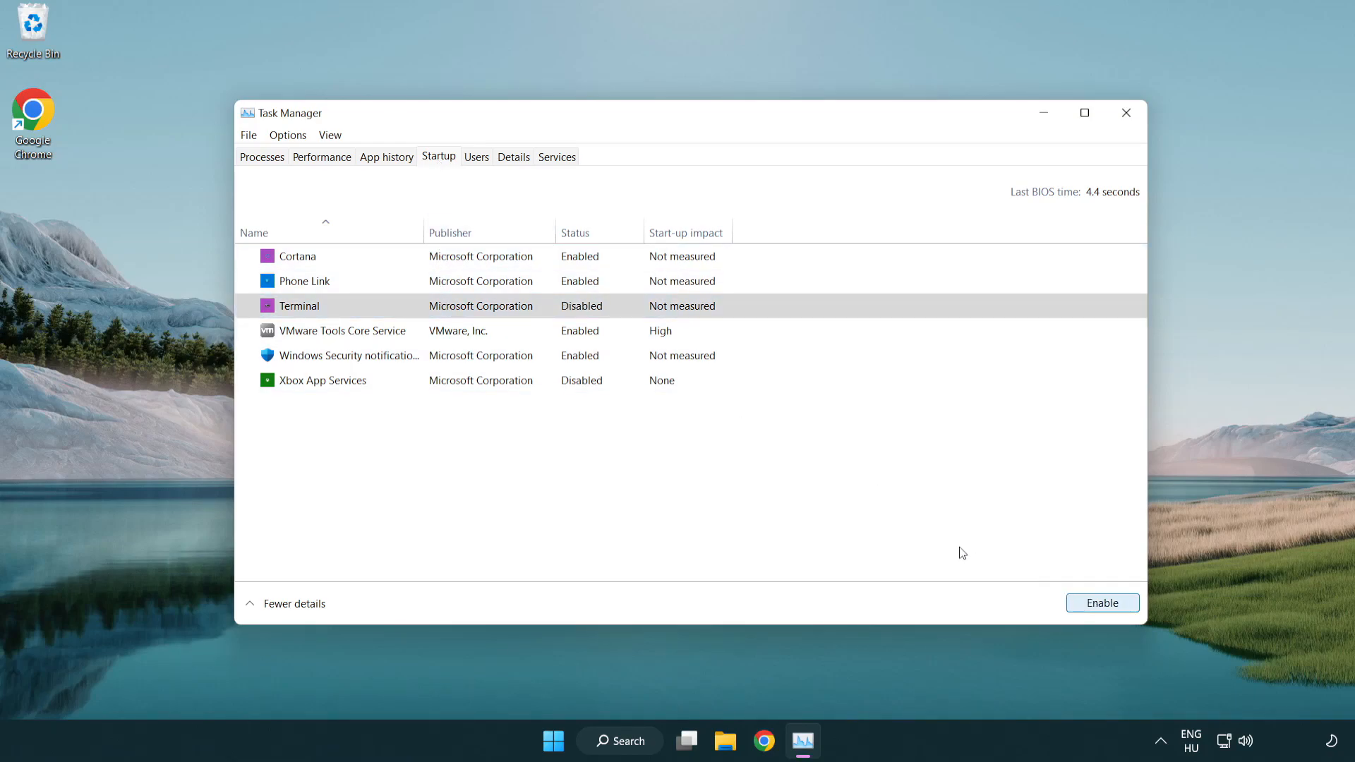
pyautogui.click(304, 281)
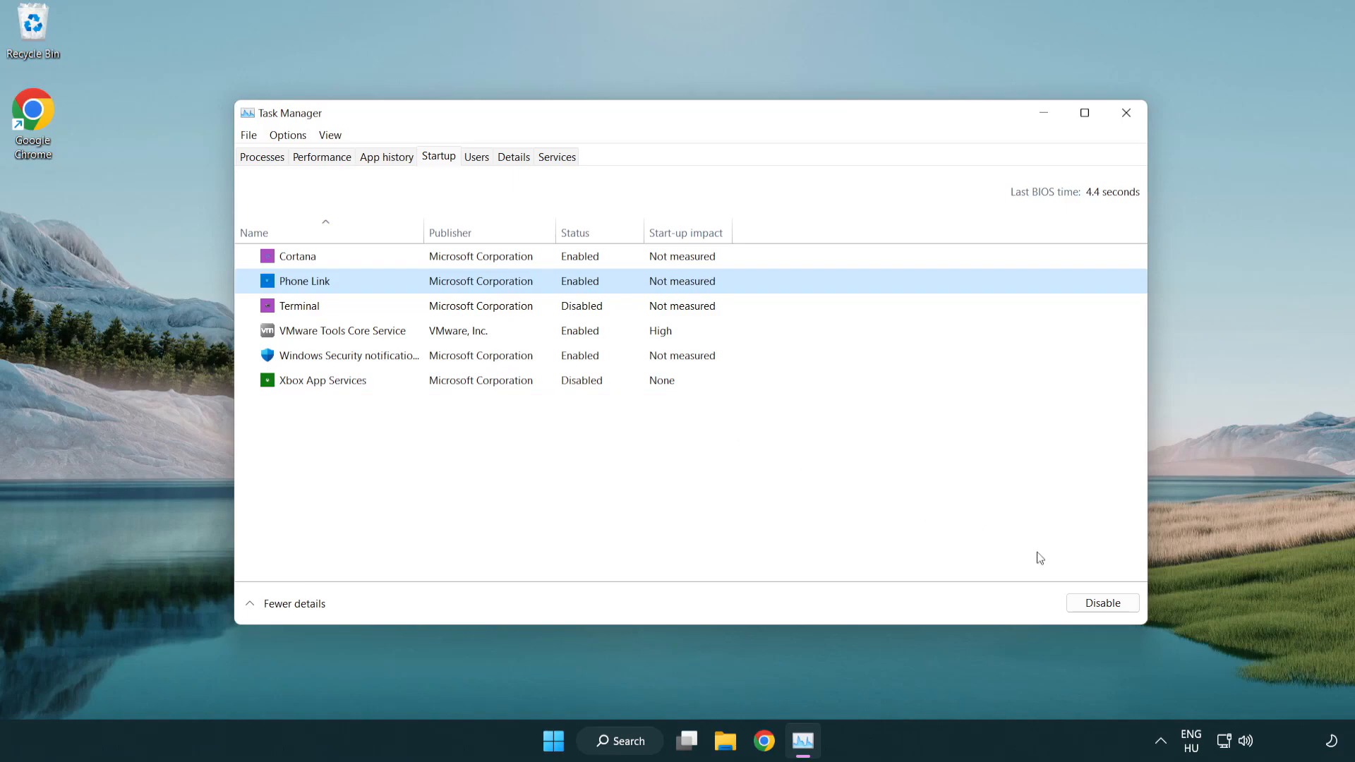
pyautogui.click(1100, 603)
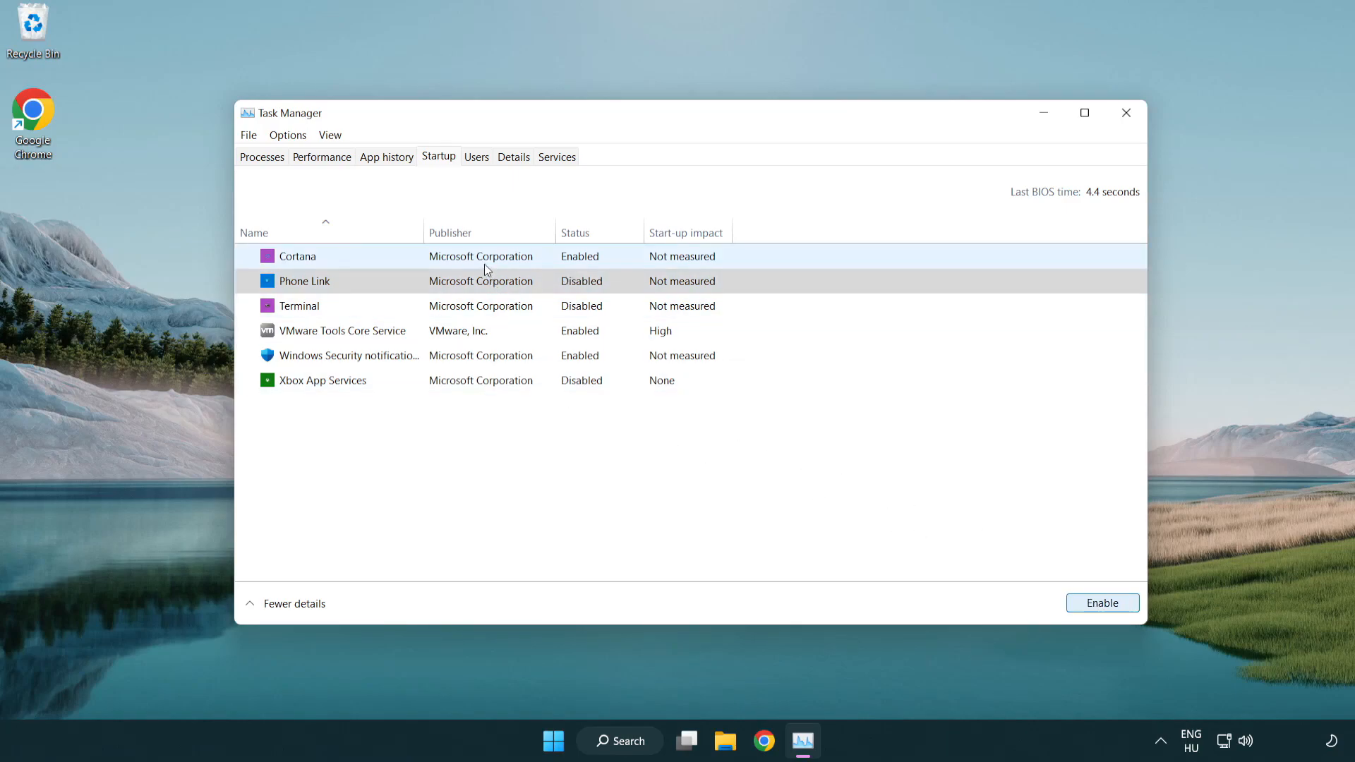
# - Disable Cortana at startup, leaving only VMware Tools enabled, and close Task Manager
pyautogui.click(296, 256)
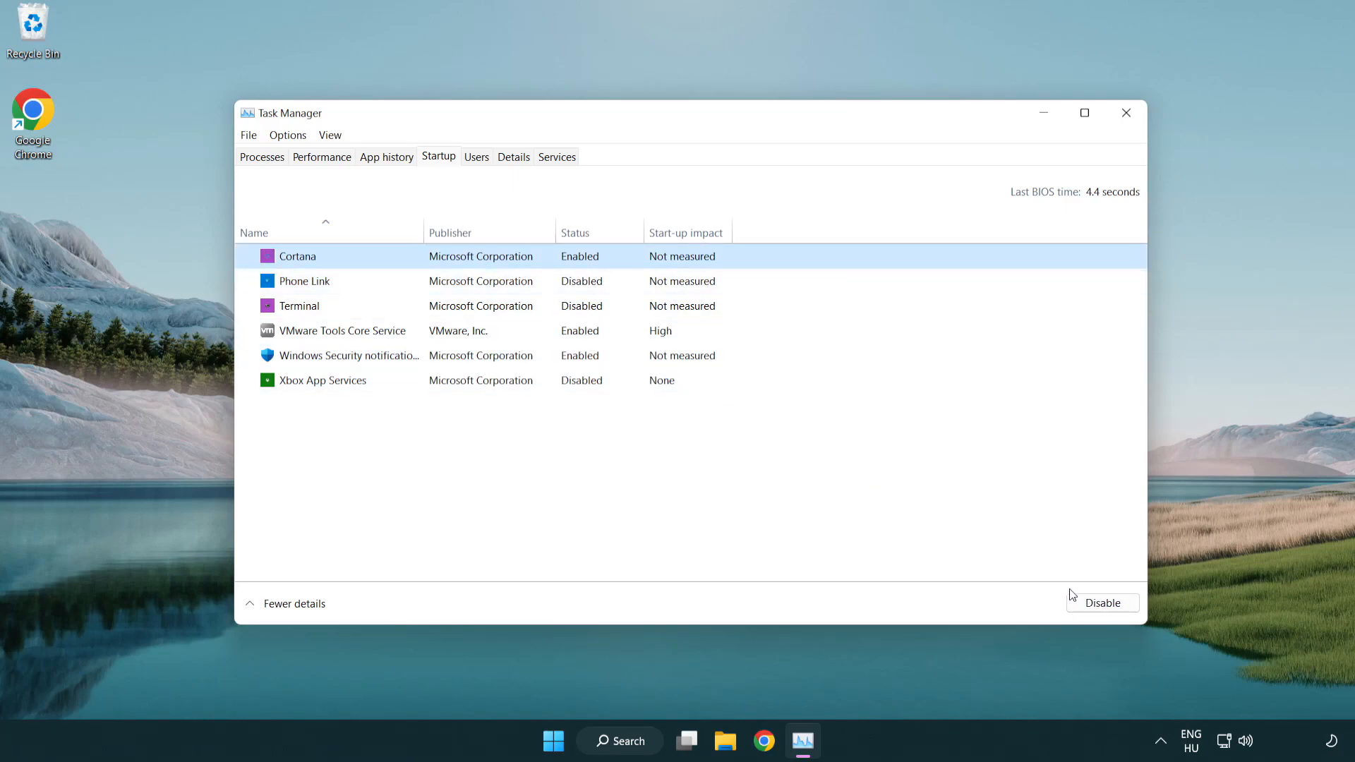
pyautogui.click(1101, 603)
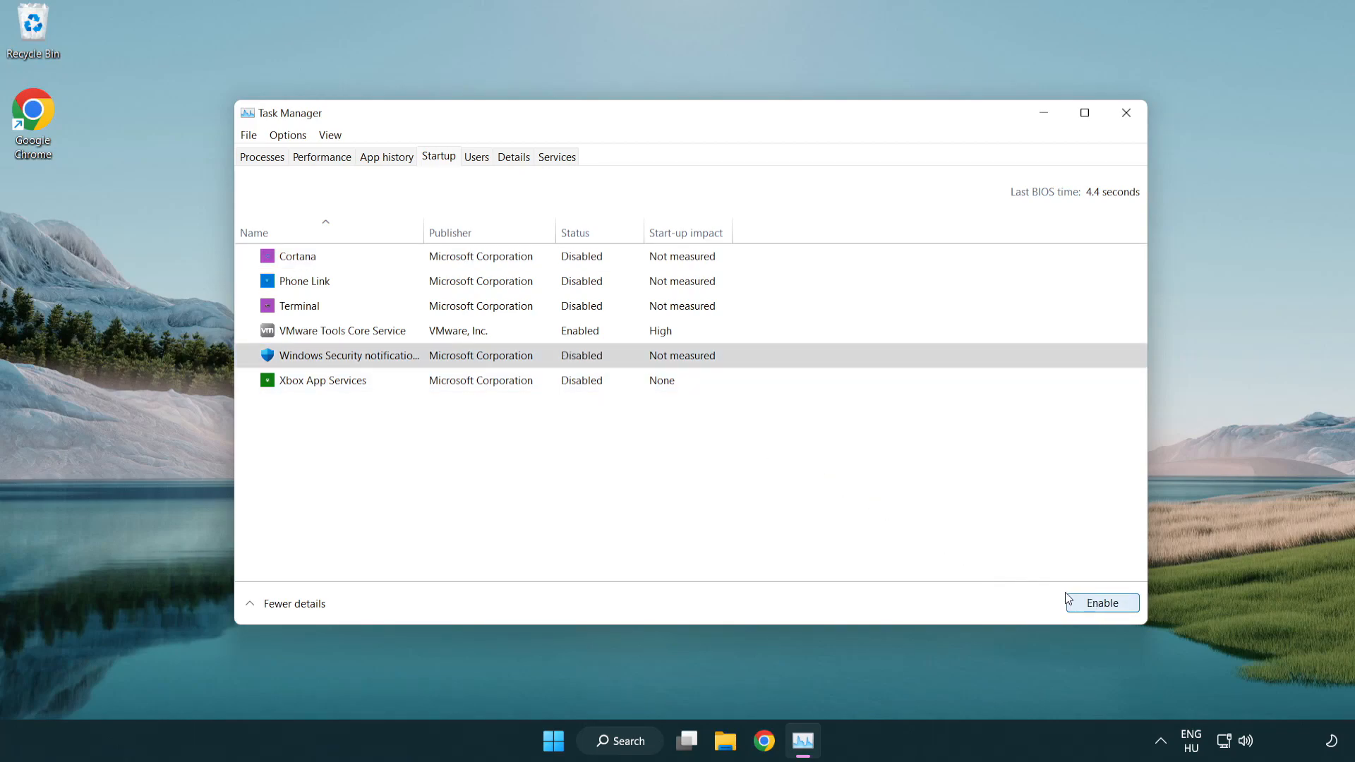
pyautogui.moveTo(1098, 156)
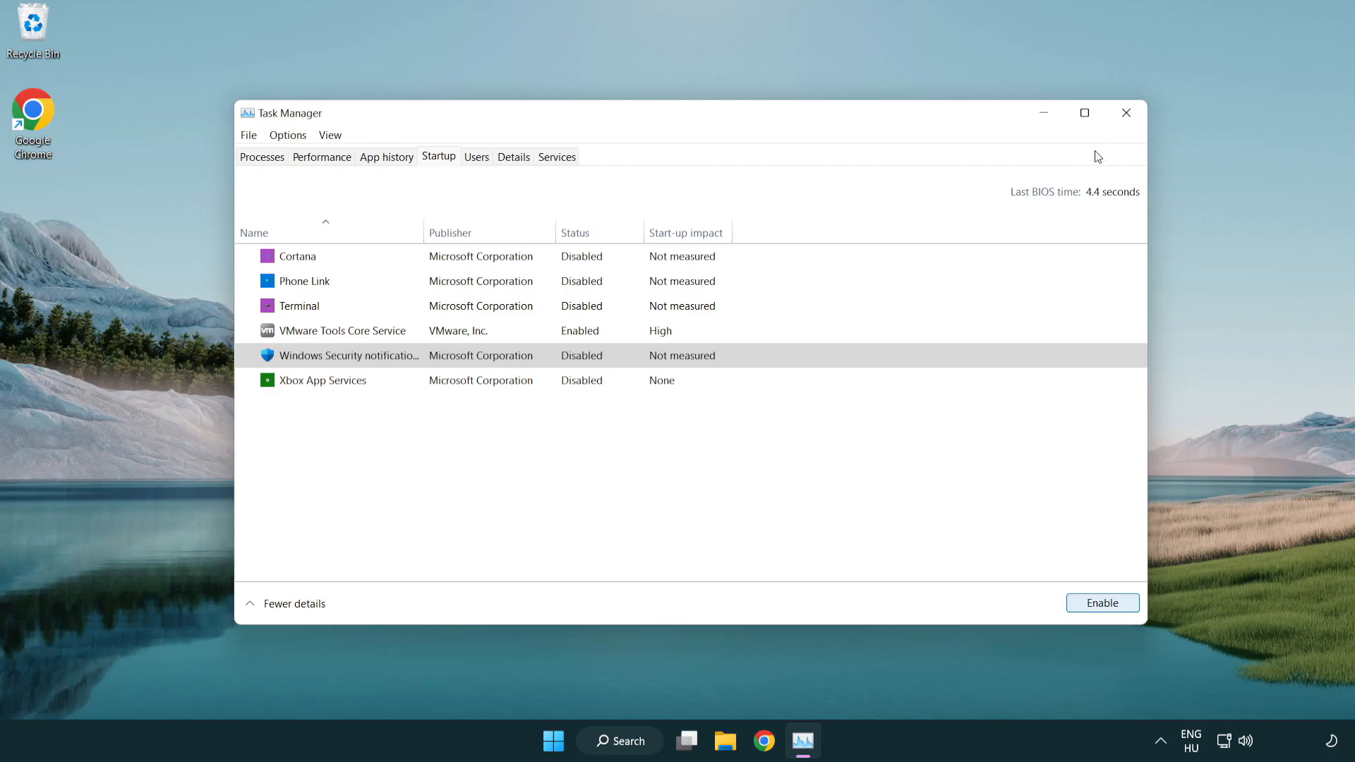
pyautogui.moveTo(1126, 113)
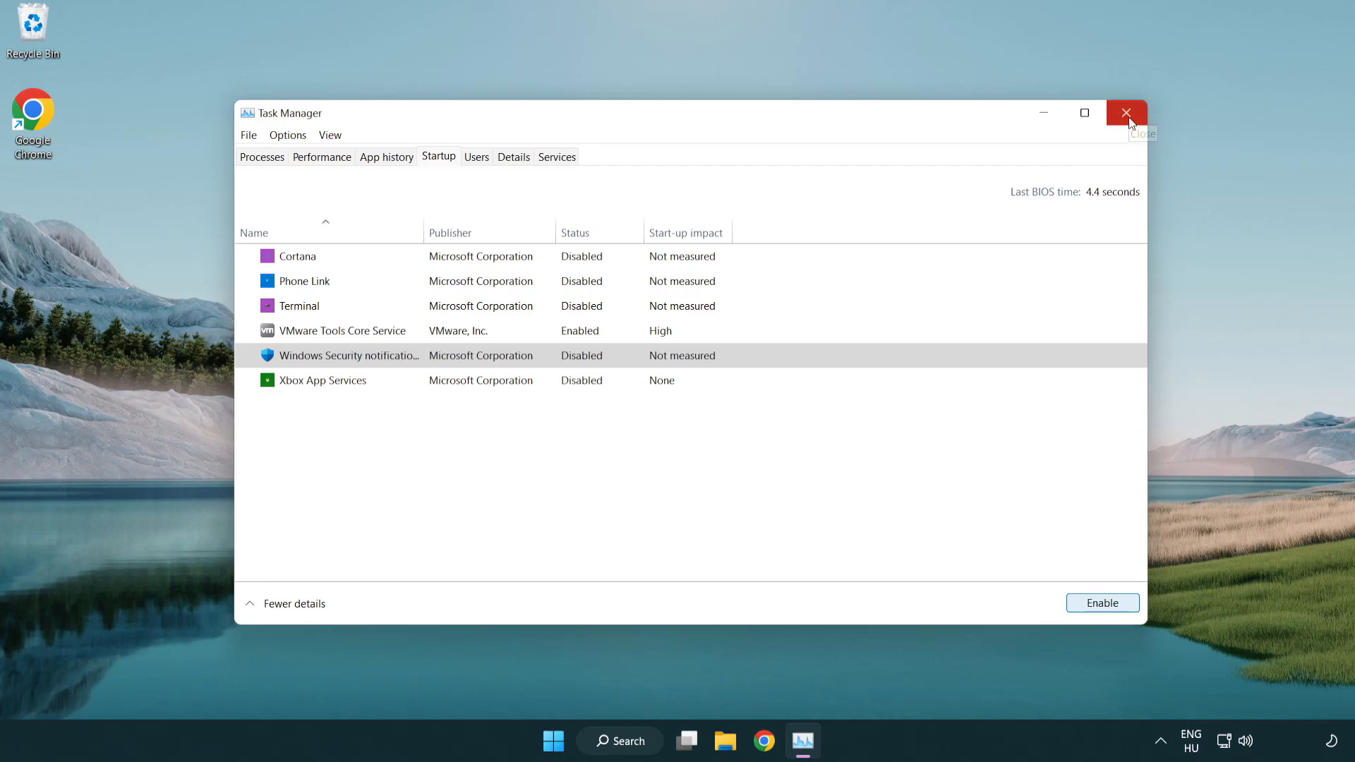
pyautogui.click(1125, 113)
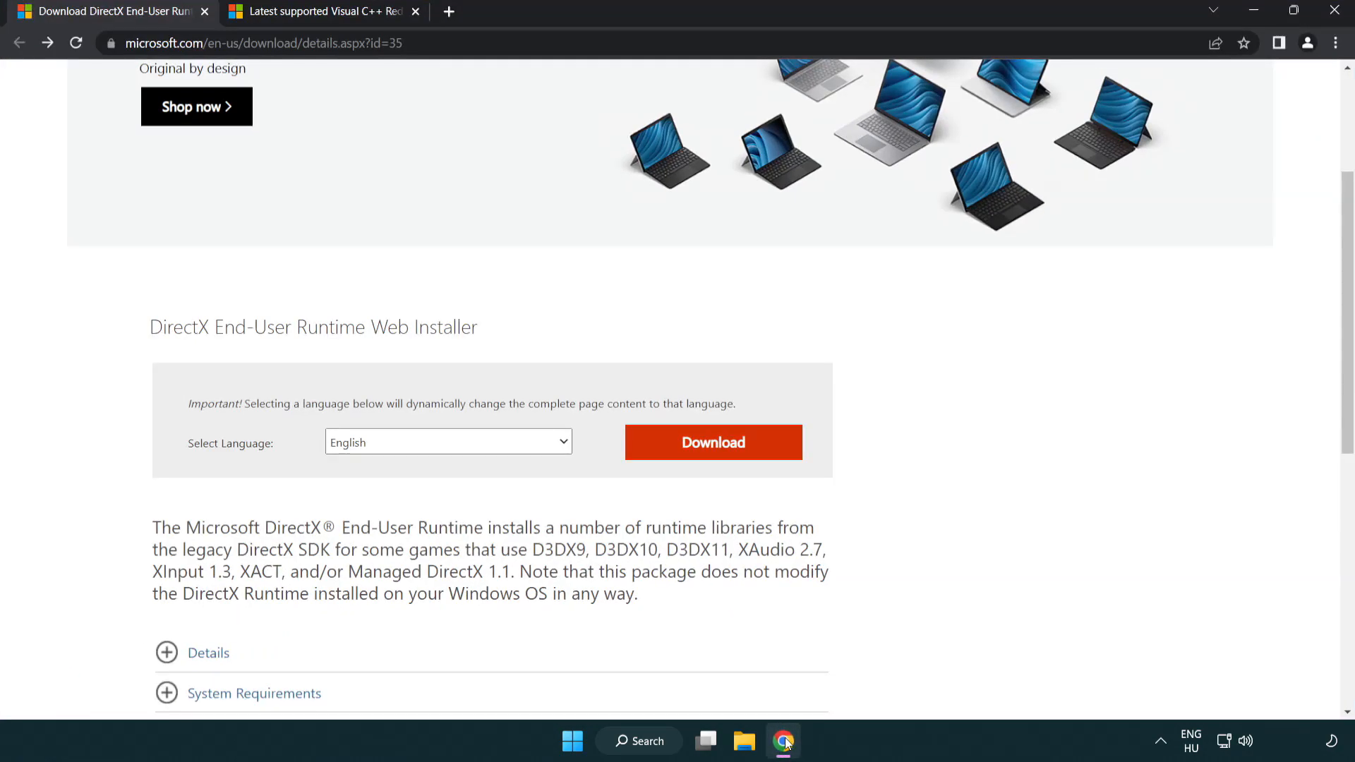
# - Download the DirectX End-User Runtime Web Installer and run it
pyautogui.scroll(3)
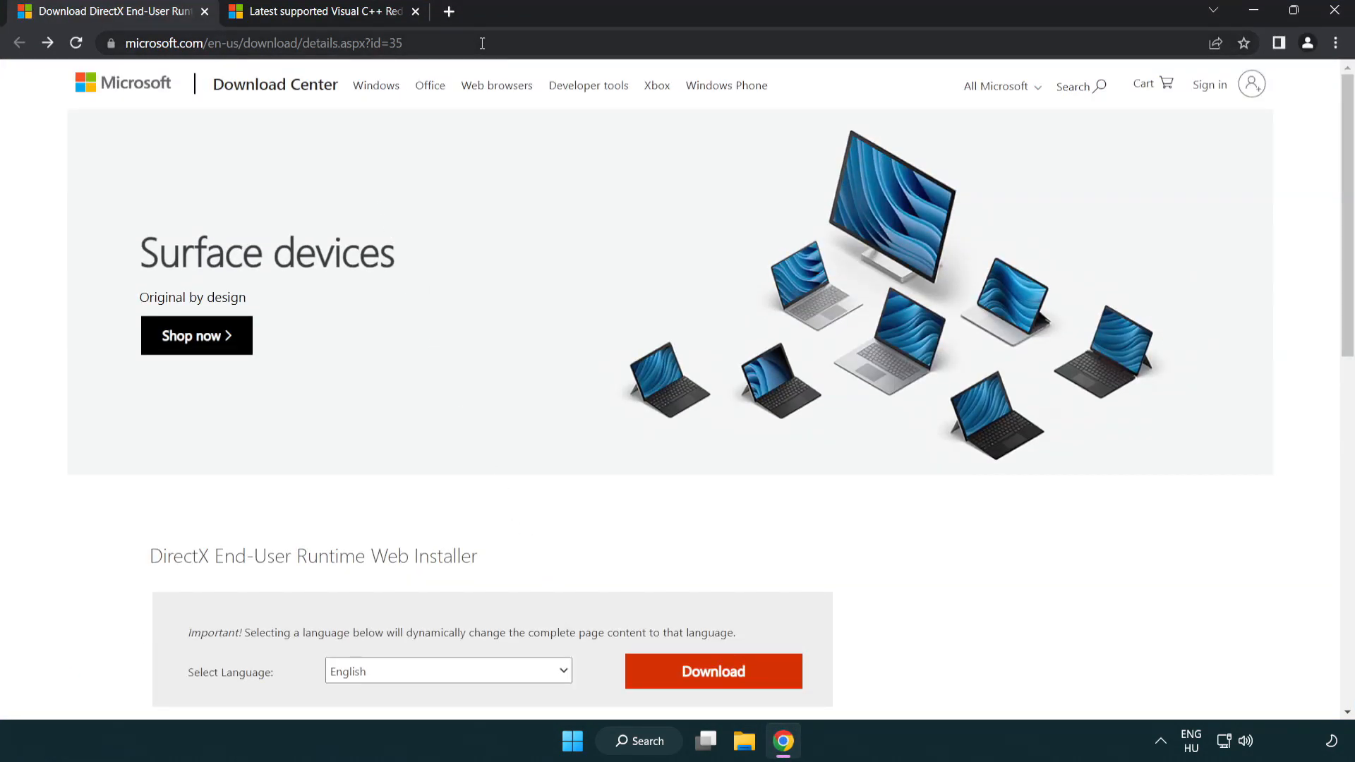
pyautogui.moveTo(1295, 309)
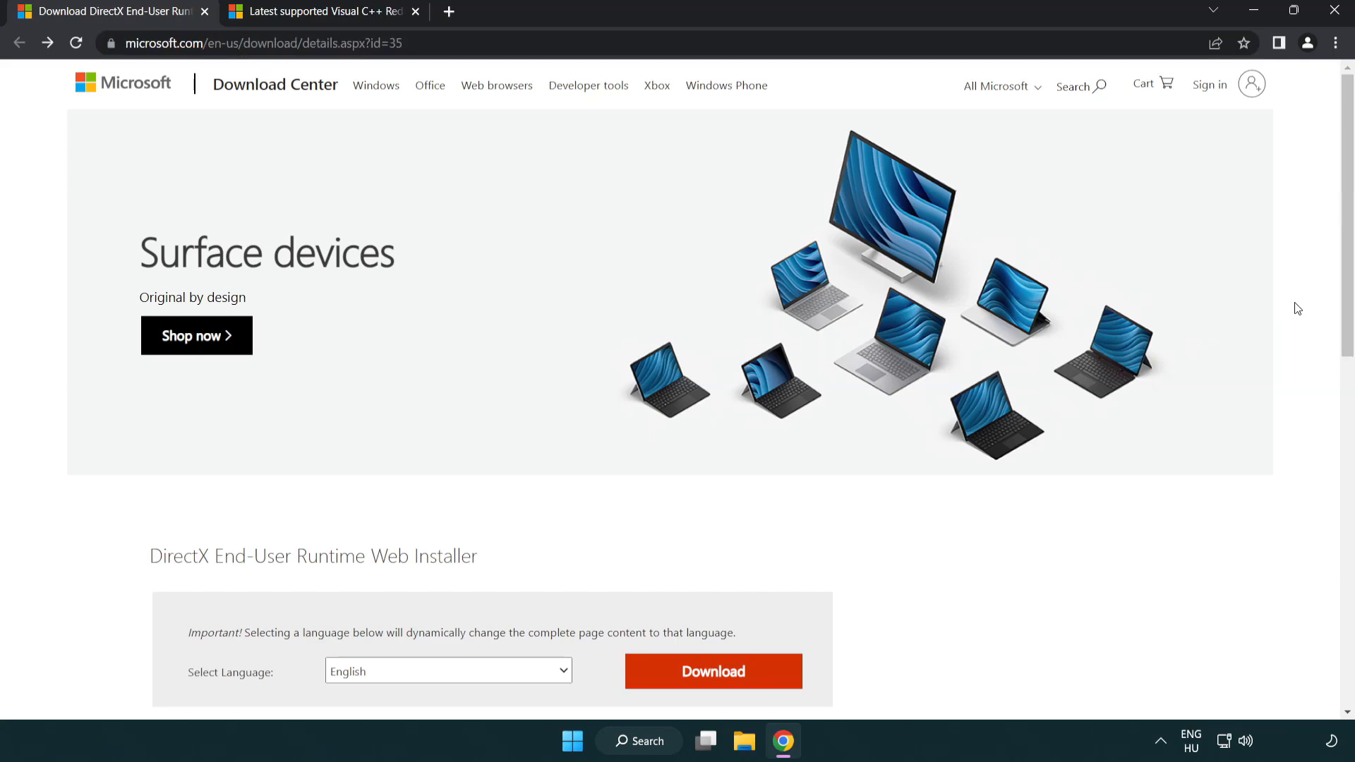
pyautogui.scroll(-3)
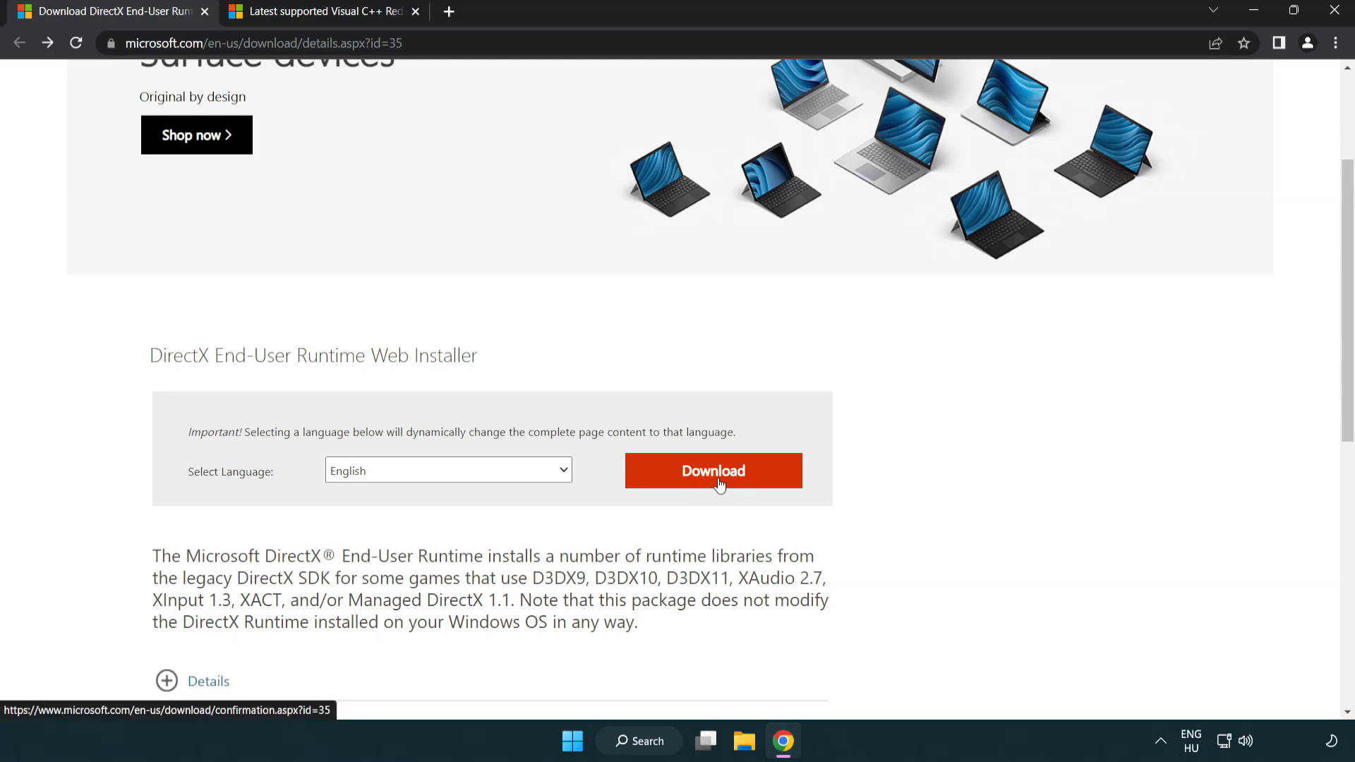
pyautogui.click(711, 471)
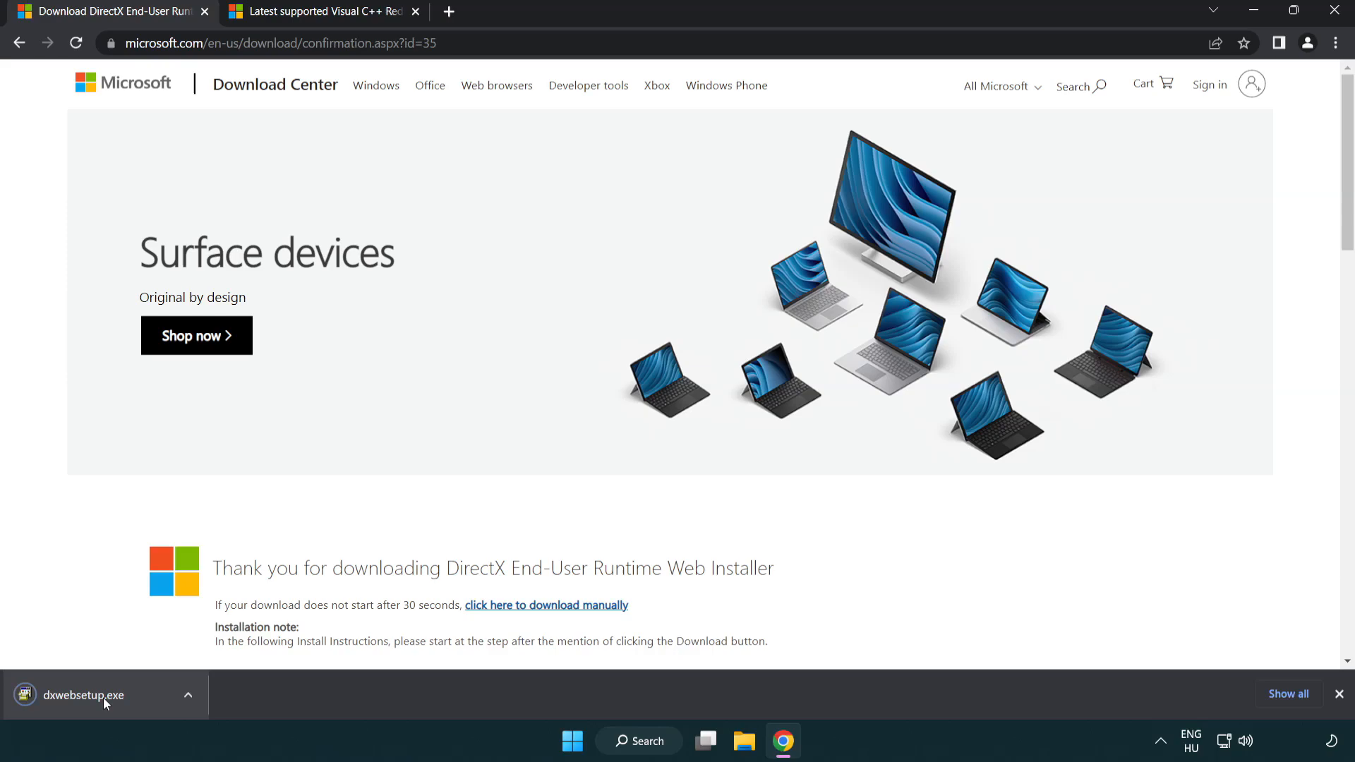
pyautogui.moveTo(84, 695)
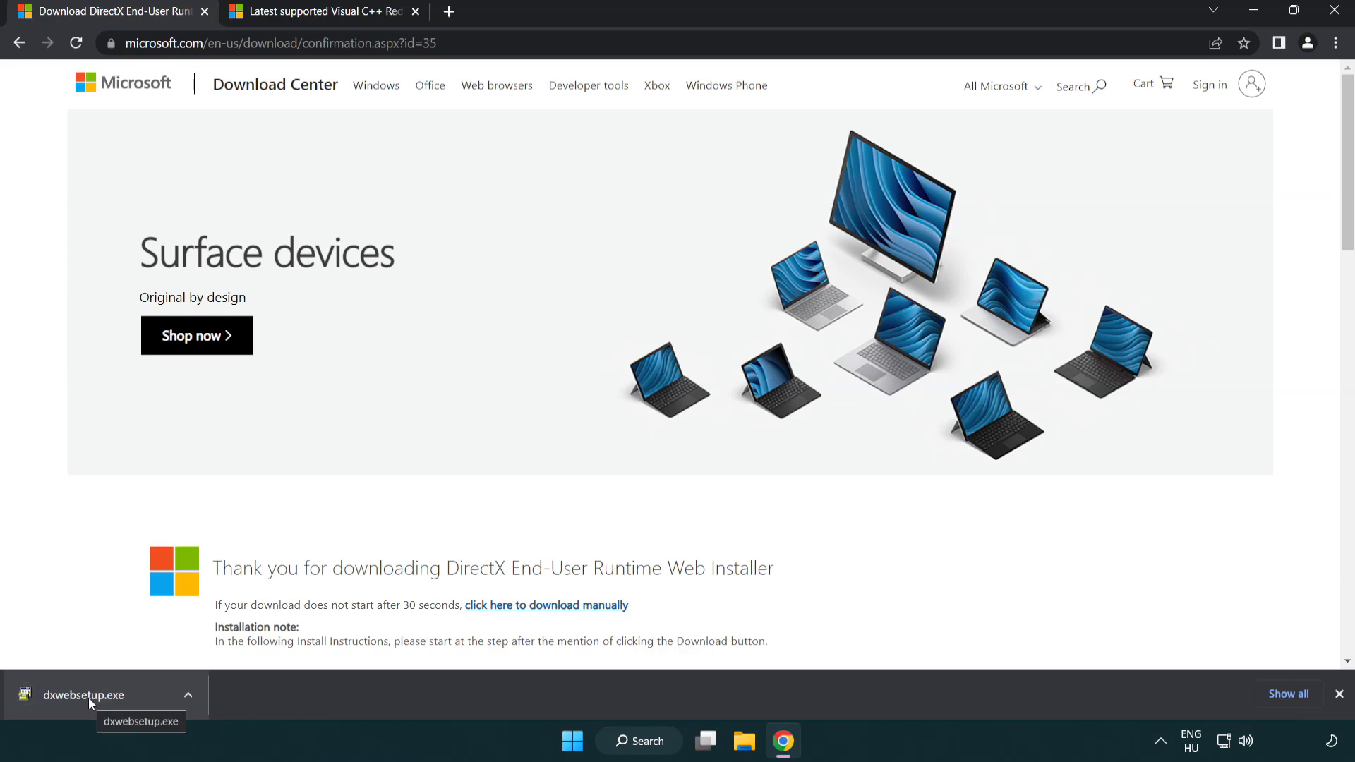
pyautogui.click(84, 695)
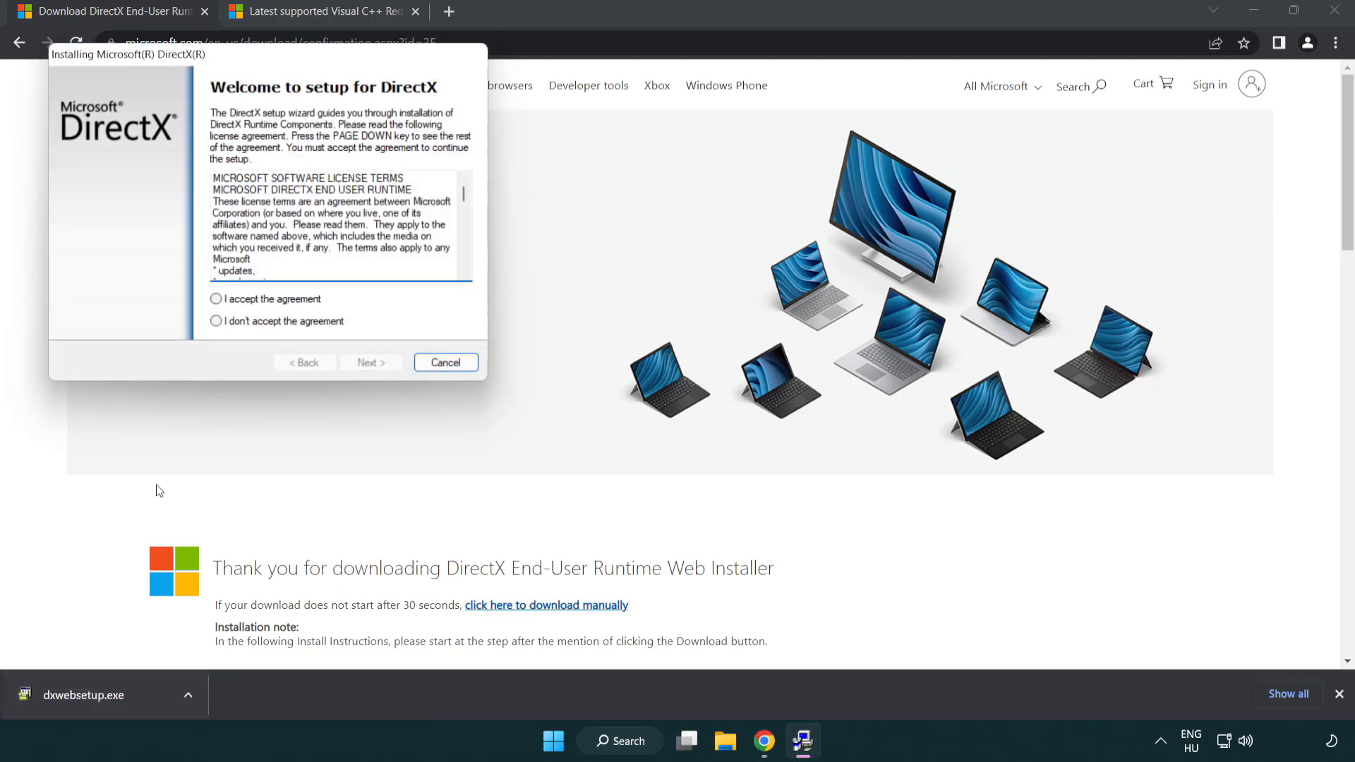
pyautogui.moveTo(127, 54); pyautogui.dragTo(524, 209)
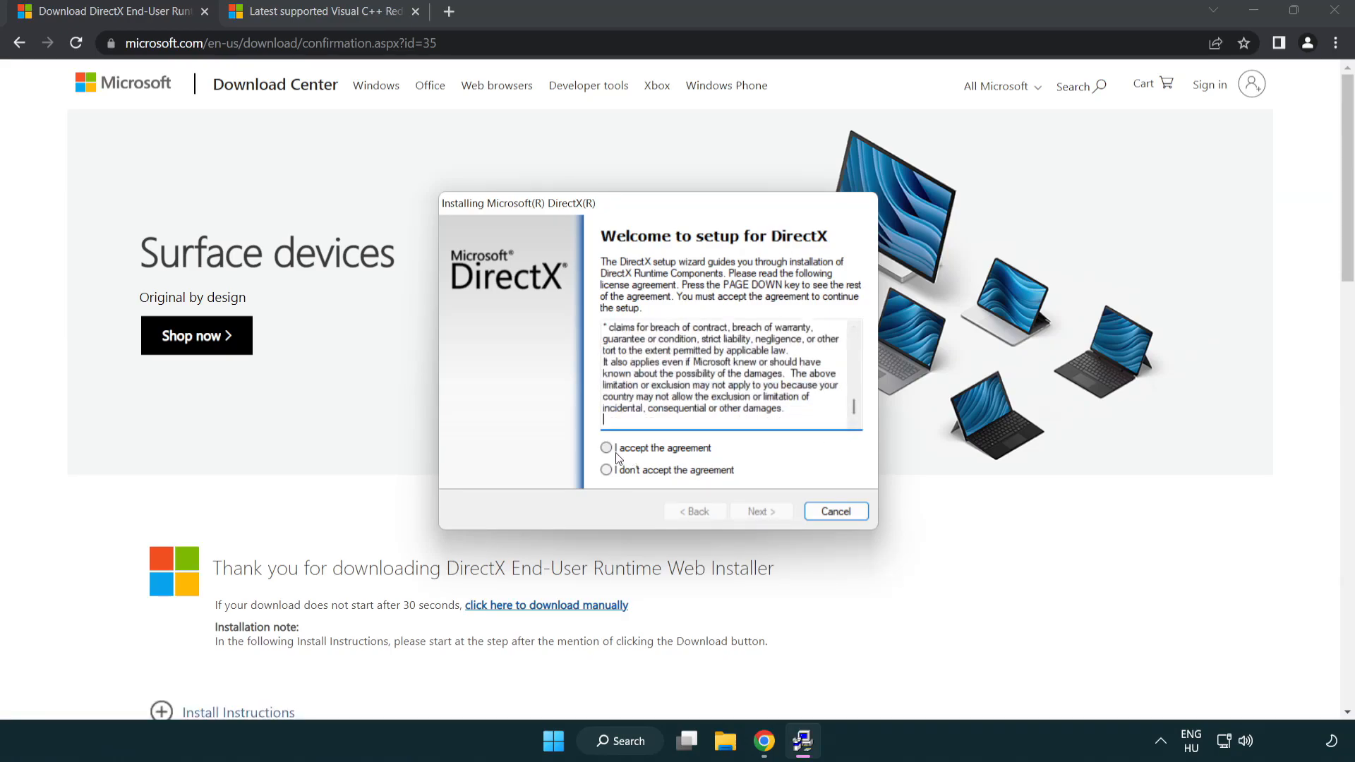
# - Accept the DirectX license, decline the Bing Bar, and finish the installation
pyautogui.click(606, 447)
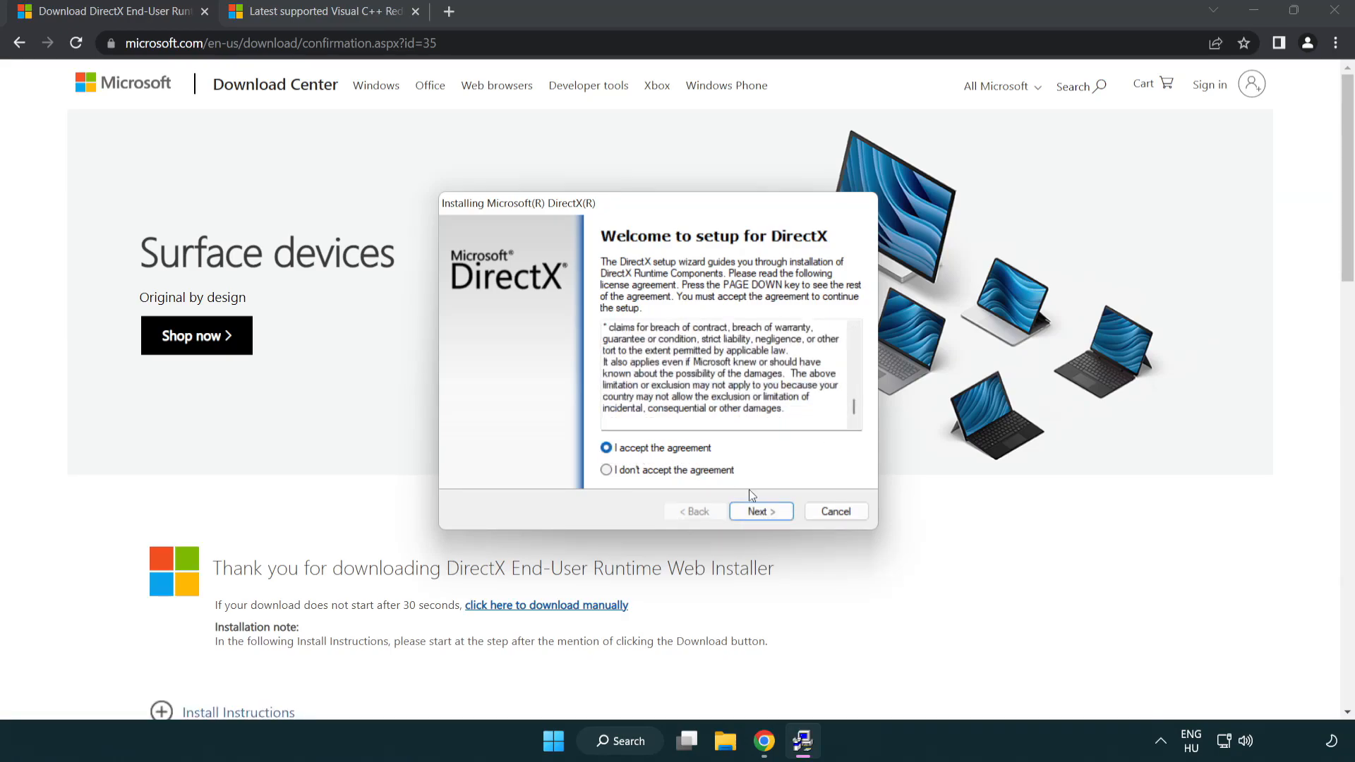
pyautogui.click(759, 511)
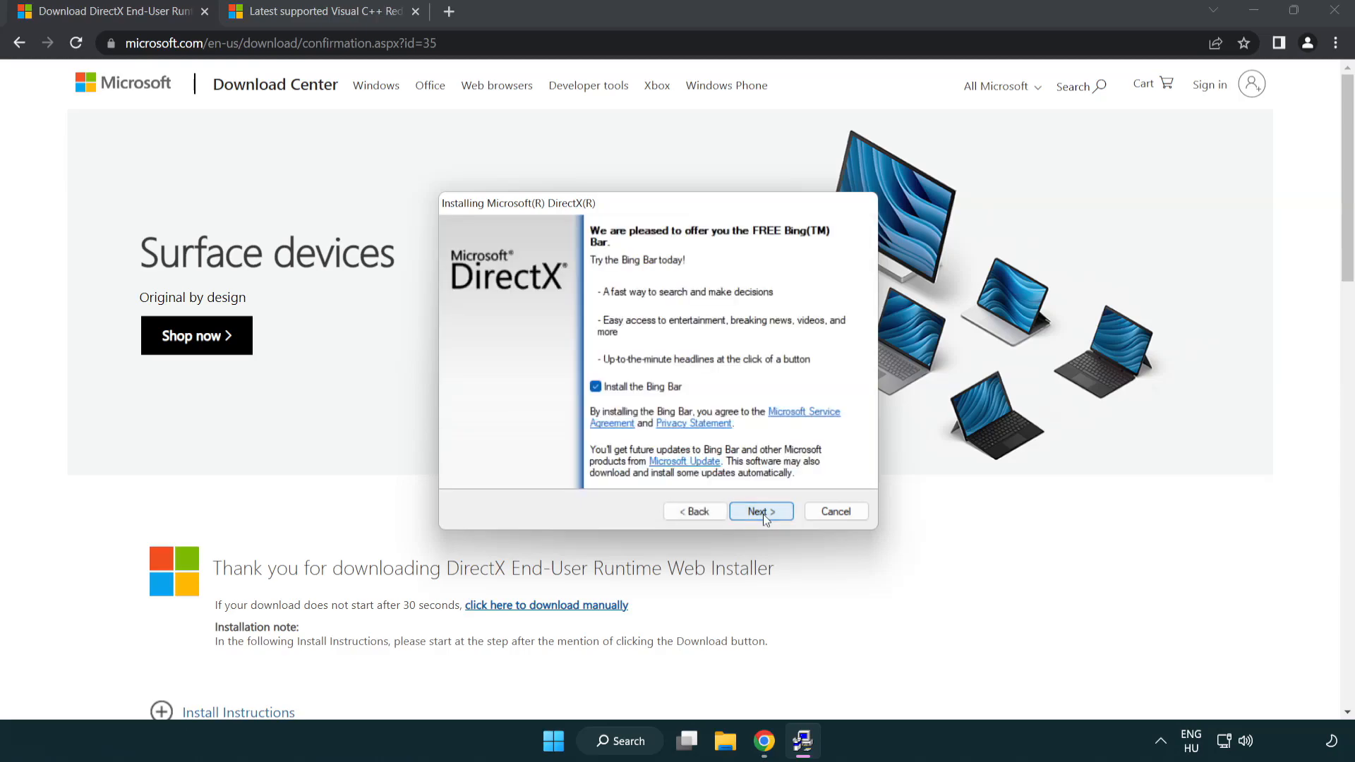
pyautogui.click(595, 386)
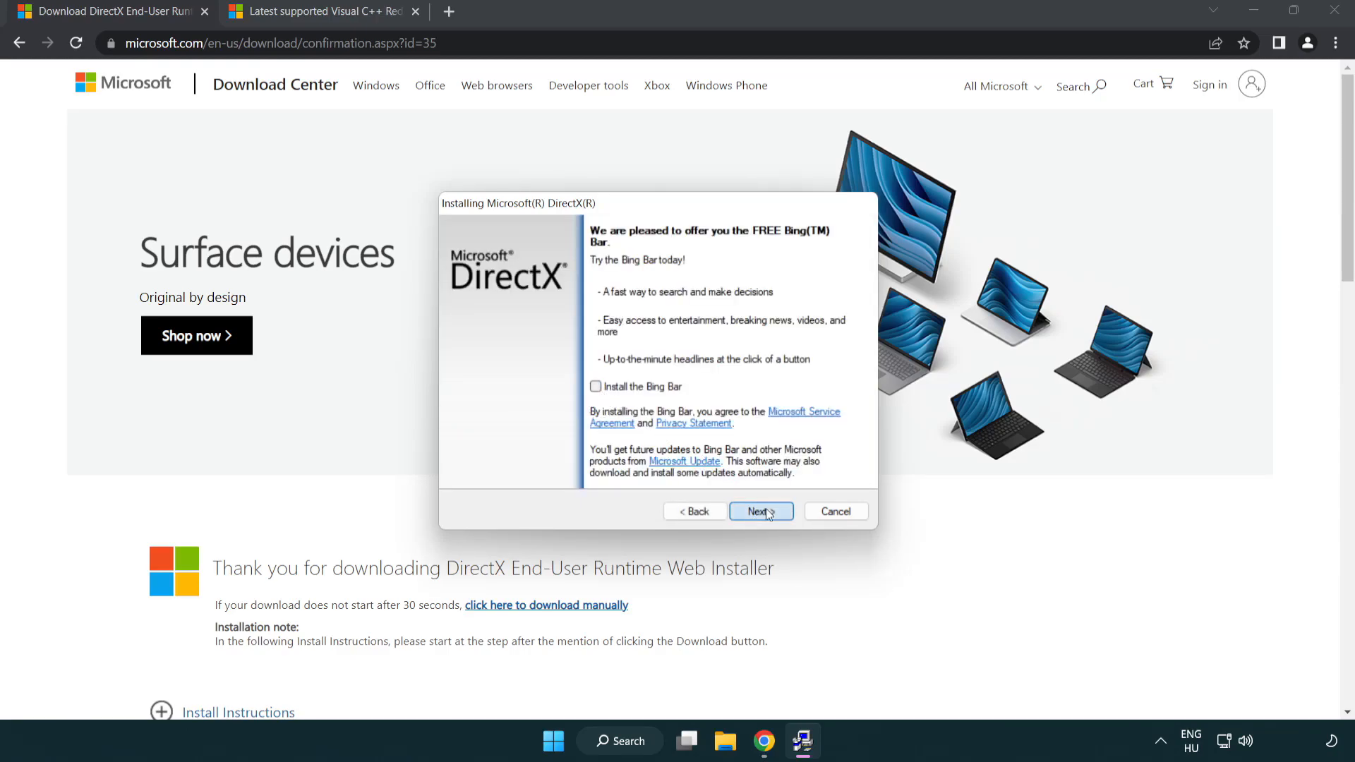
pyautogui.click(759, 511)
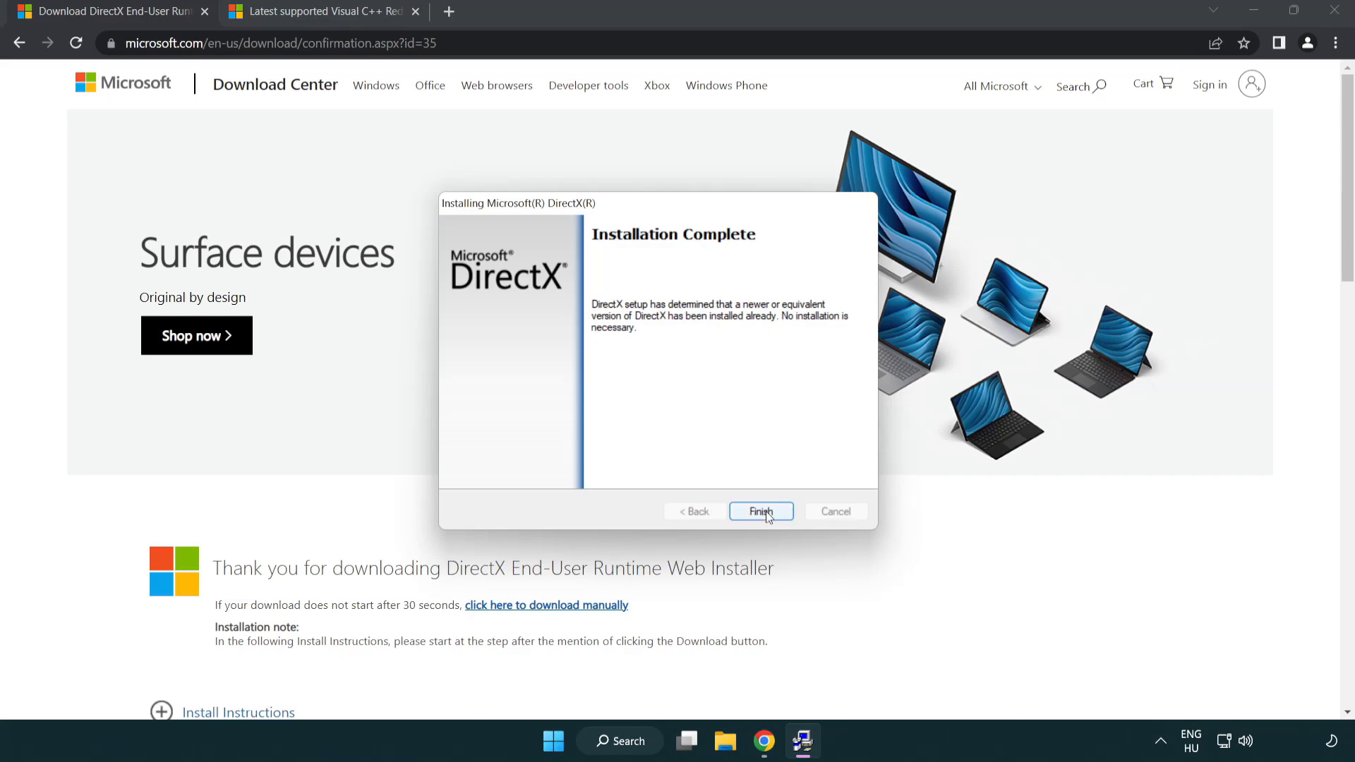
pyautogui.click(759, 510)
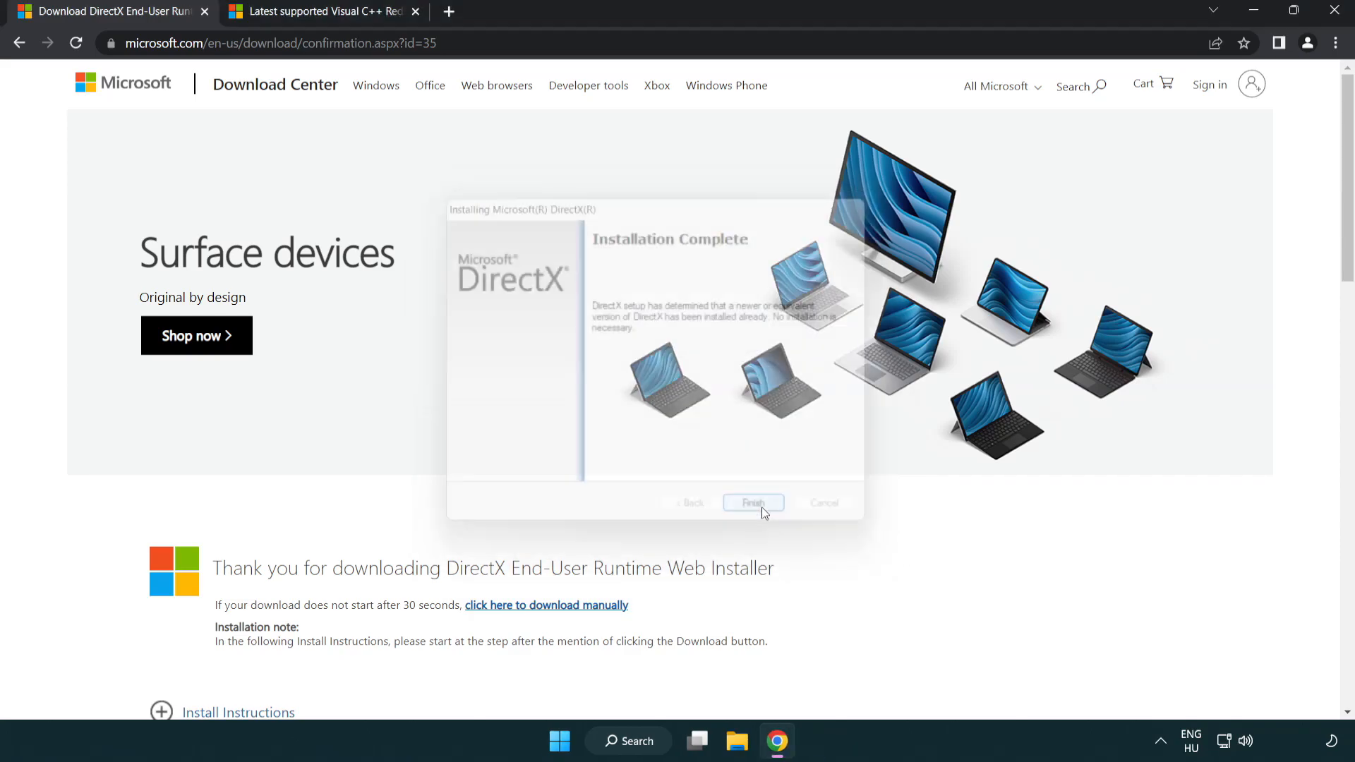
pyautogui.click(751, 503)
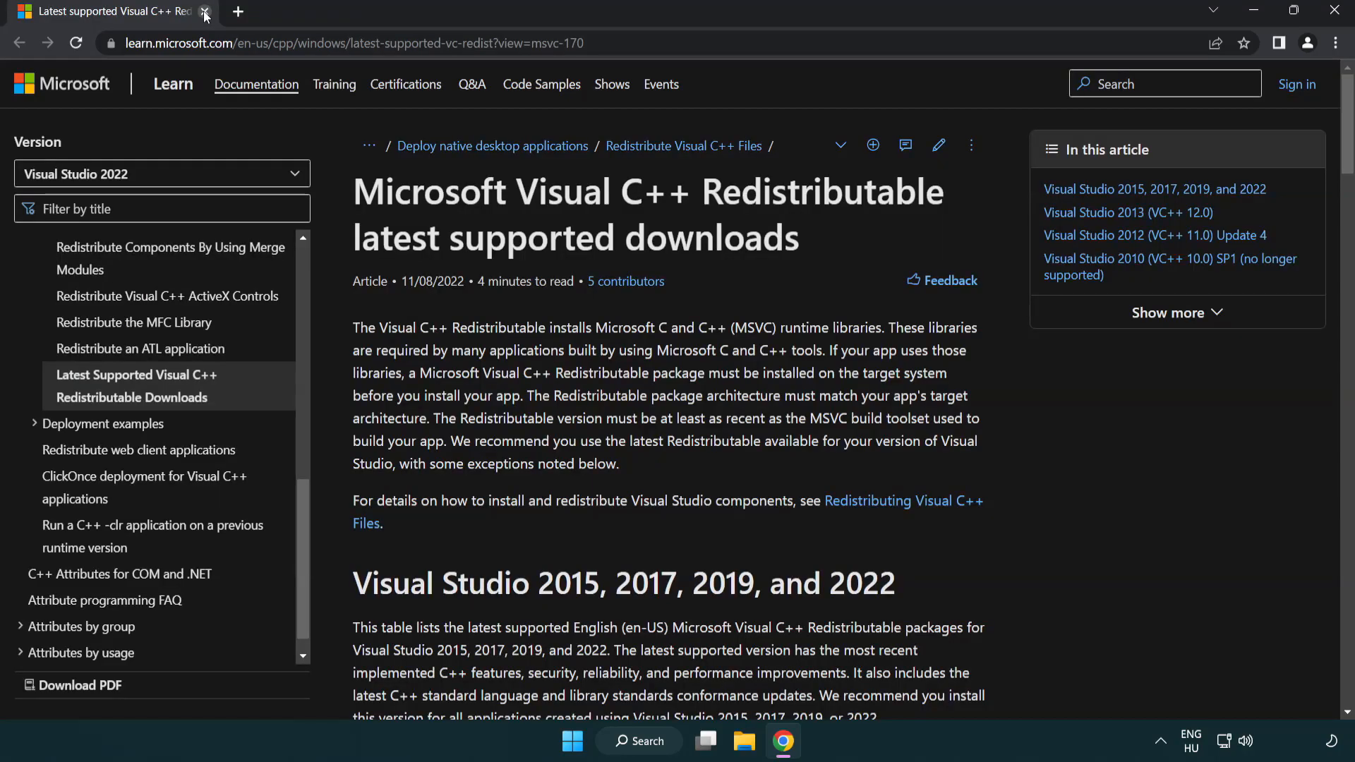
# - Download the x86 and x64 Visual C++ 2015-2022 Redistributable packages
pyautogui.click(346, 43)
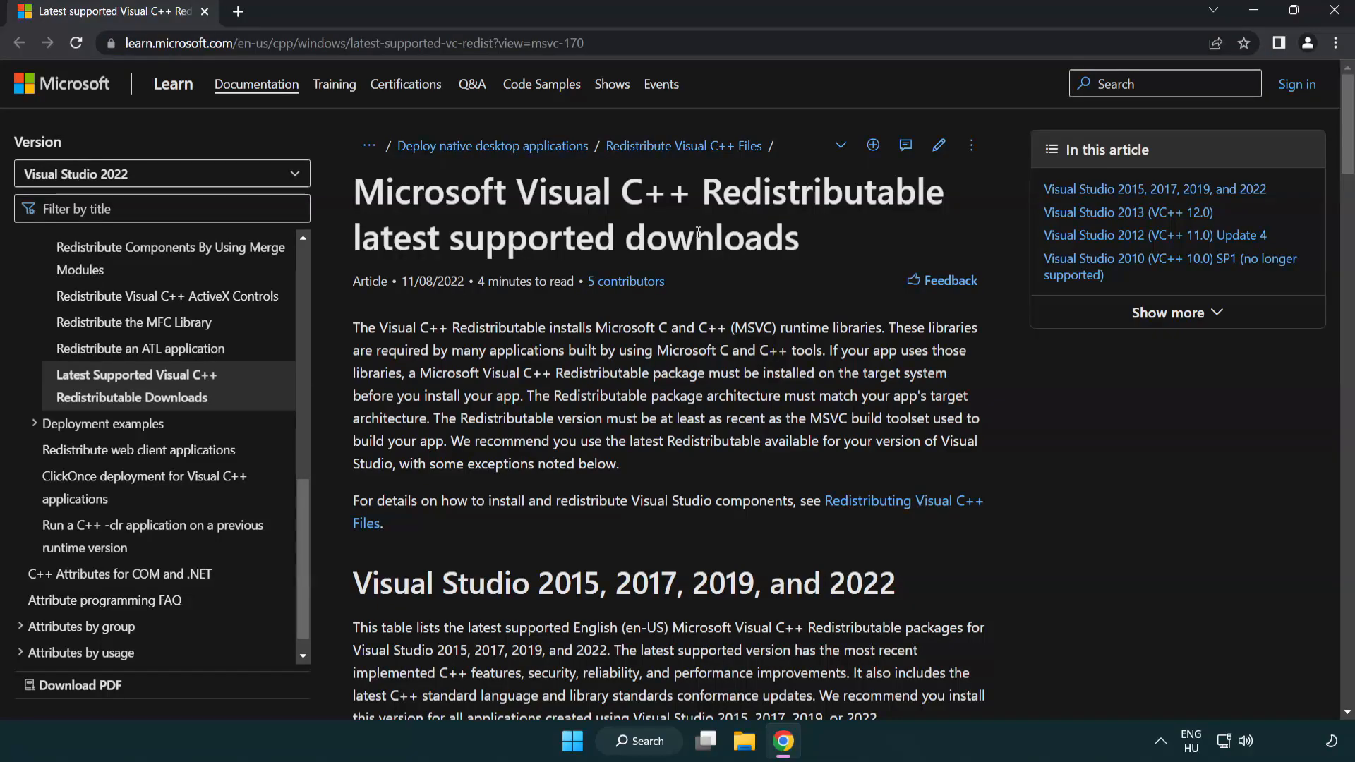
pyautogui.scroll(-3)
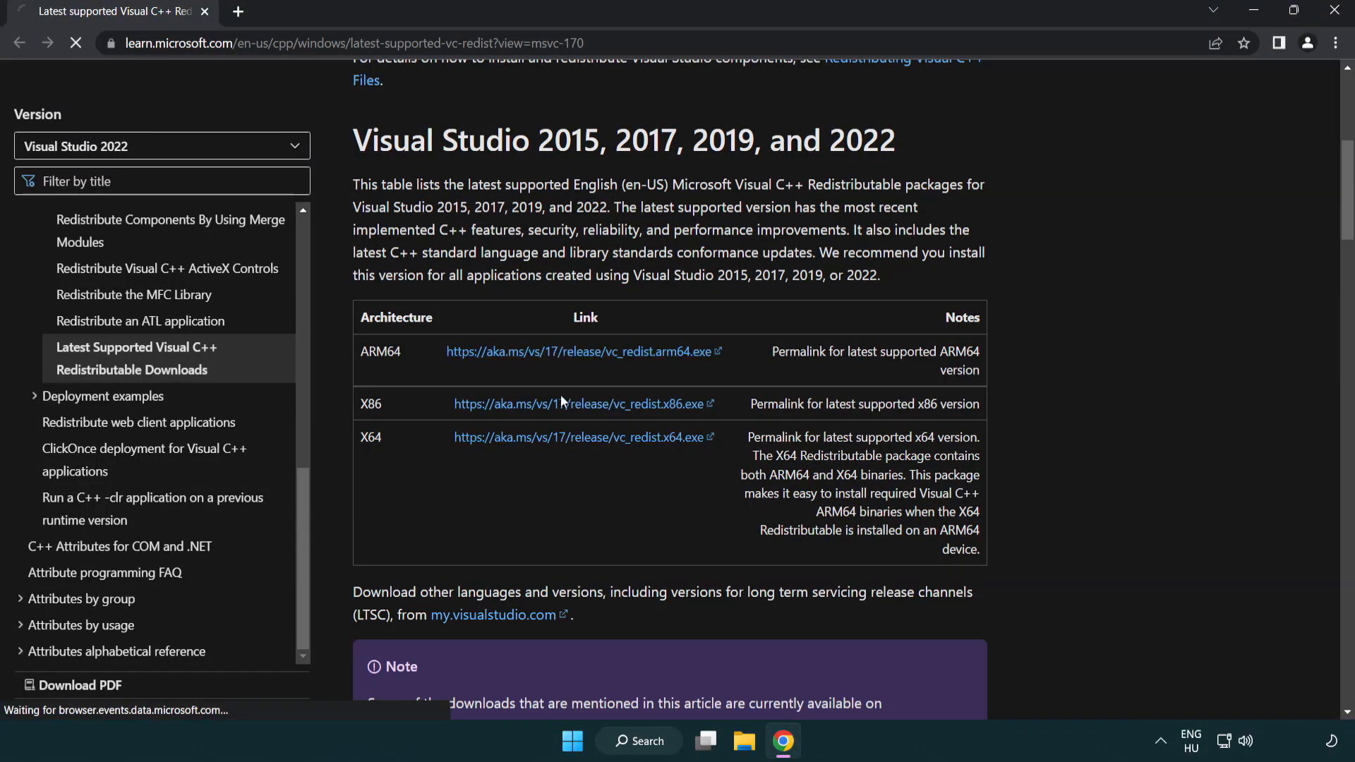
pyautogui.click(583, 437)
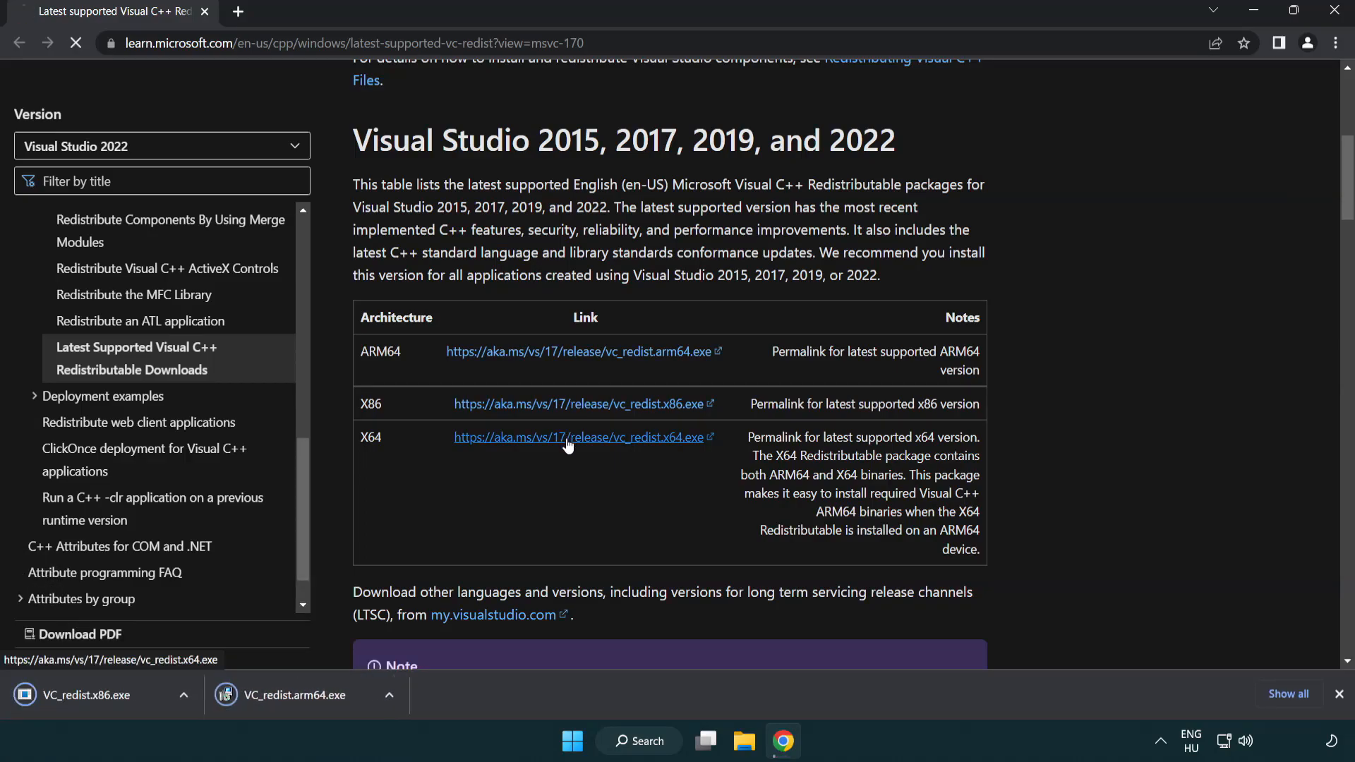
pyautogui.click(582, 437)
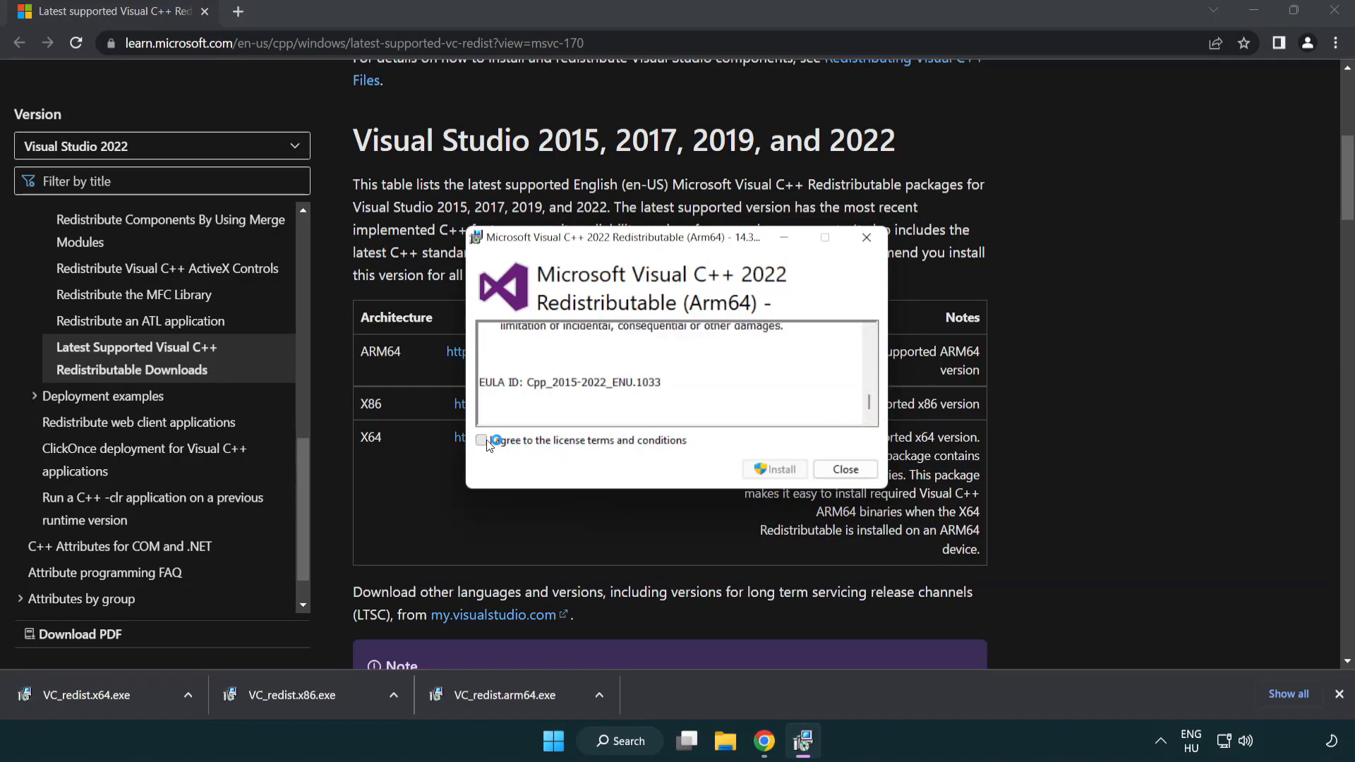
# - Attempt the Arm64 redistributable install, which fails as unsupported, and dismiss it
pyautogui.click(482, 440)
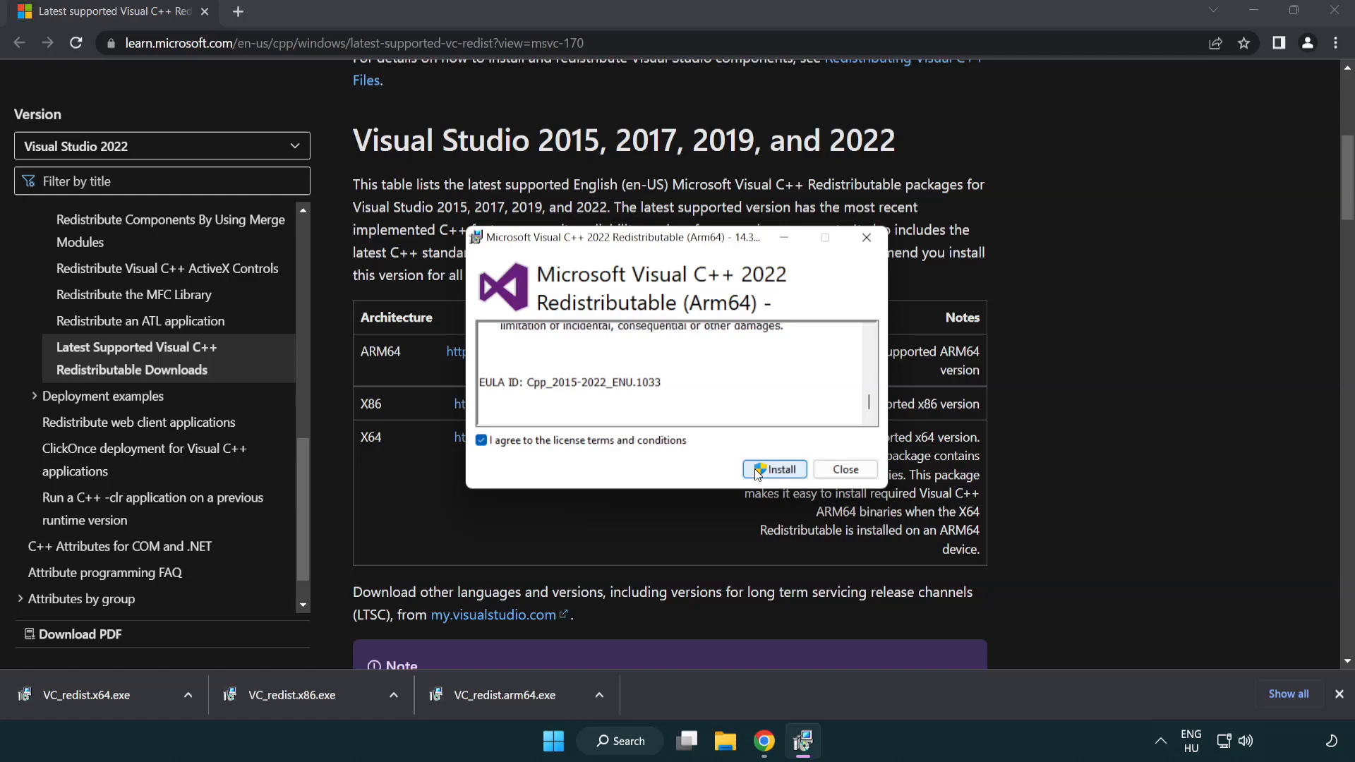
pyautogui.click(774, 469)
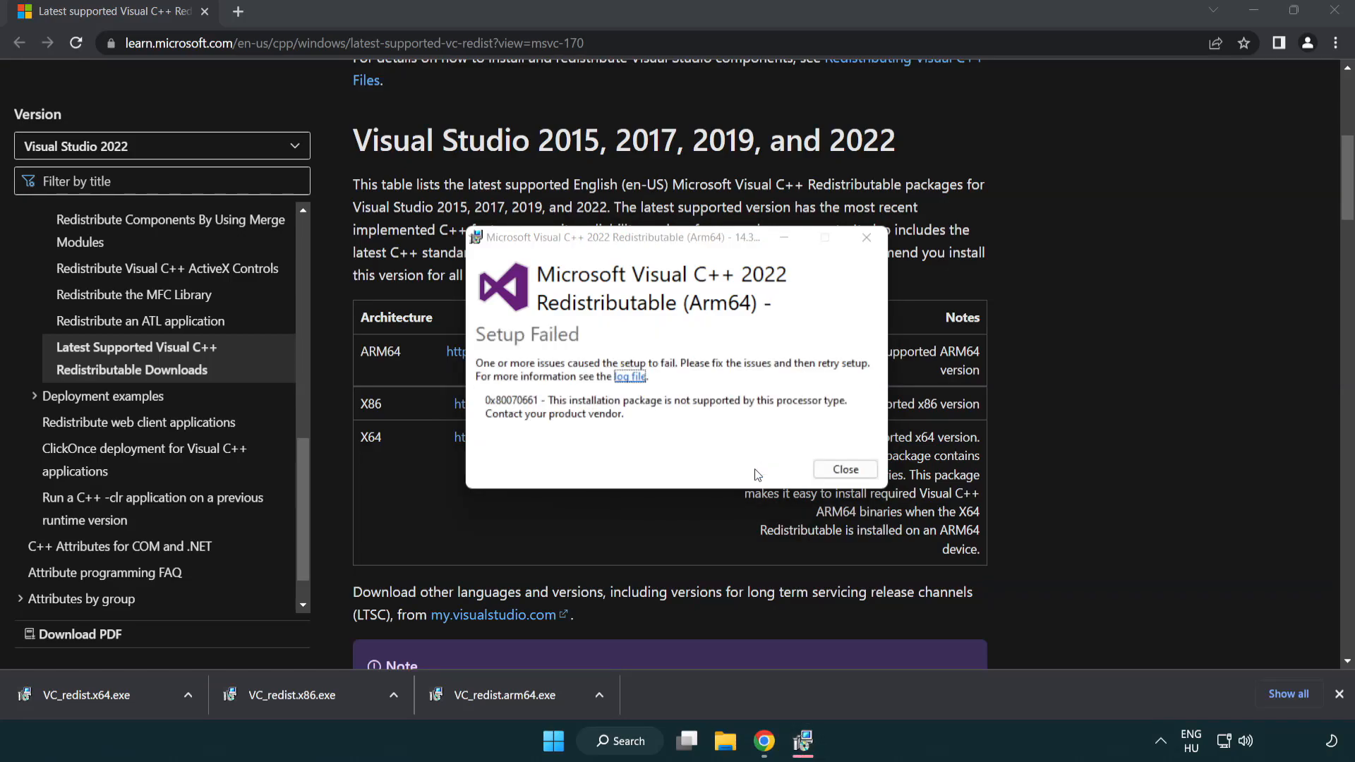
pyautogui.click(844, 468)
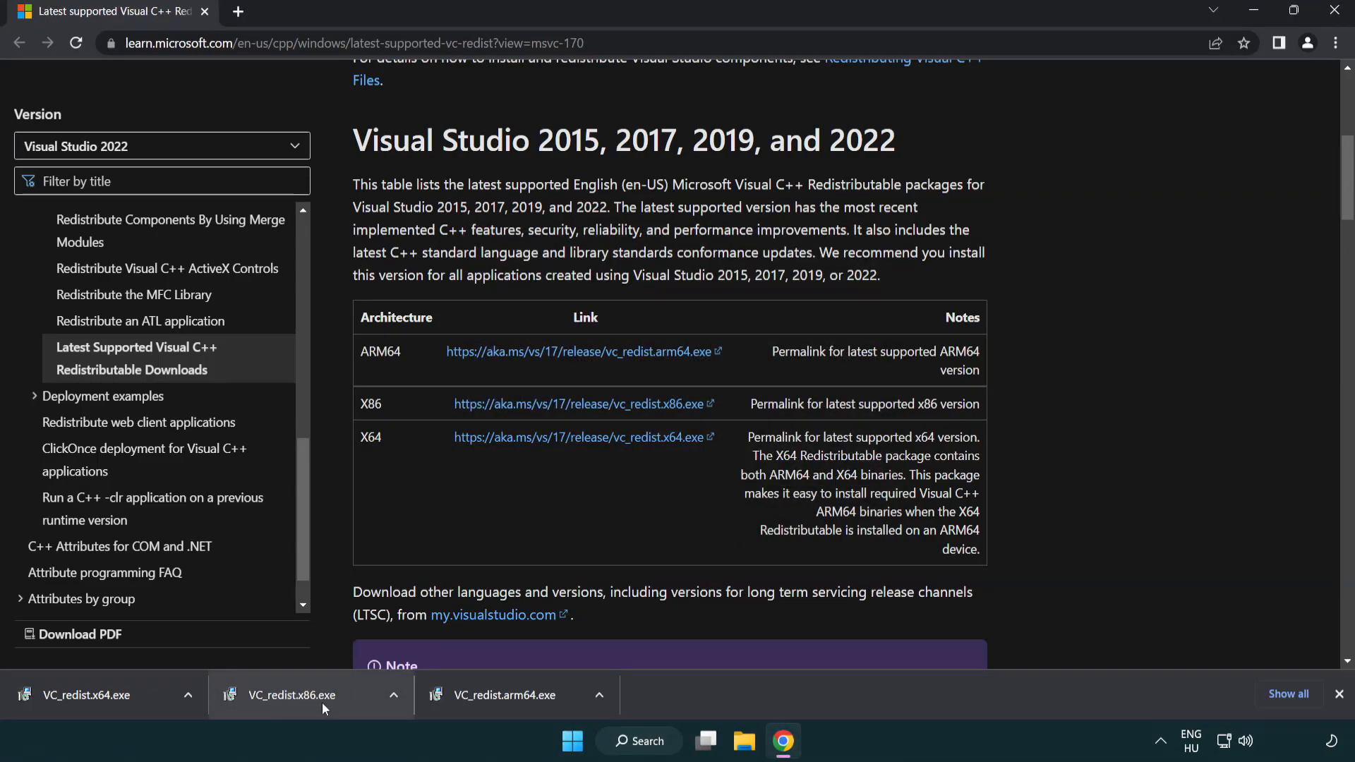
# - Install the x86 and x64 redistributables, dismissing the x64 setup without restarting
pyautogui.click(309, 695)
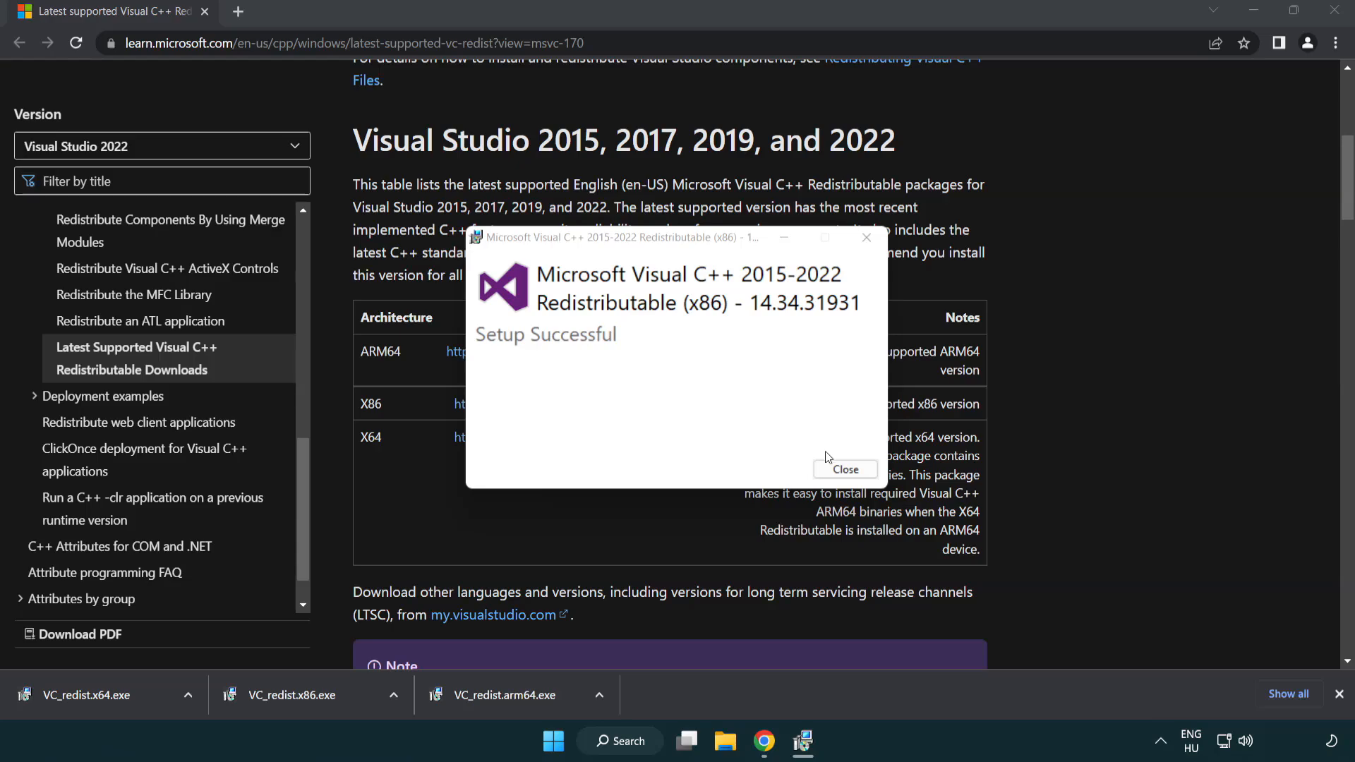
pyautogui.click(844, 468)
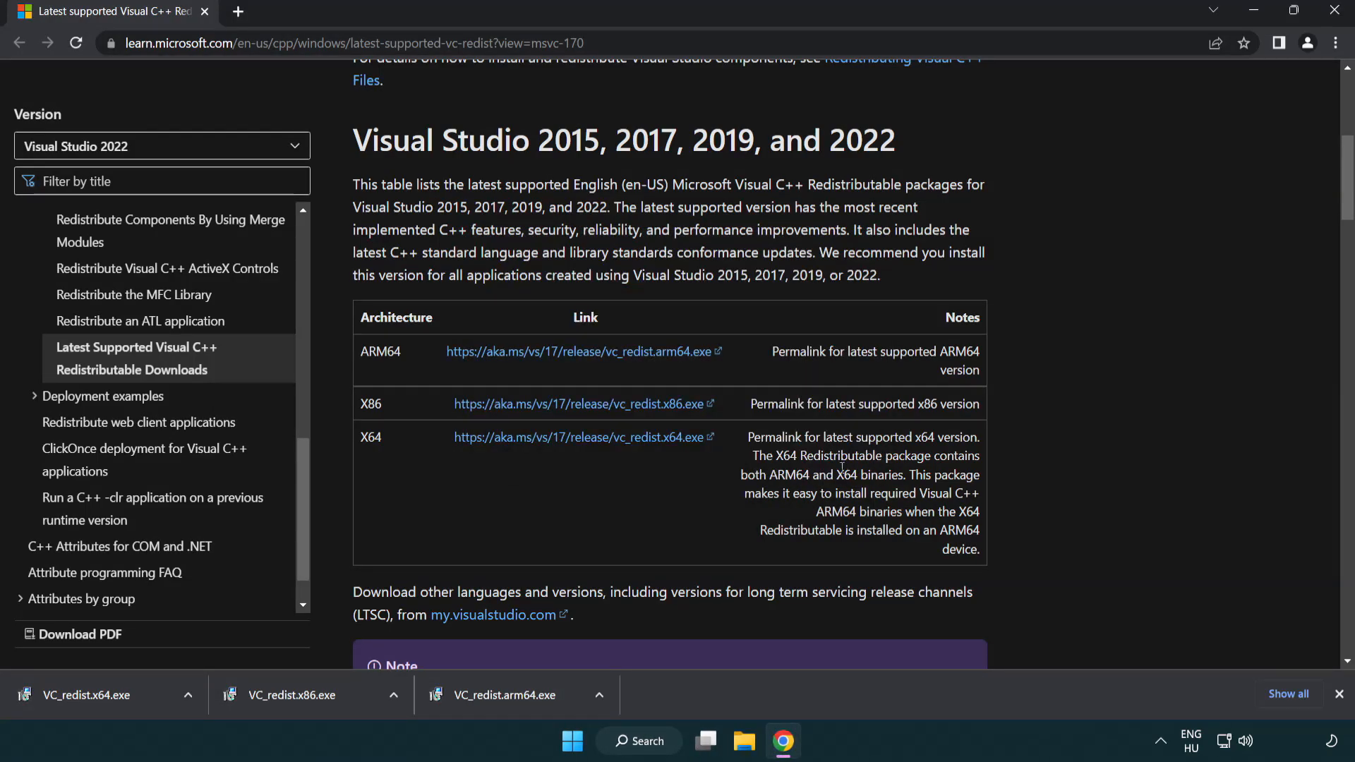
pyautogui.click(86, 695)
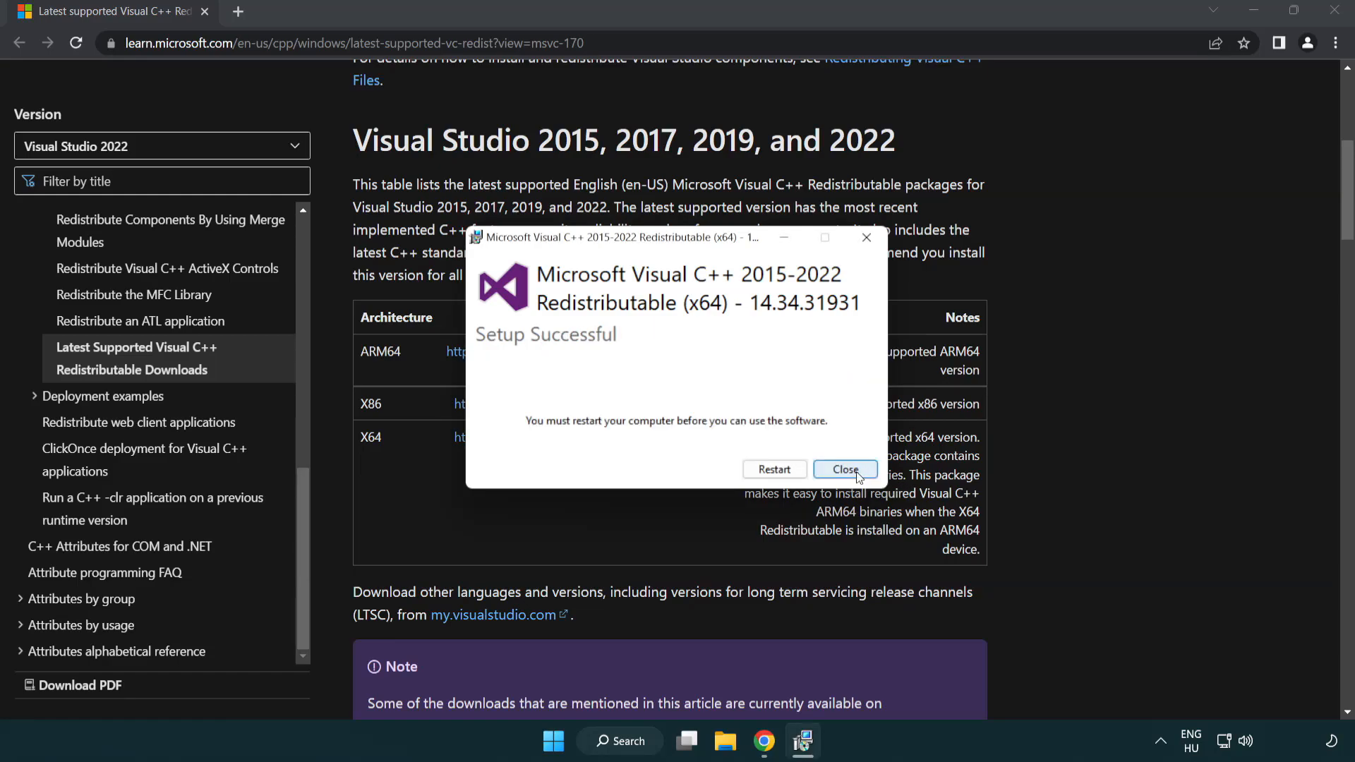
pyautogui.click(844, 469)
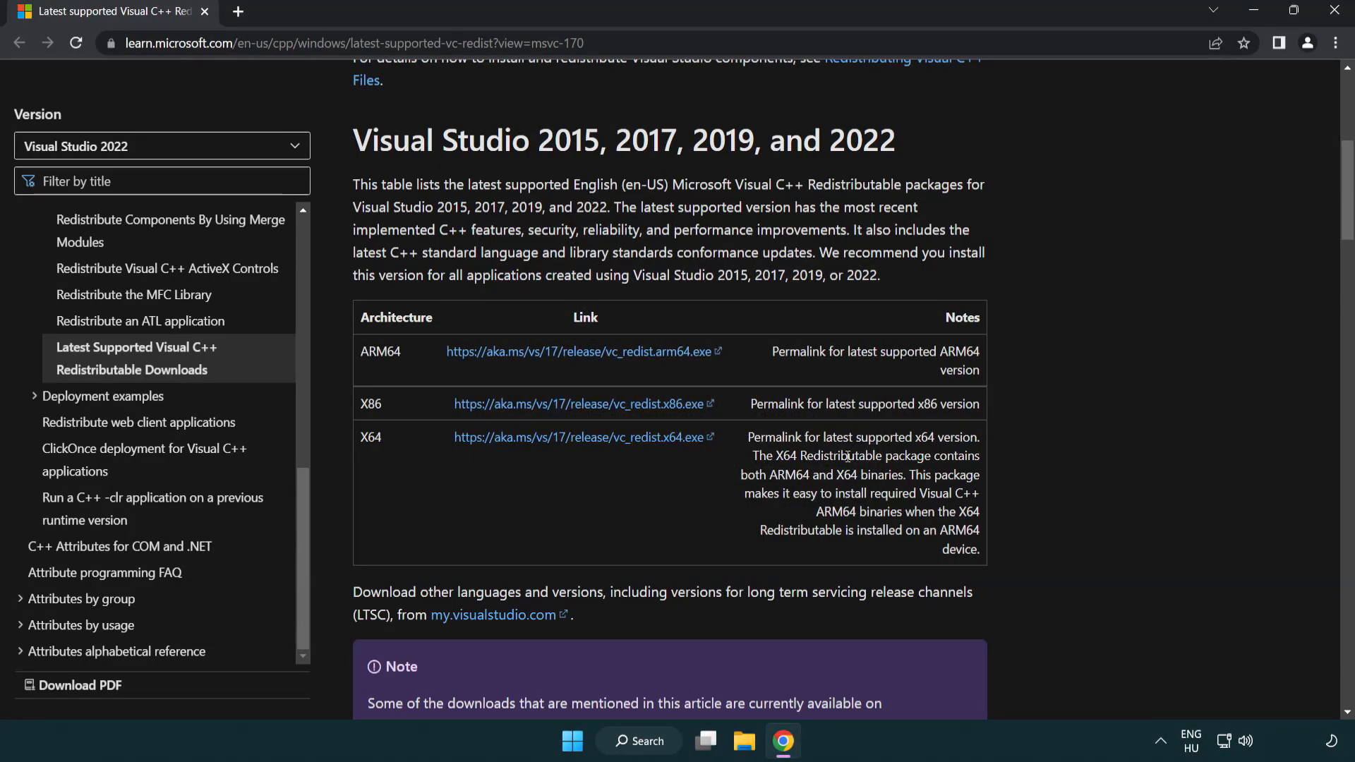
pyautogui.moveTo(1334, 10)
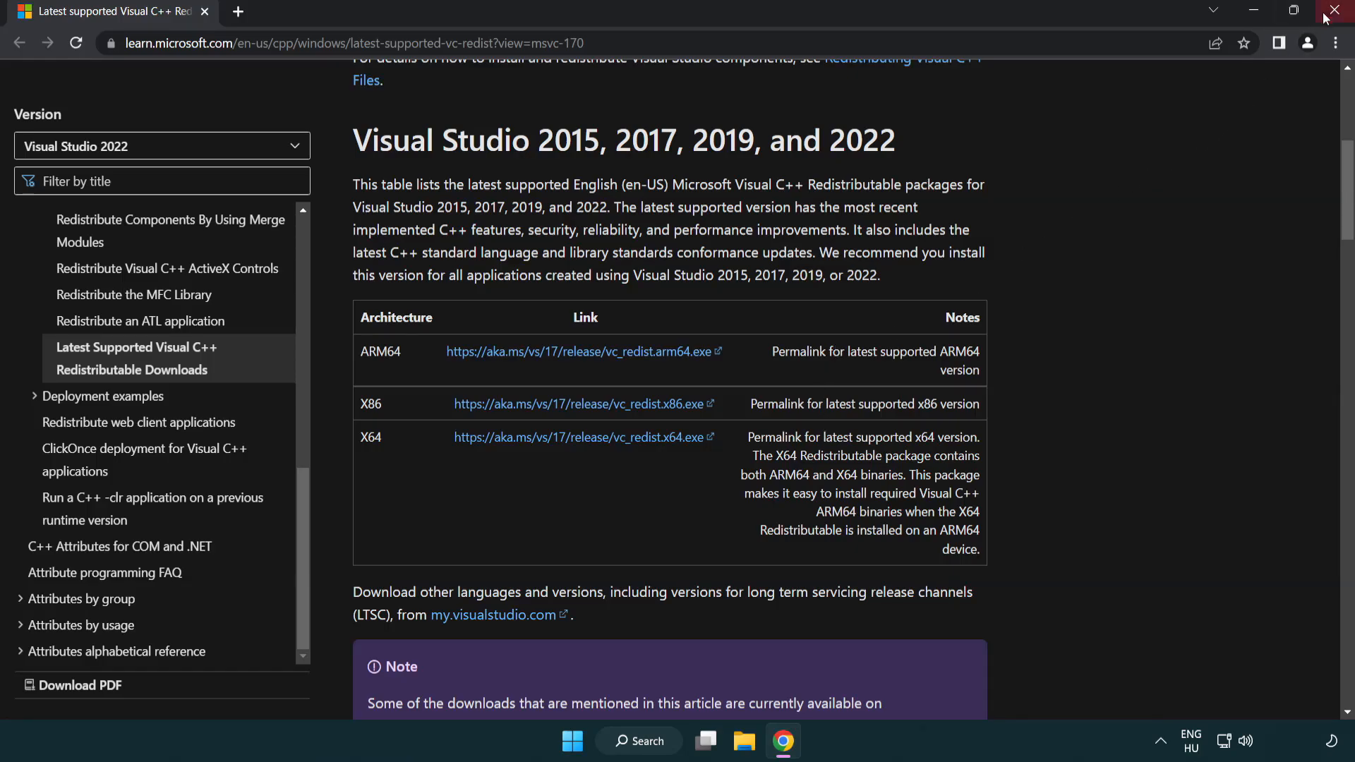
# - Close Chrome and run Command Prompt as administrator via Windows Search for 'cmd'
pyautogui.click(1338, 10)
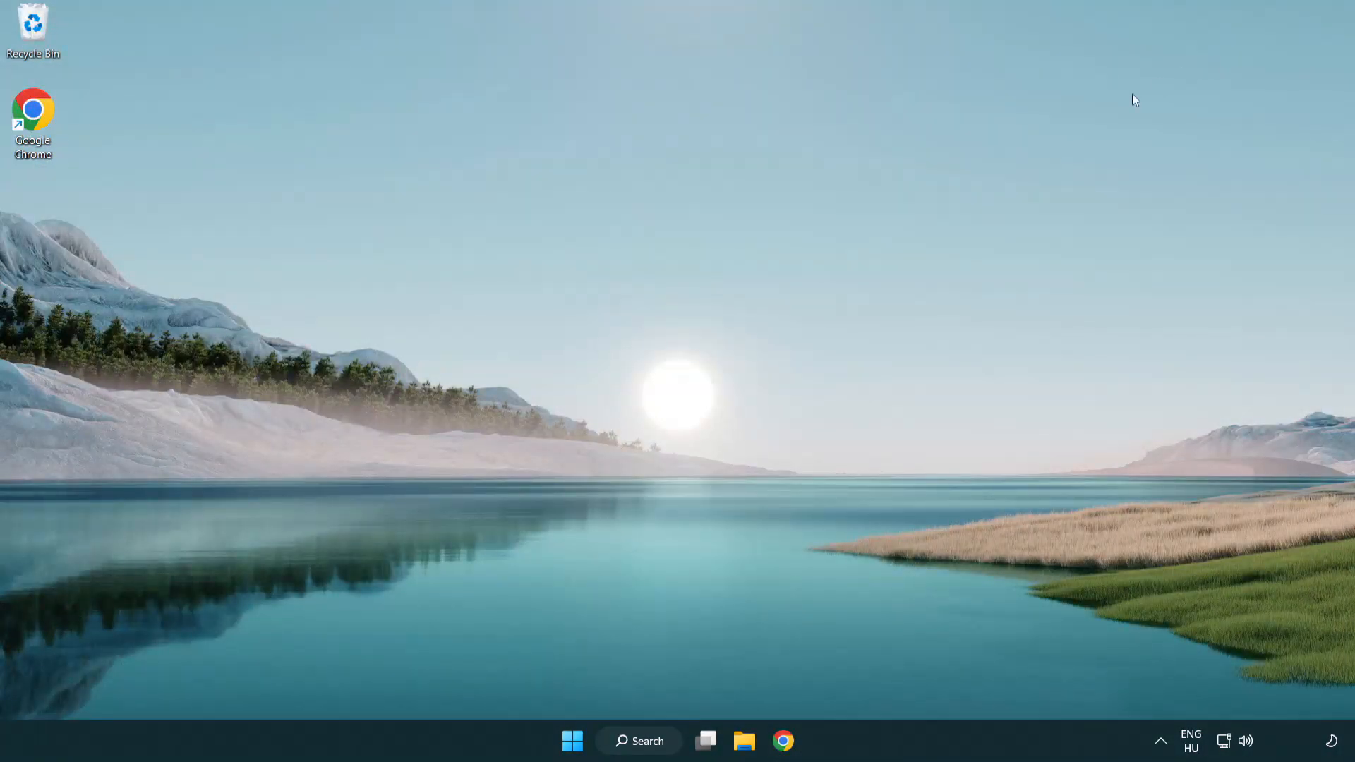
pyautogui.moveTo(751, 318)
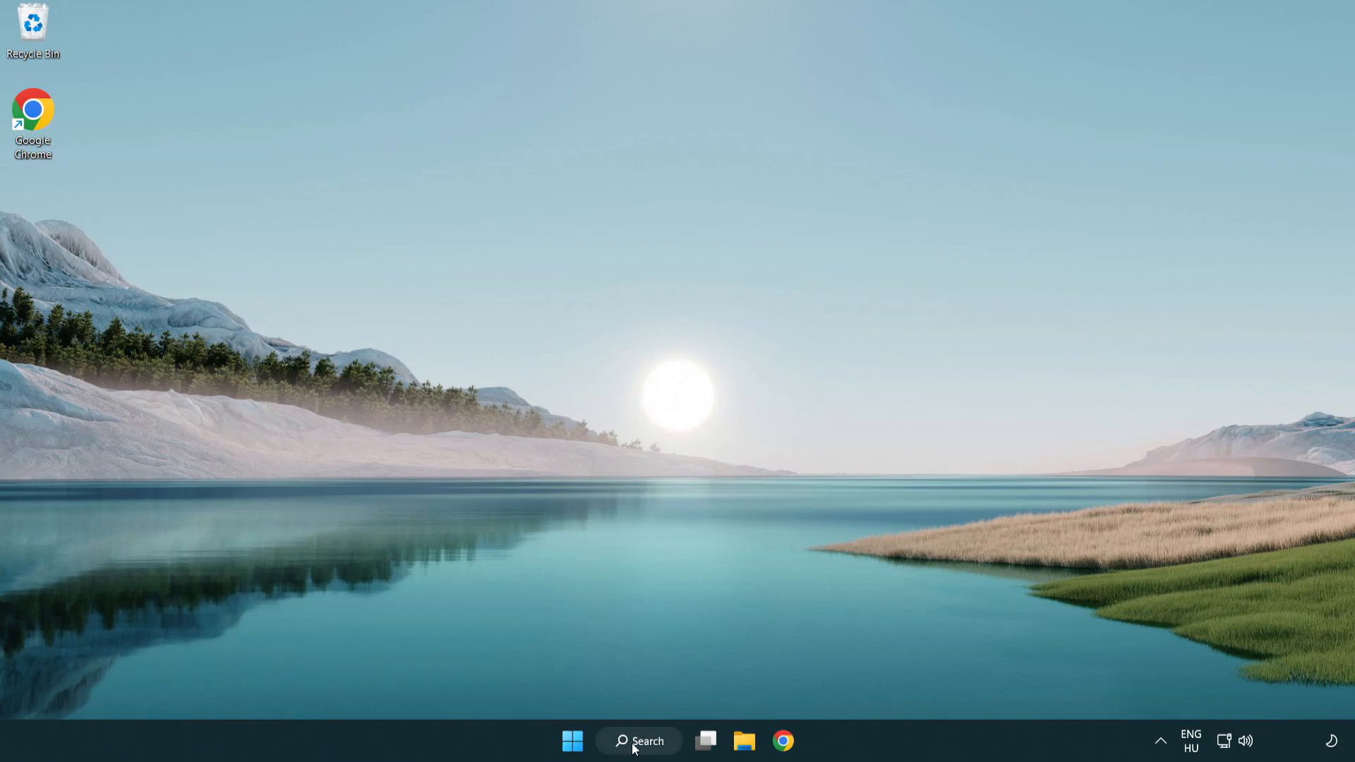
pyautogui.click(637, 741)
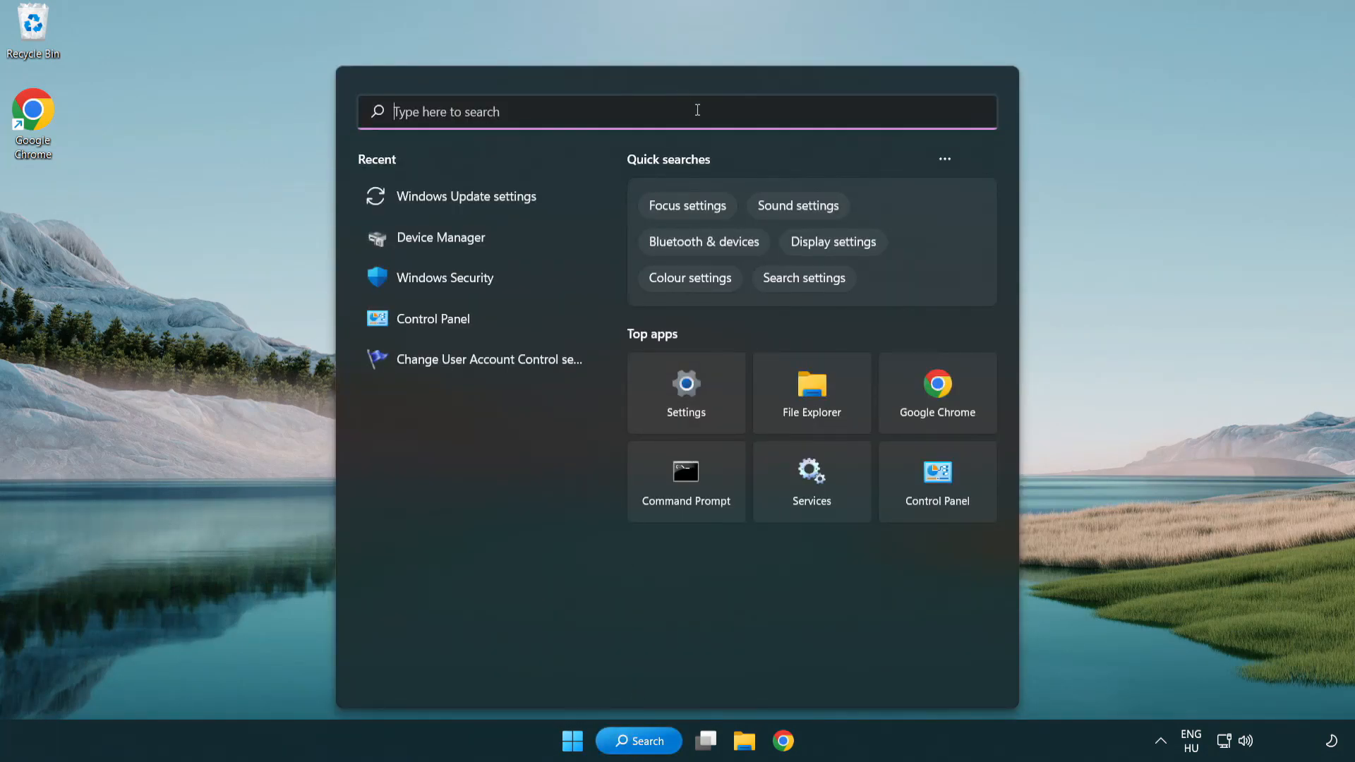
pyautogui.write('cmd')
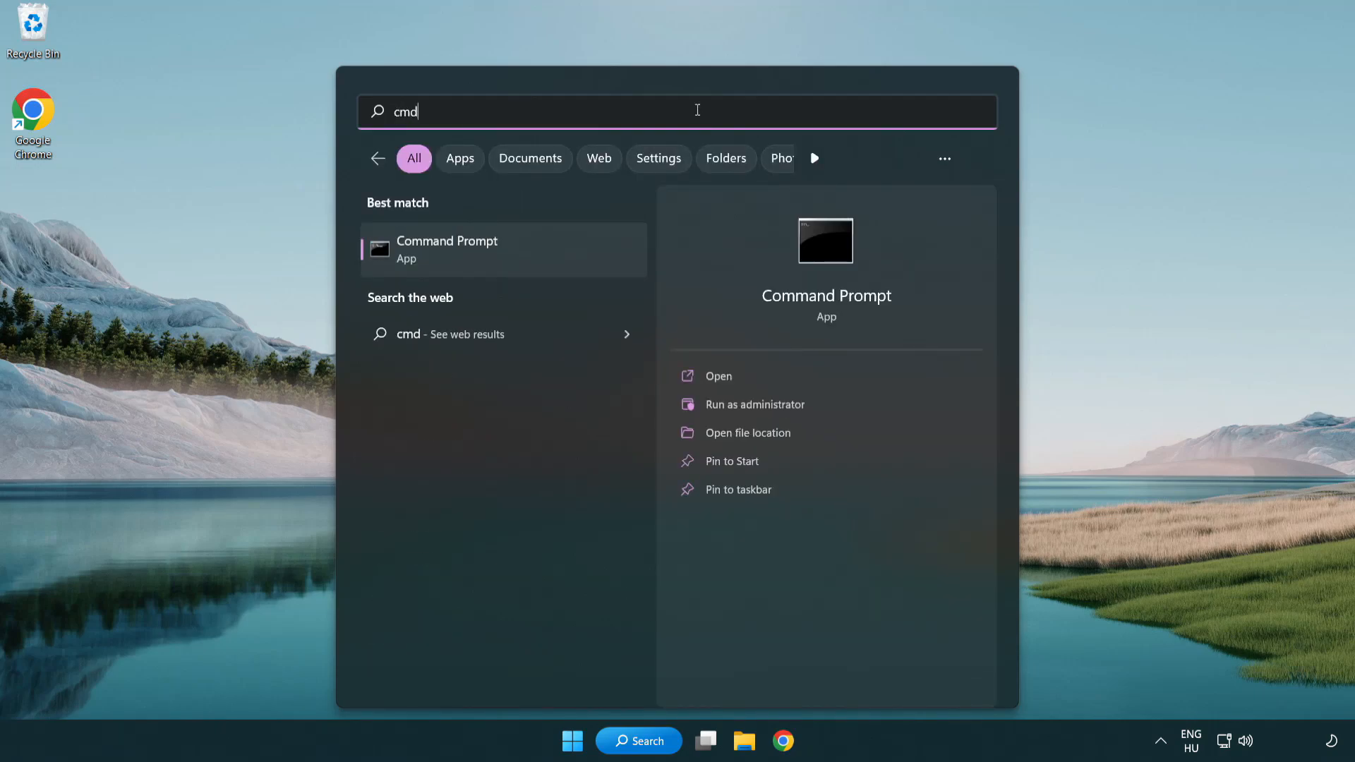
pyautogui.rightClick(447, 249)
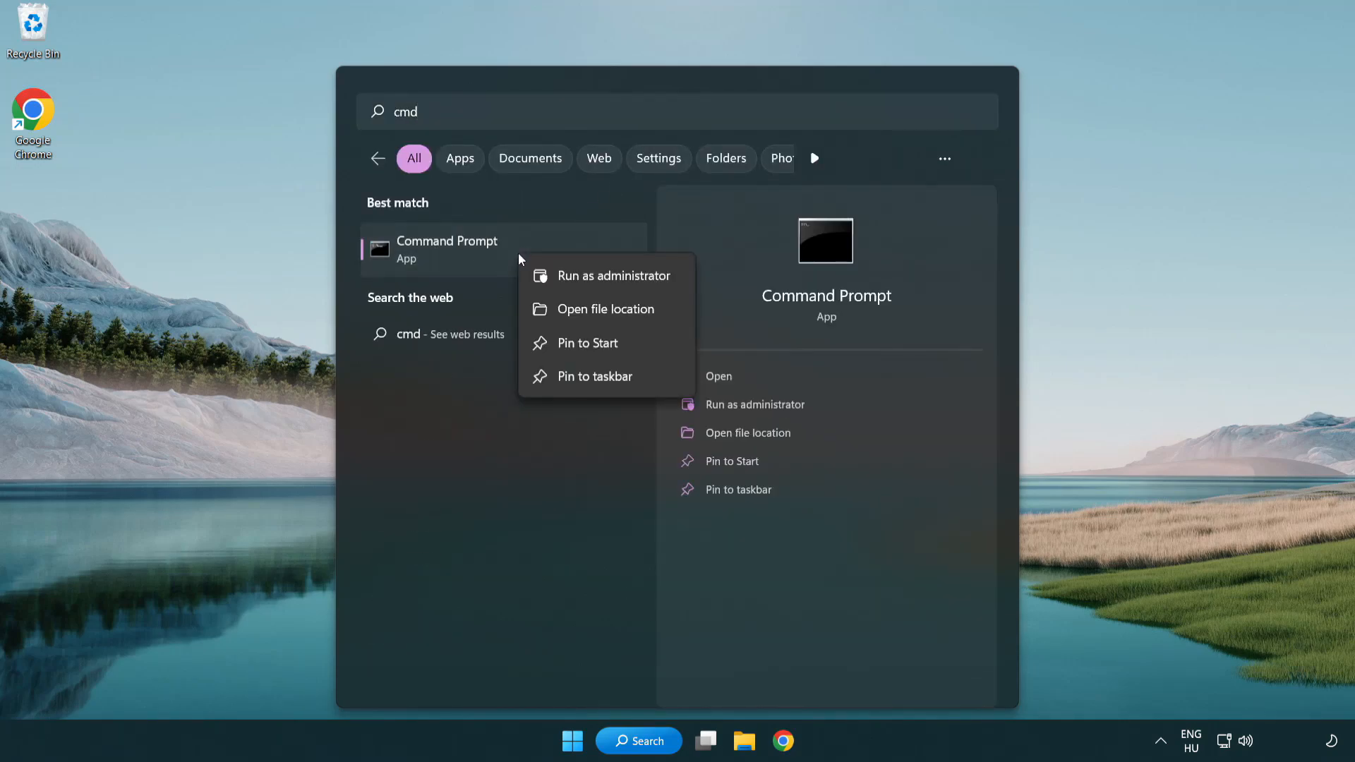
pyautogui.moveTo(611, 275)
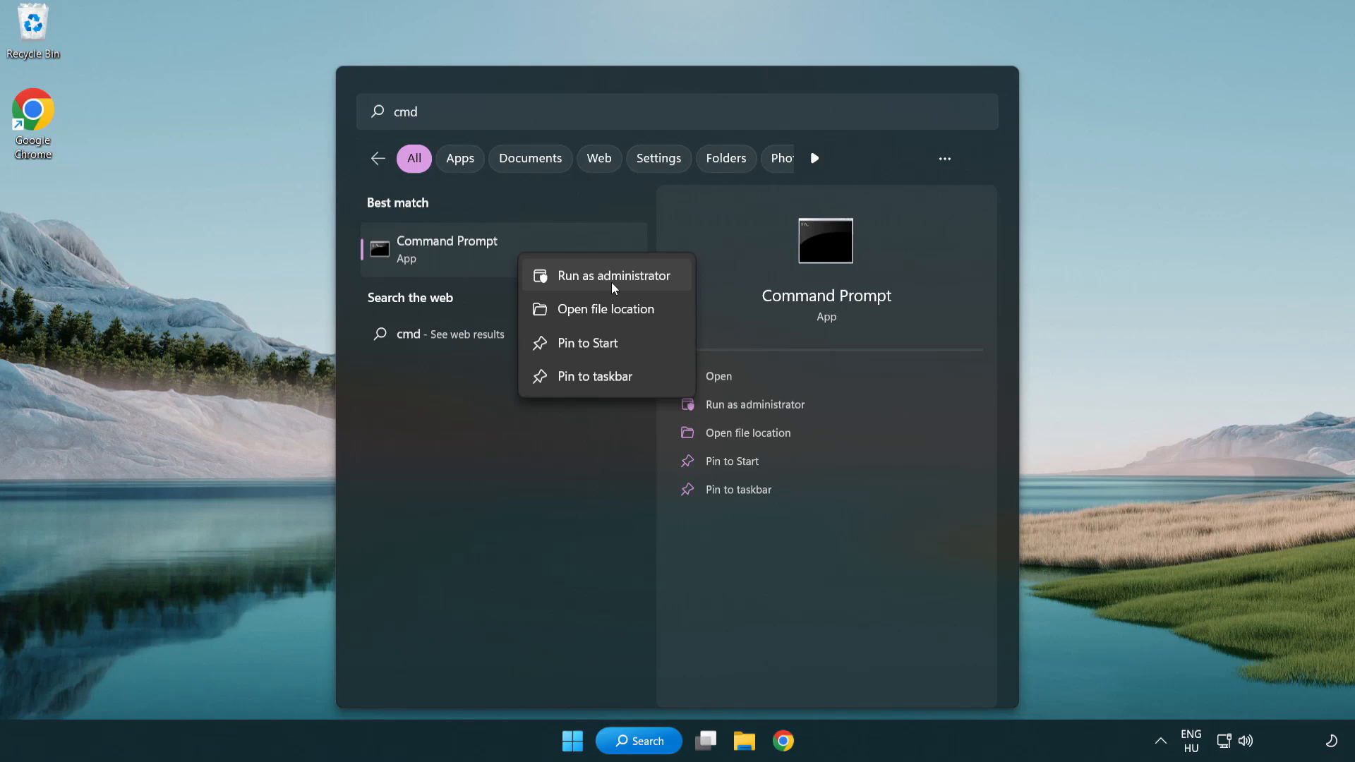
pyautogui.click(610, 275)
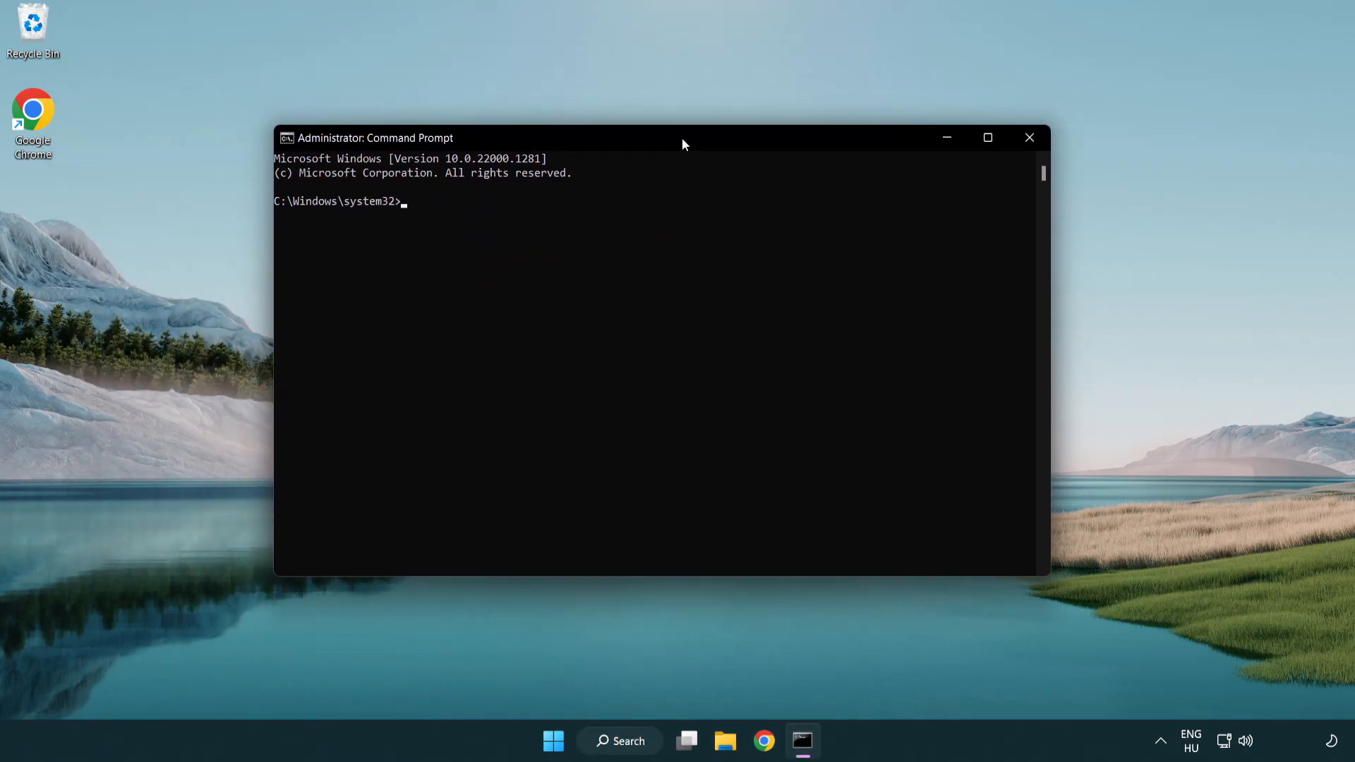
# - Run sfc /scannow to completion with no integrity violations, then close Command Prompt
pyautogui.write('sfc /scannow')
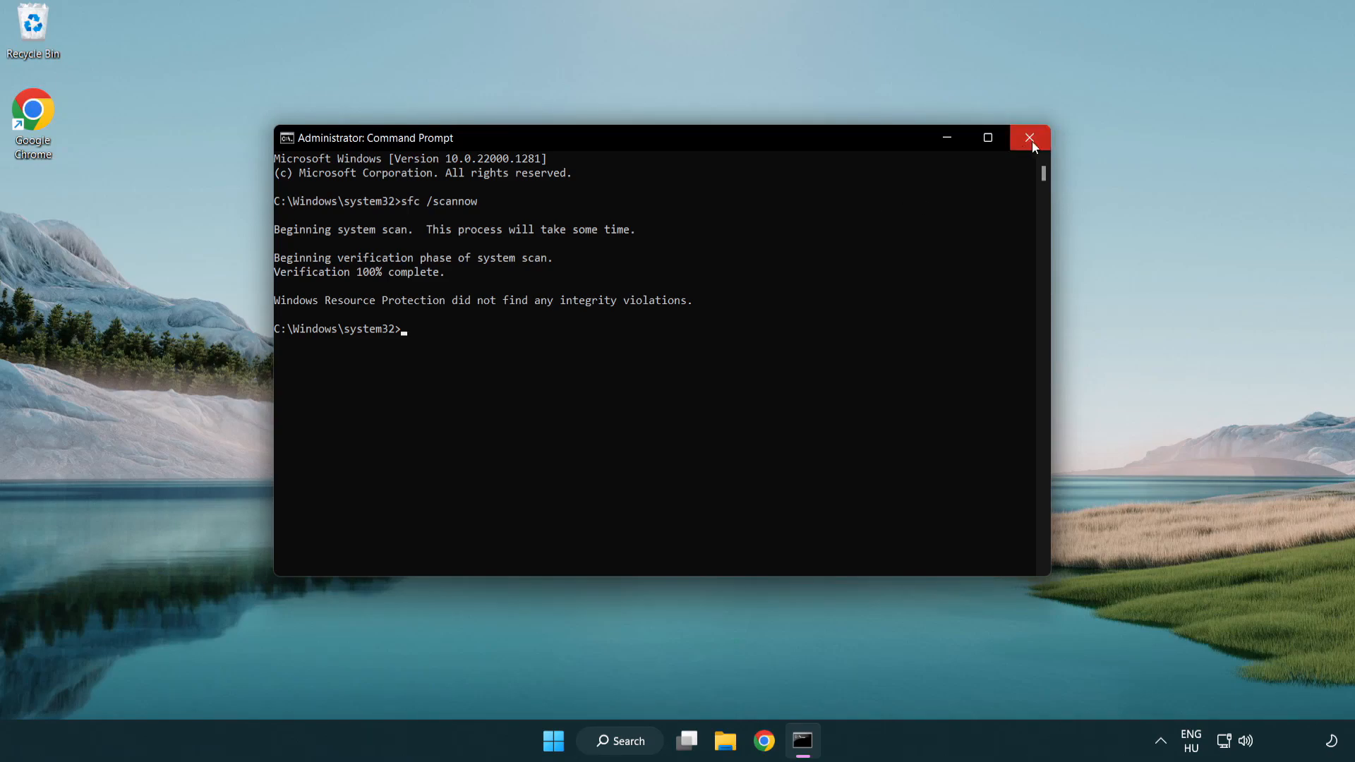
pyautogui.moveTo(1029, 139)
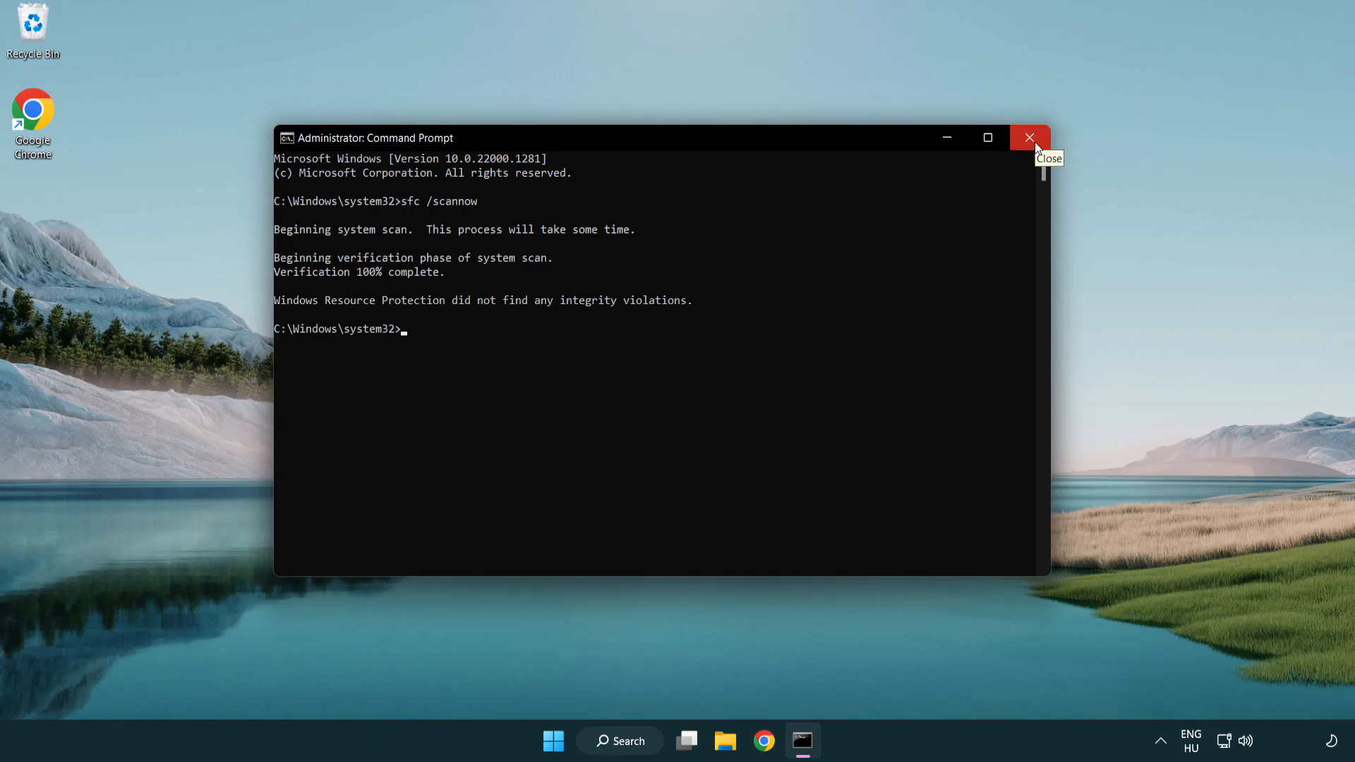
pyautogui.click(551, 741)
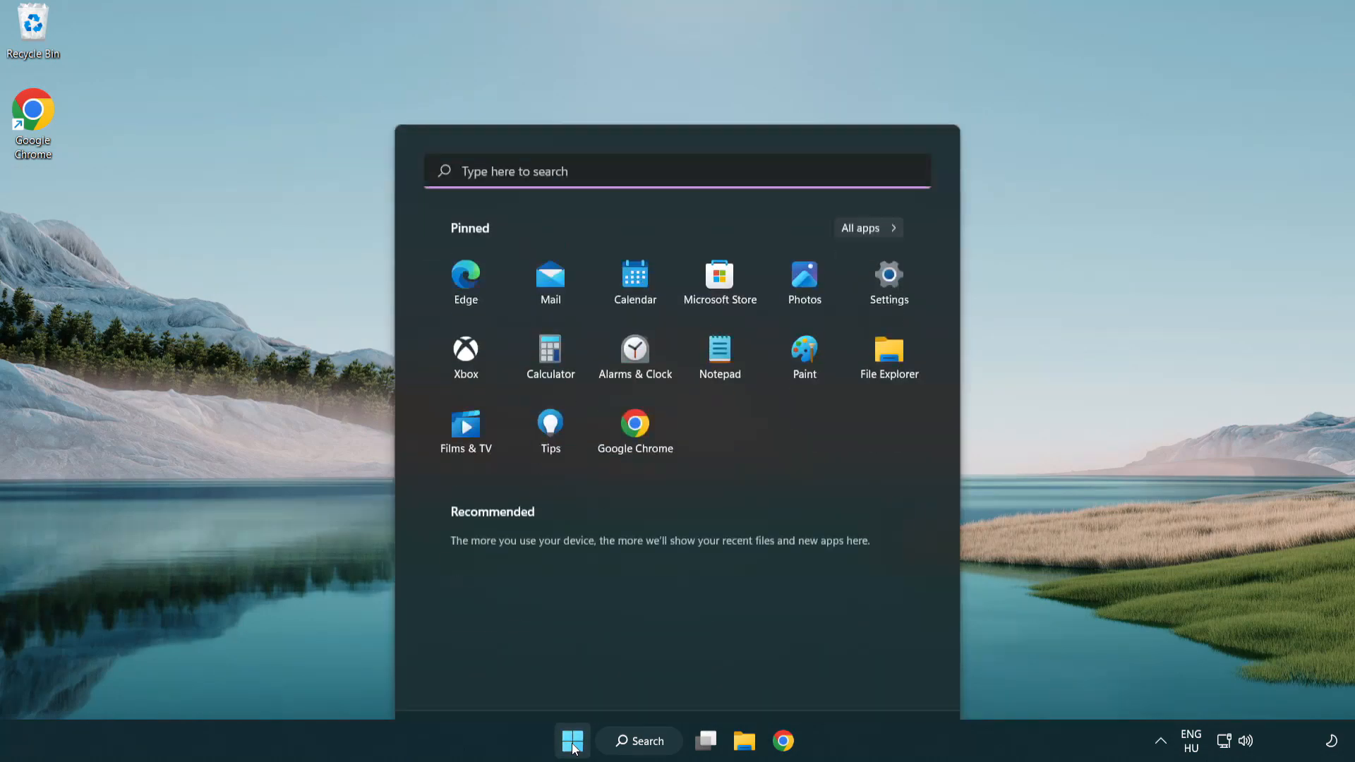